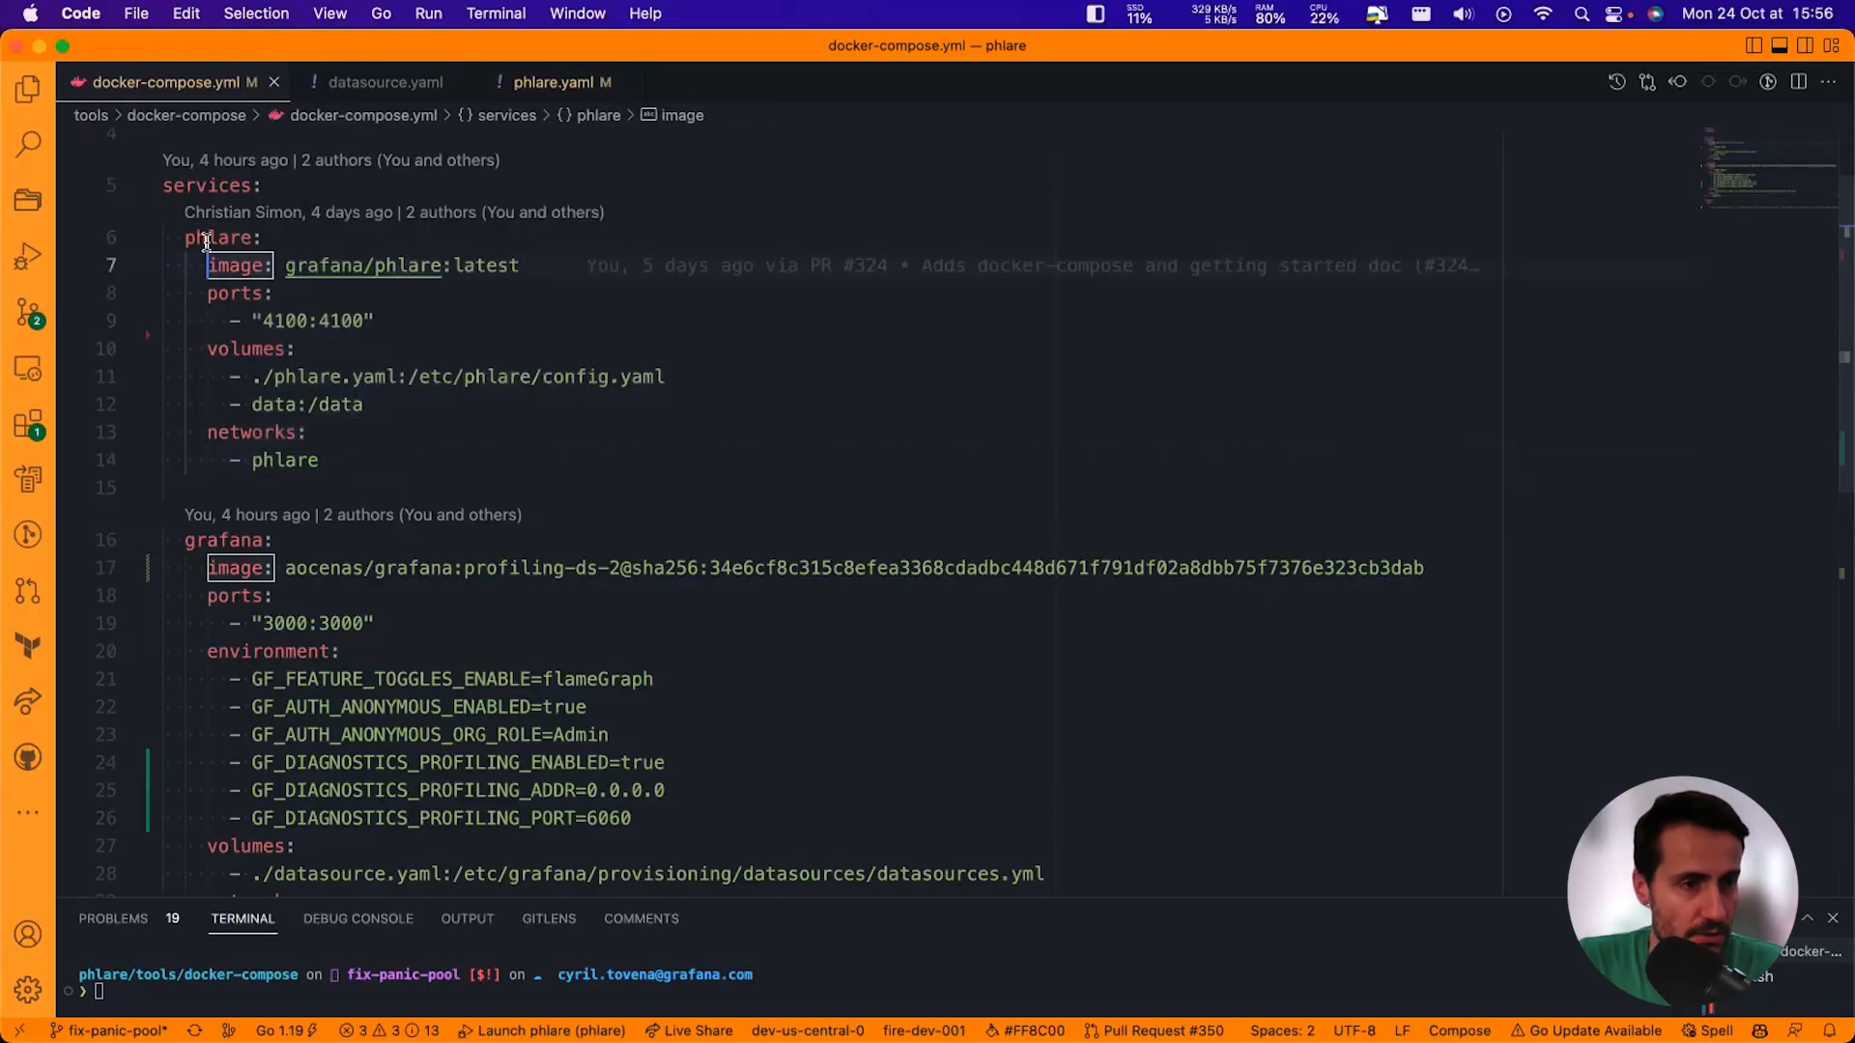
Open phlare.yaml and inspect the scrape configs for phlare (4100) and grafana (6060).
left_click(212, 184)
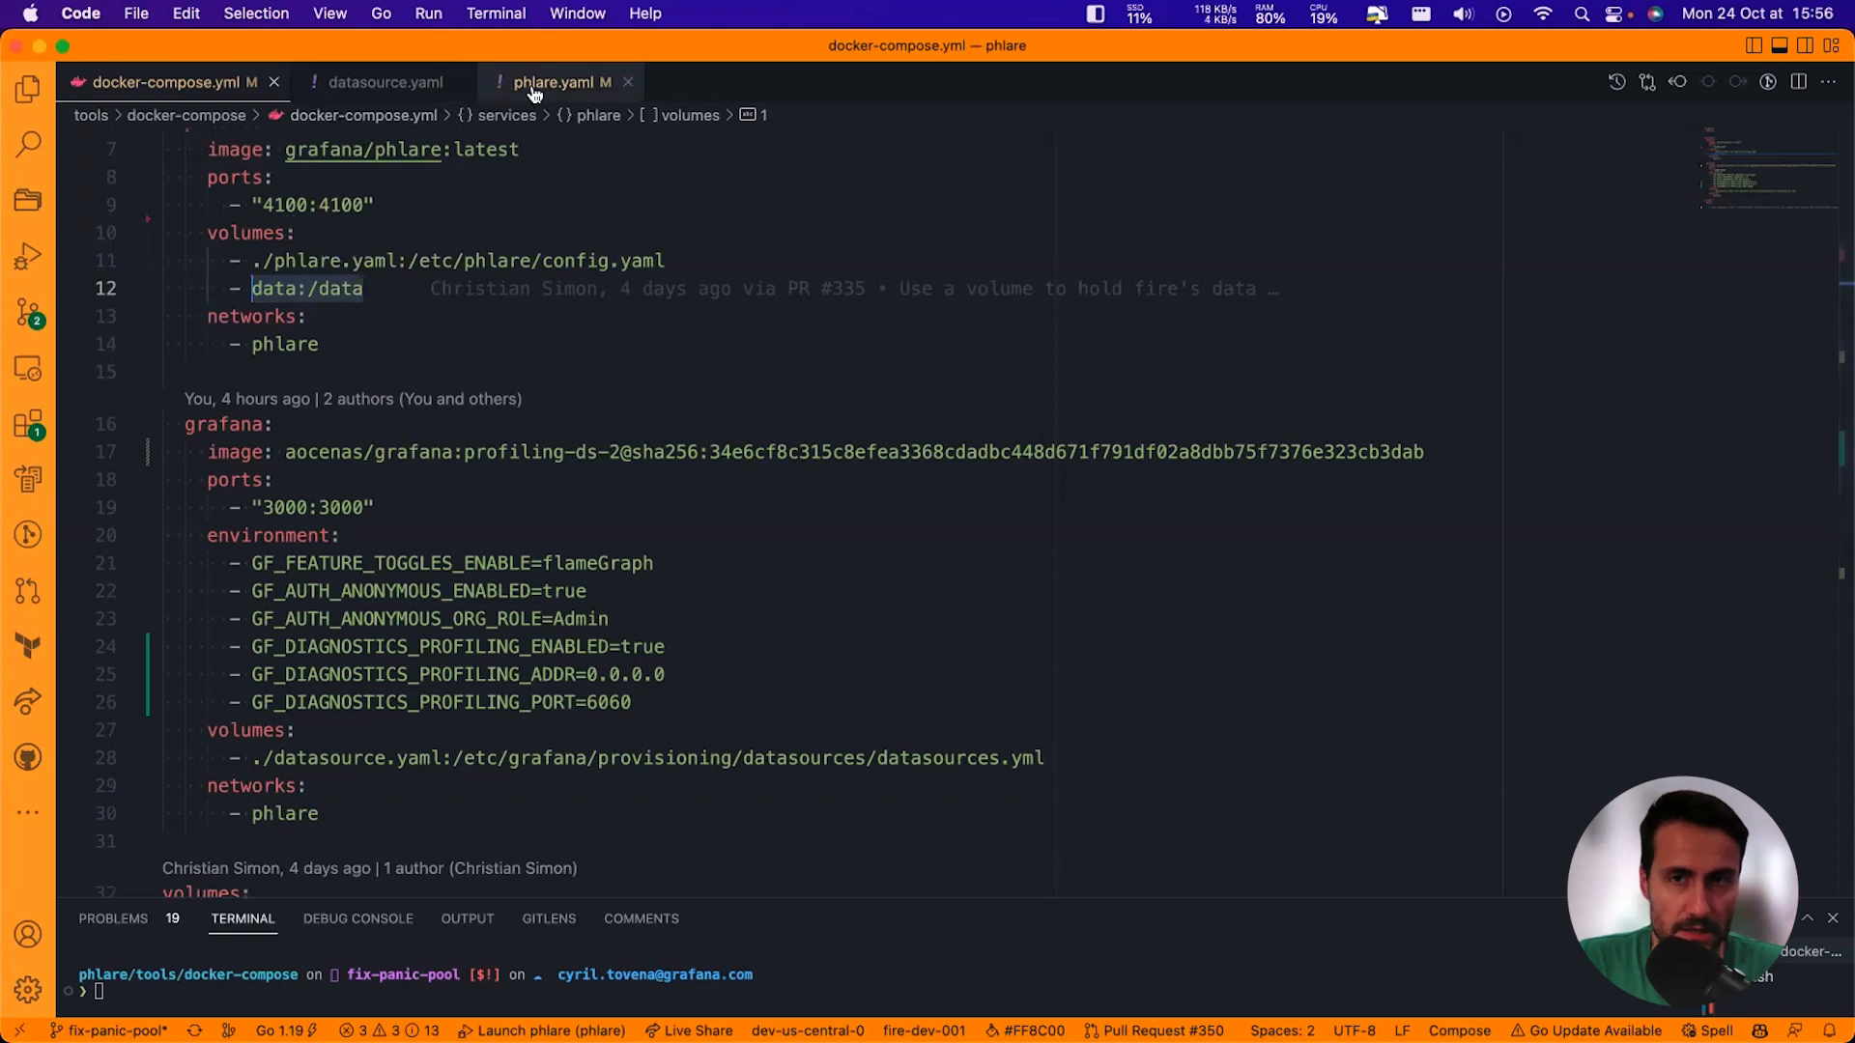
left_click(561, 82)
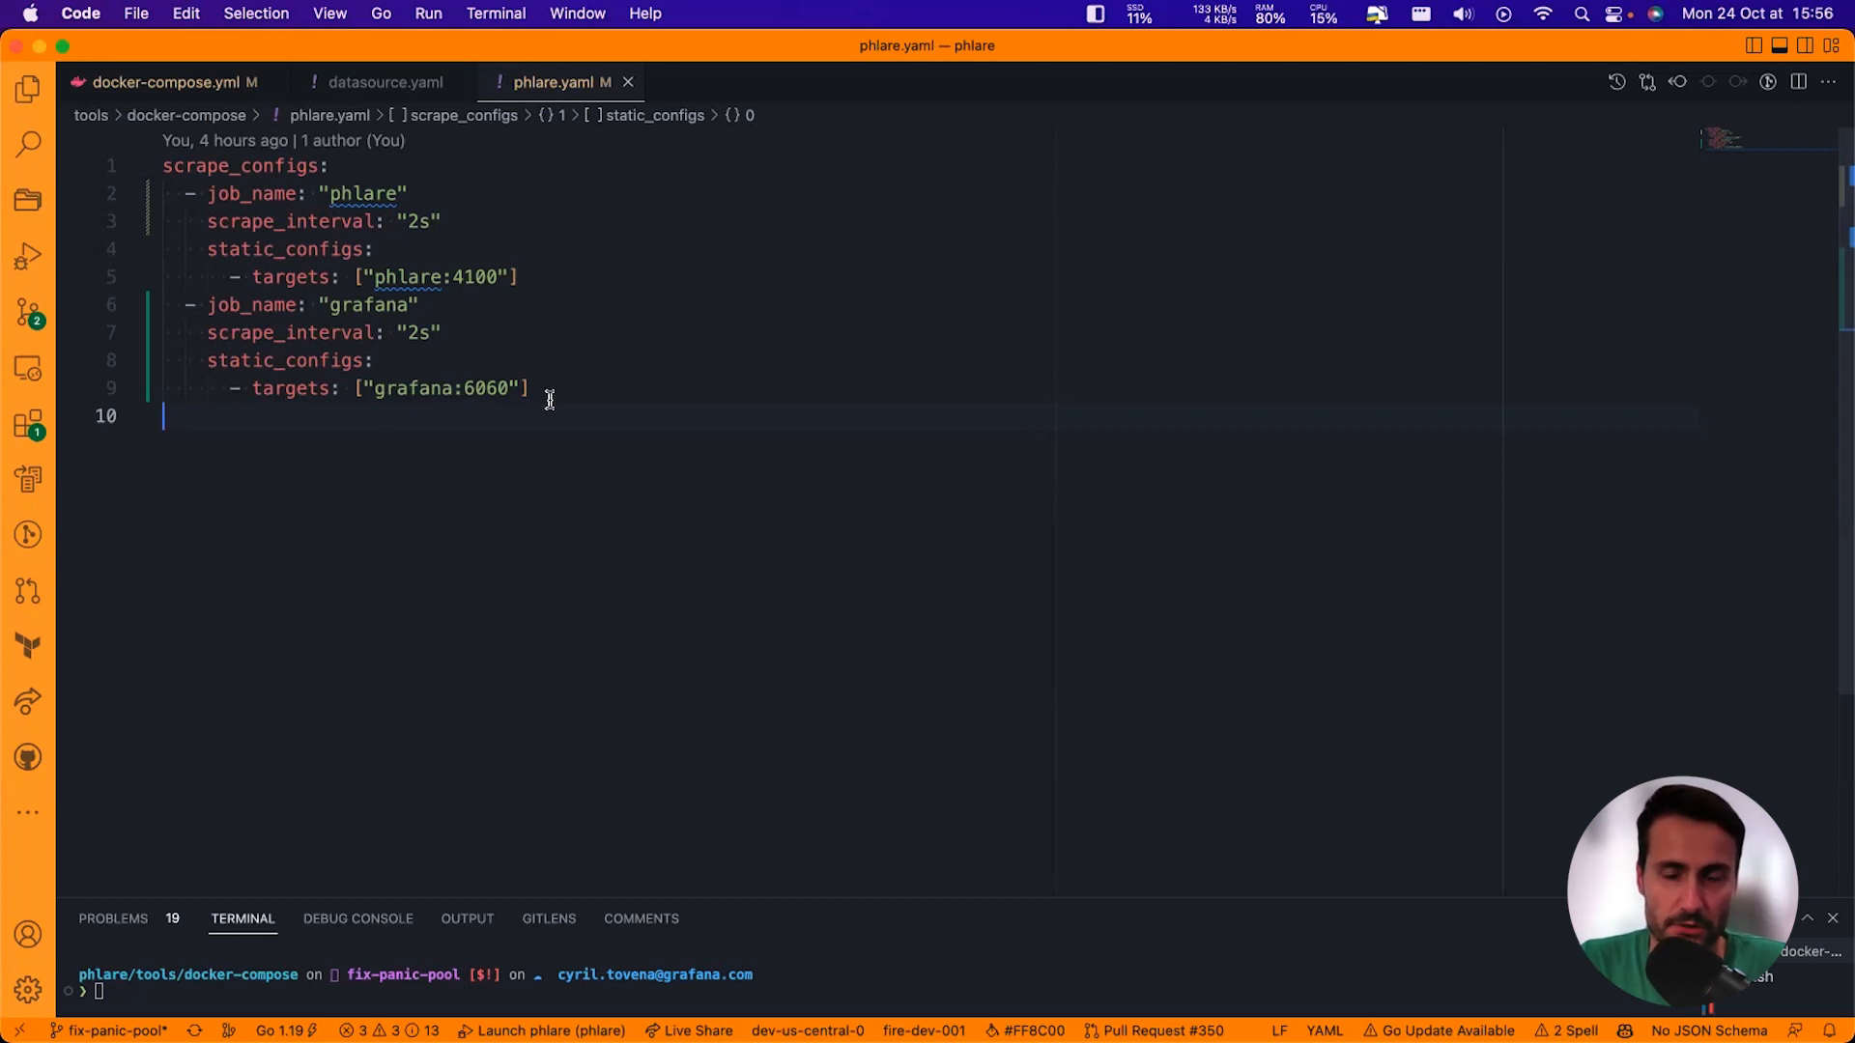
mouse_move(473, 255)
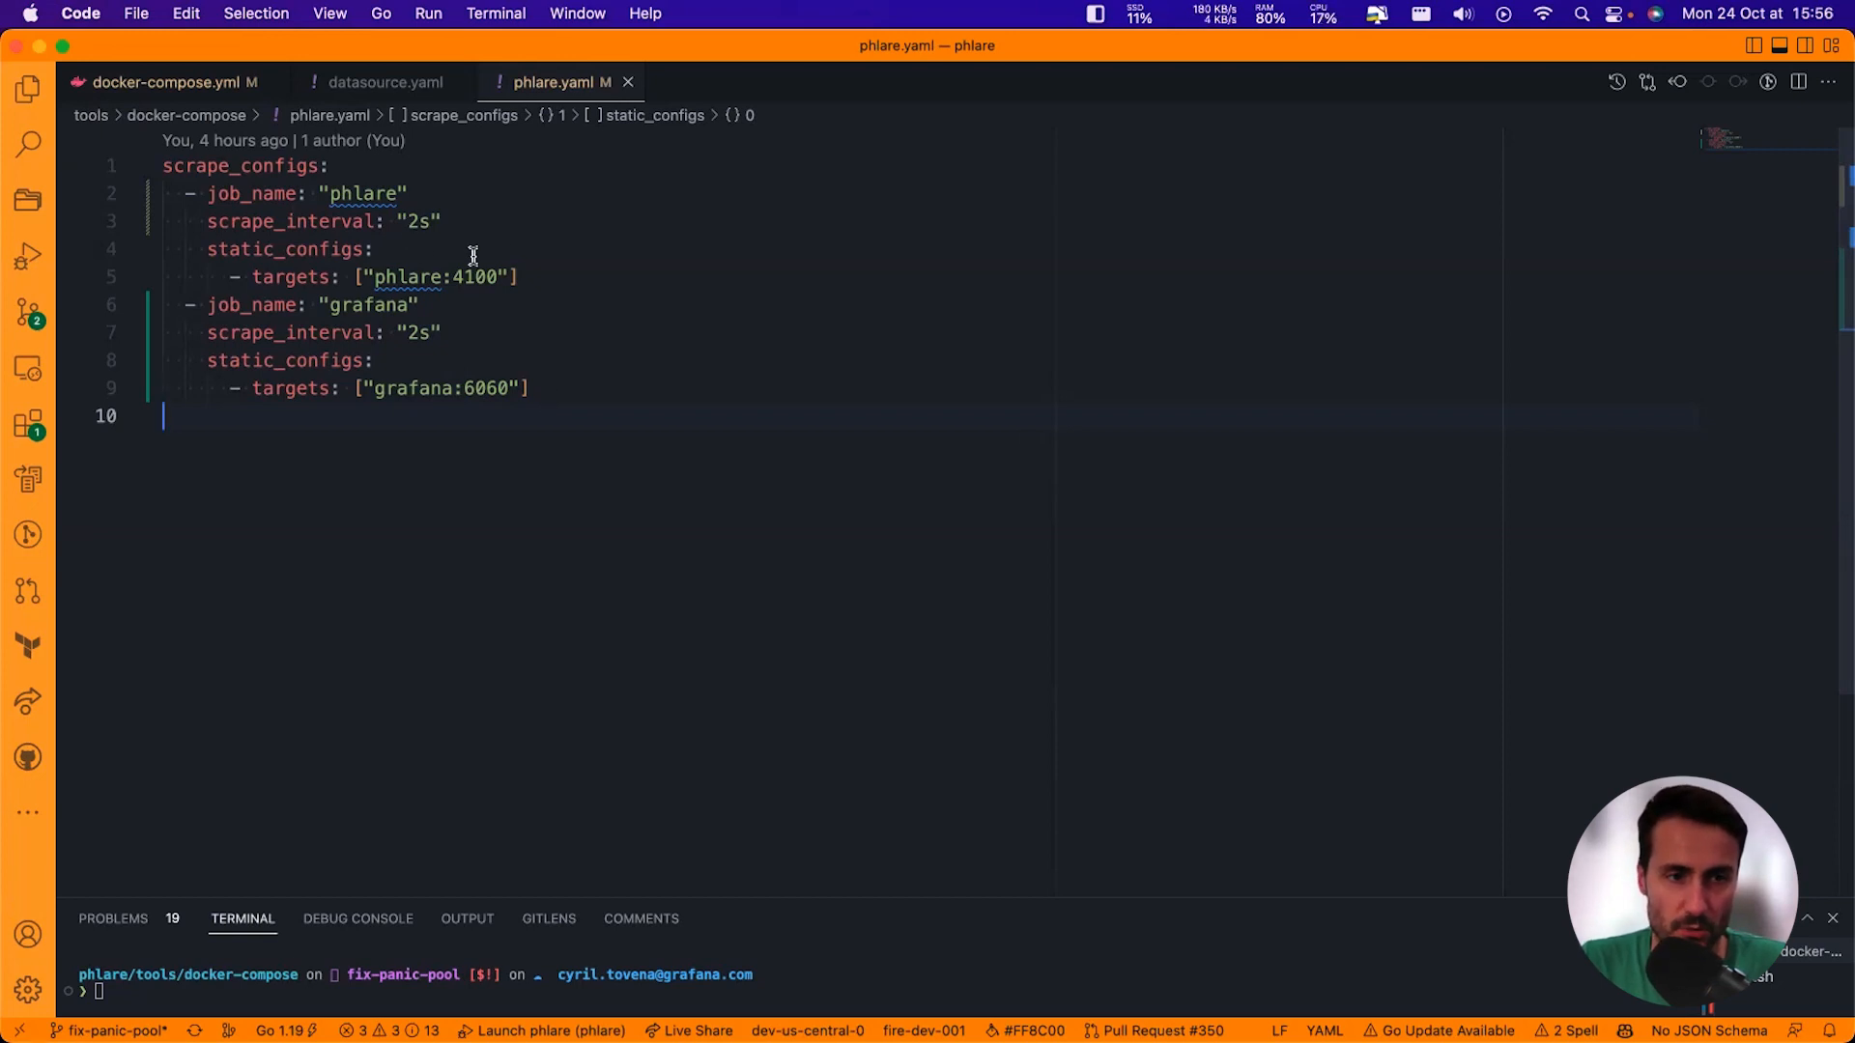
double_click(411, 277)
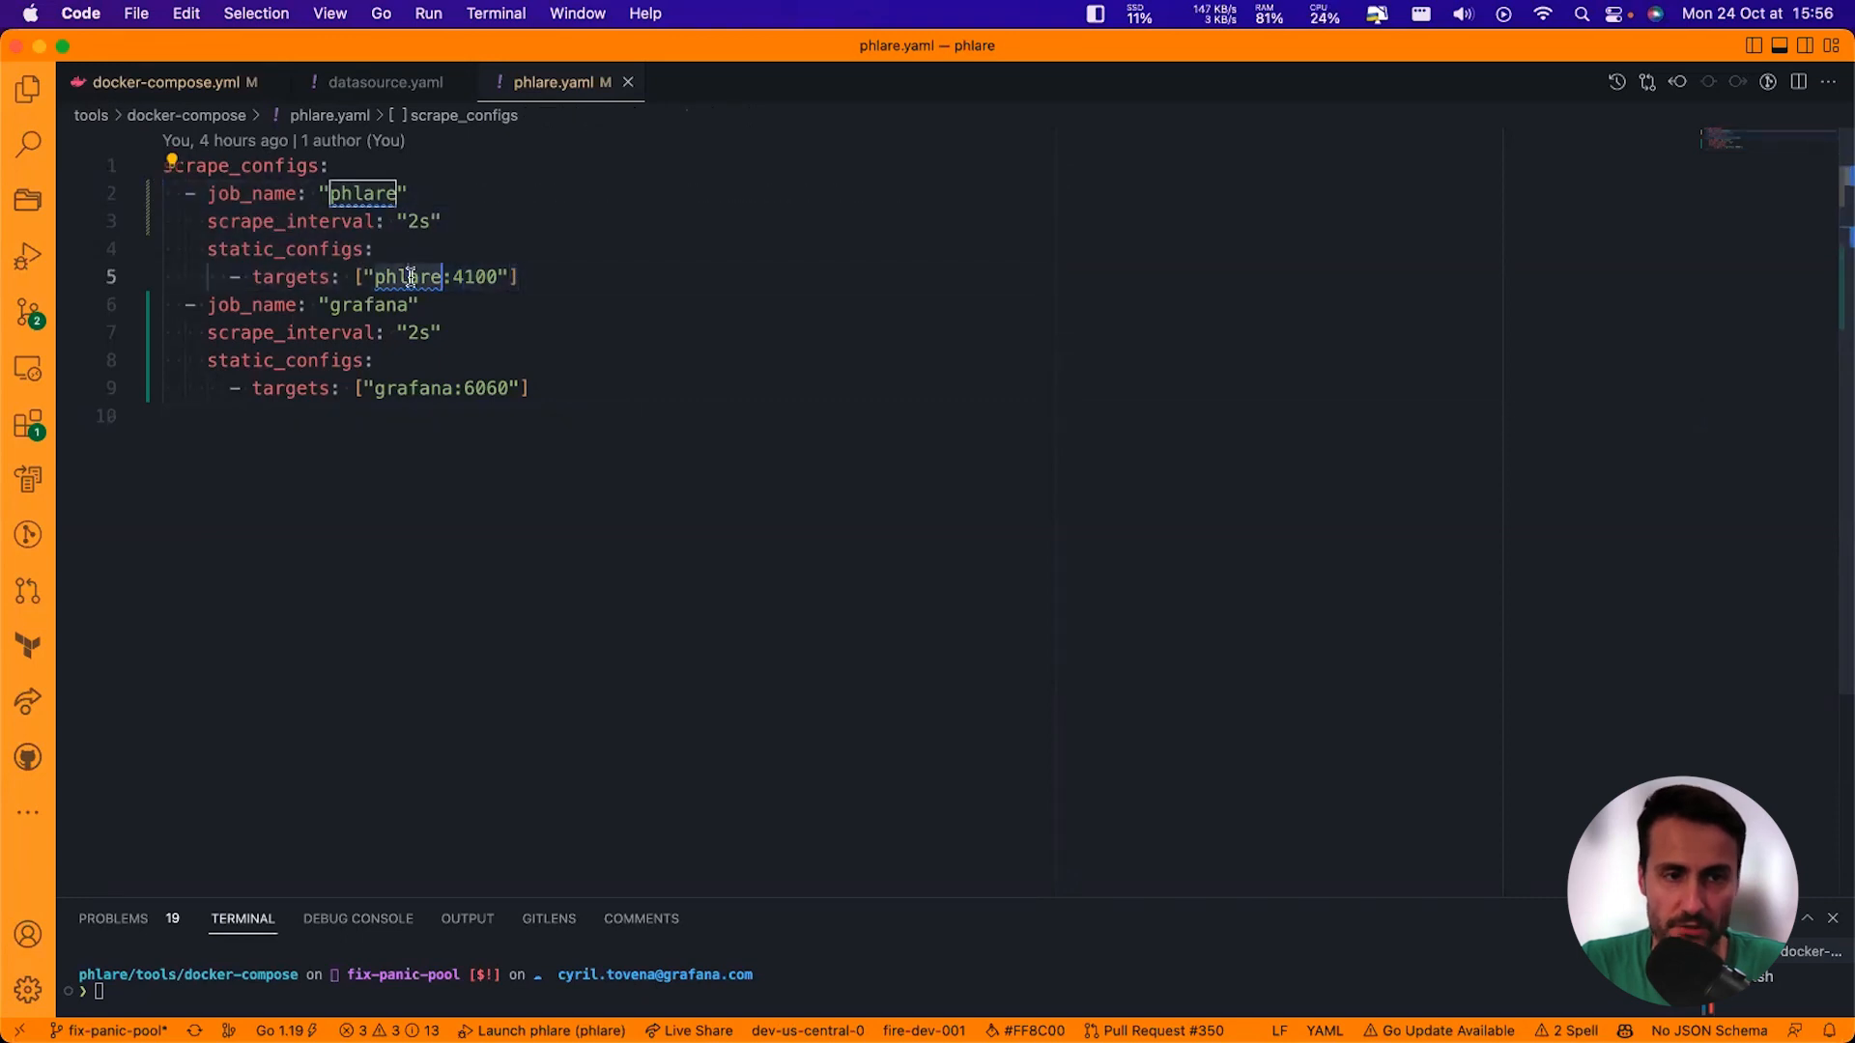
mouse_move(408, 278)
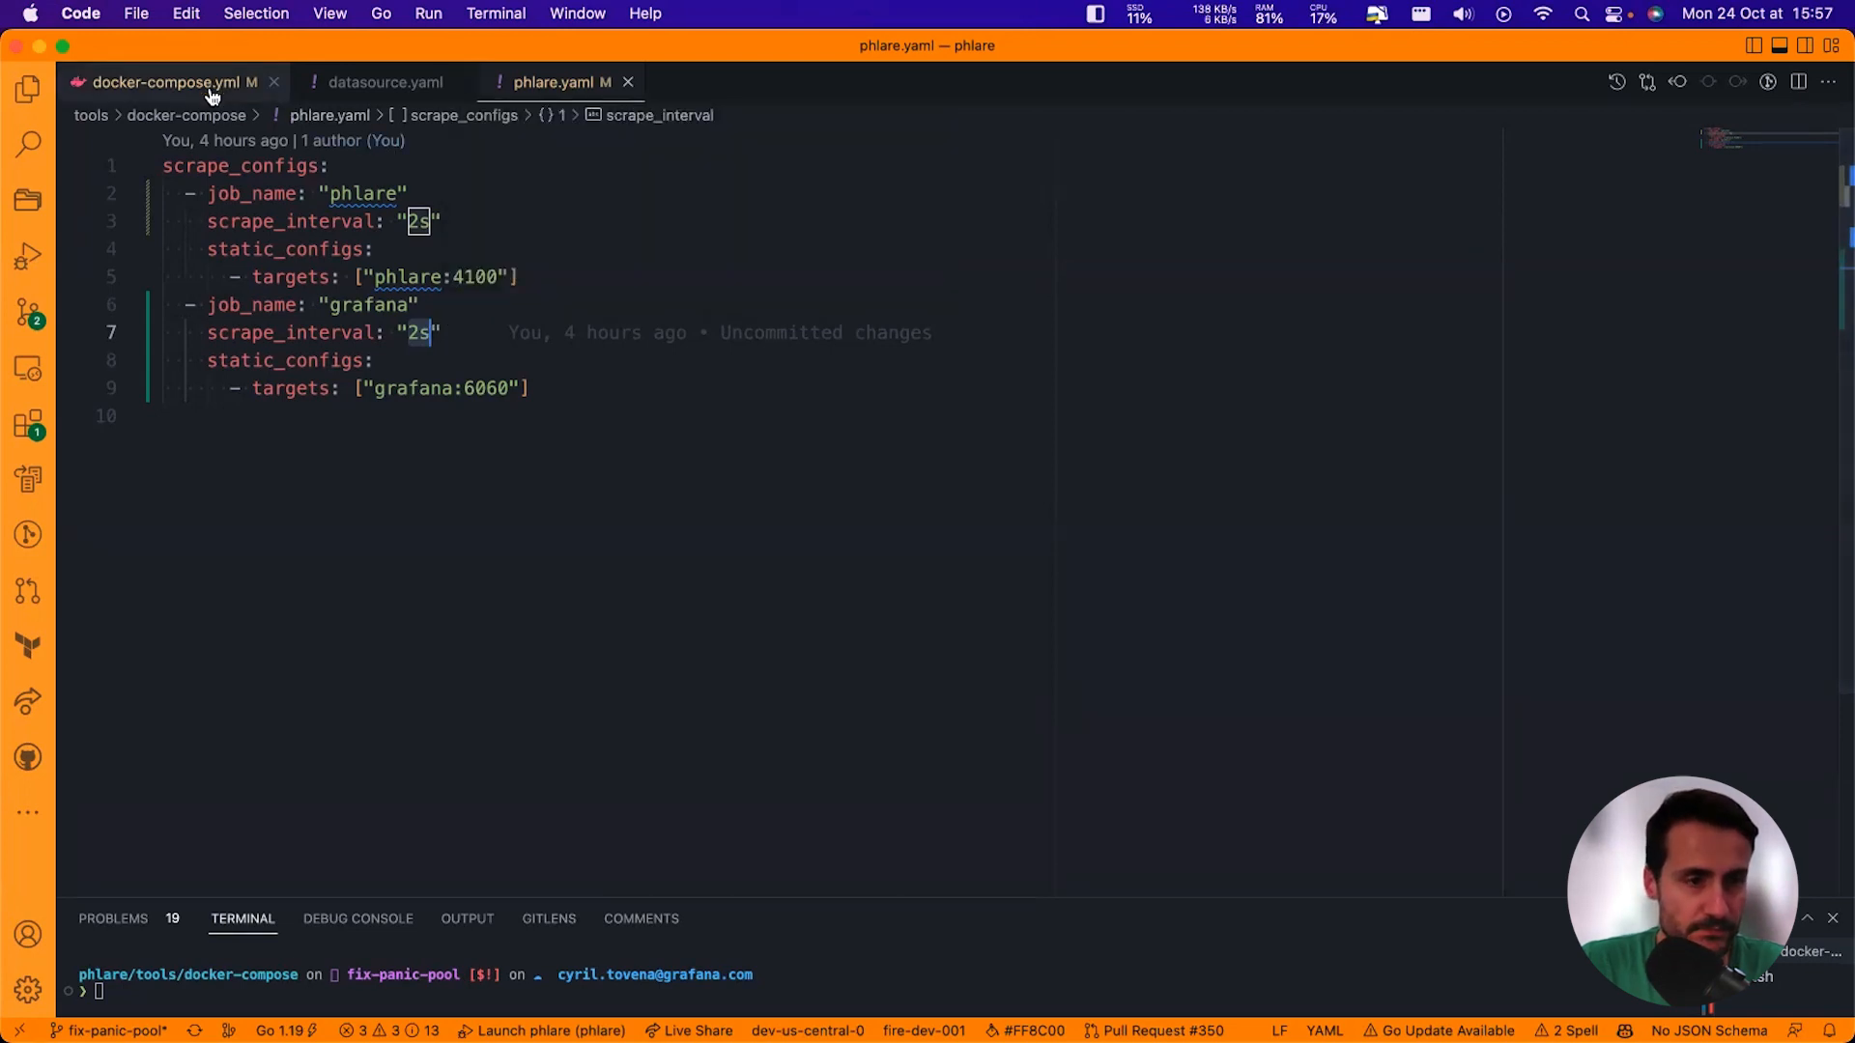
Review grafana's GF_DIAGNOSTICS_PROFILING variables in docker-compose.yml, then view datasource.yaml.
left_click(165, 82)
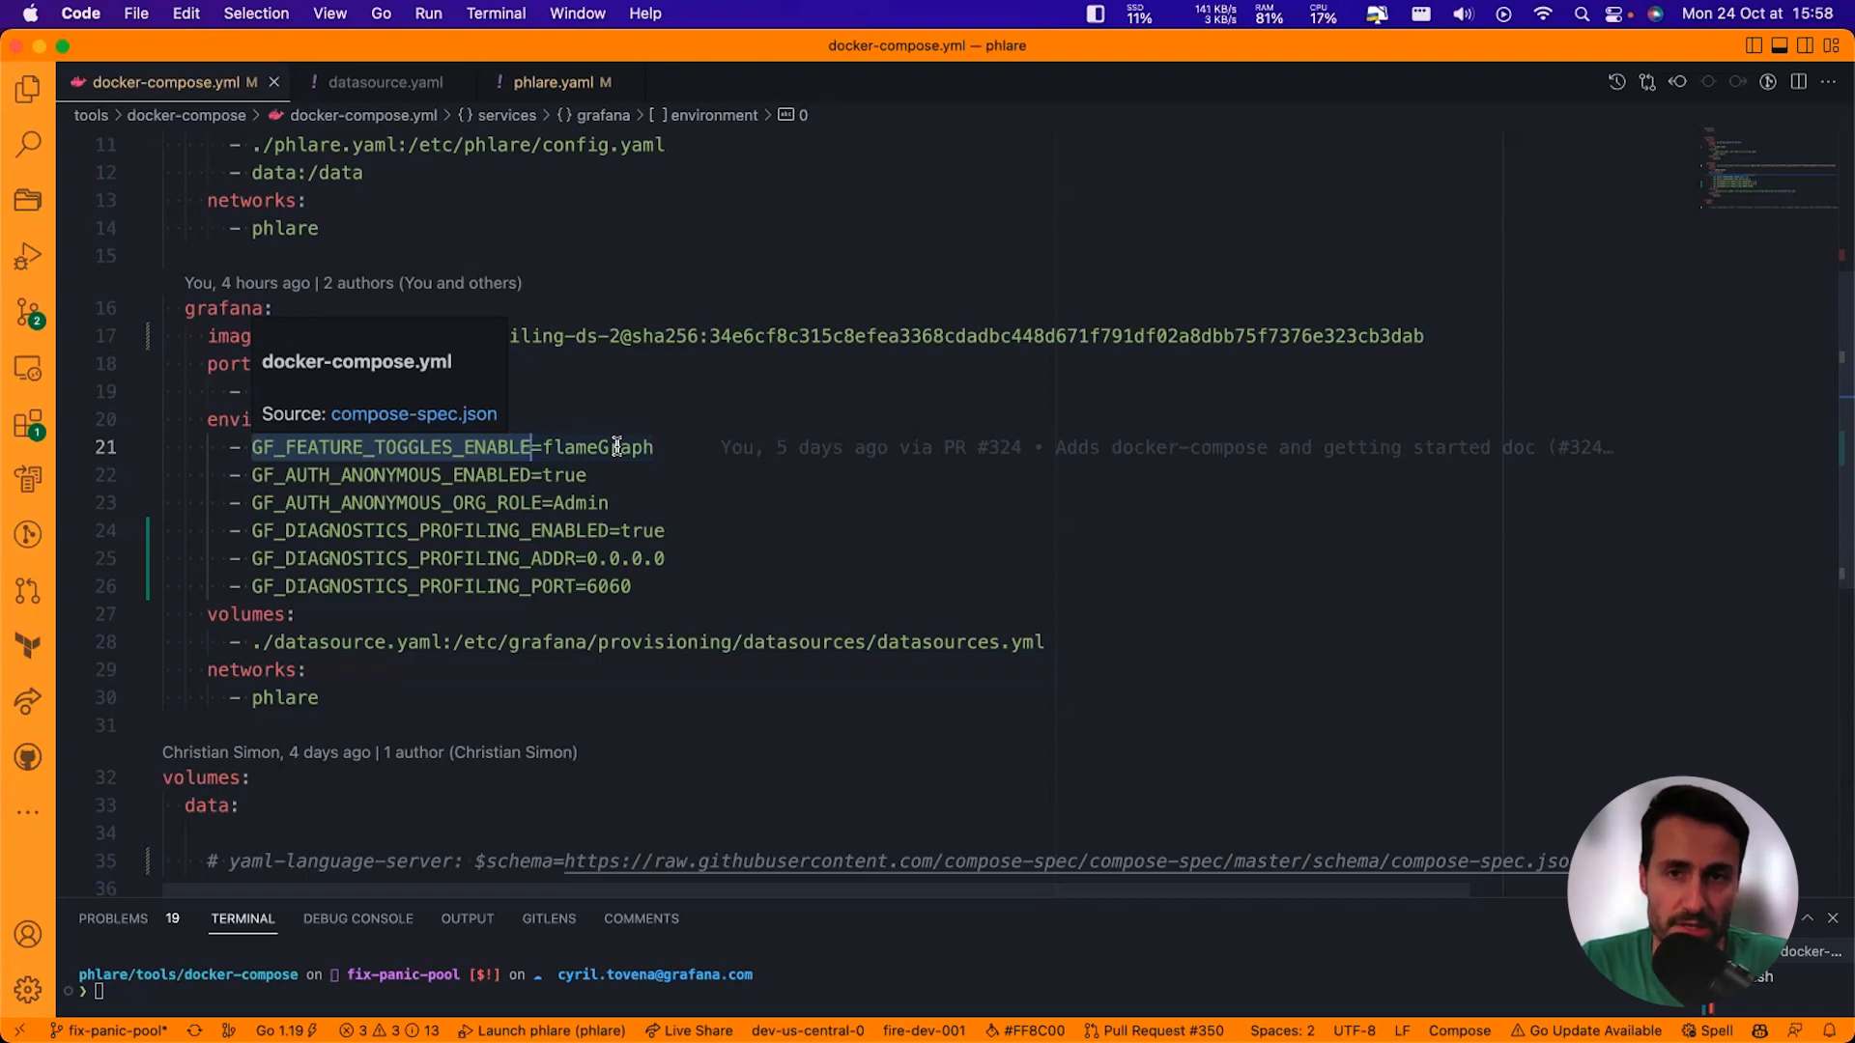
mouse_move(249, 533)
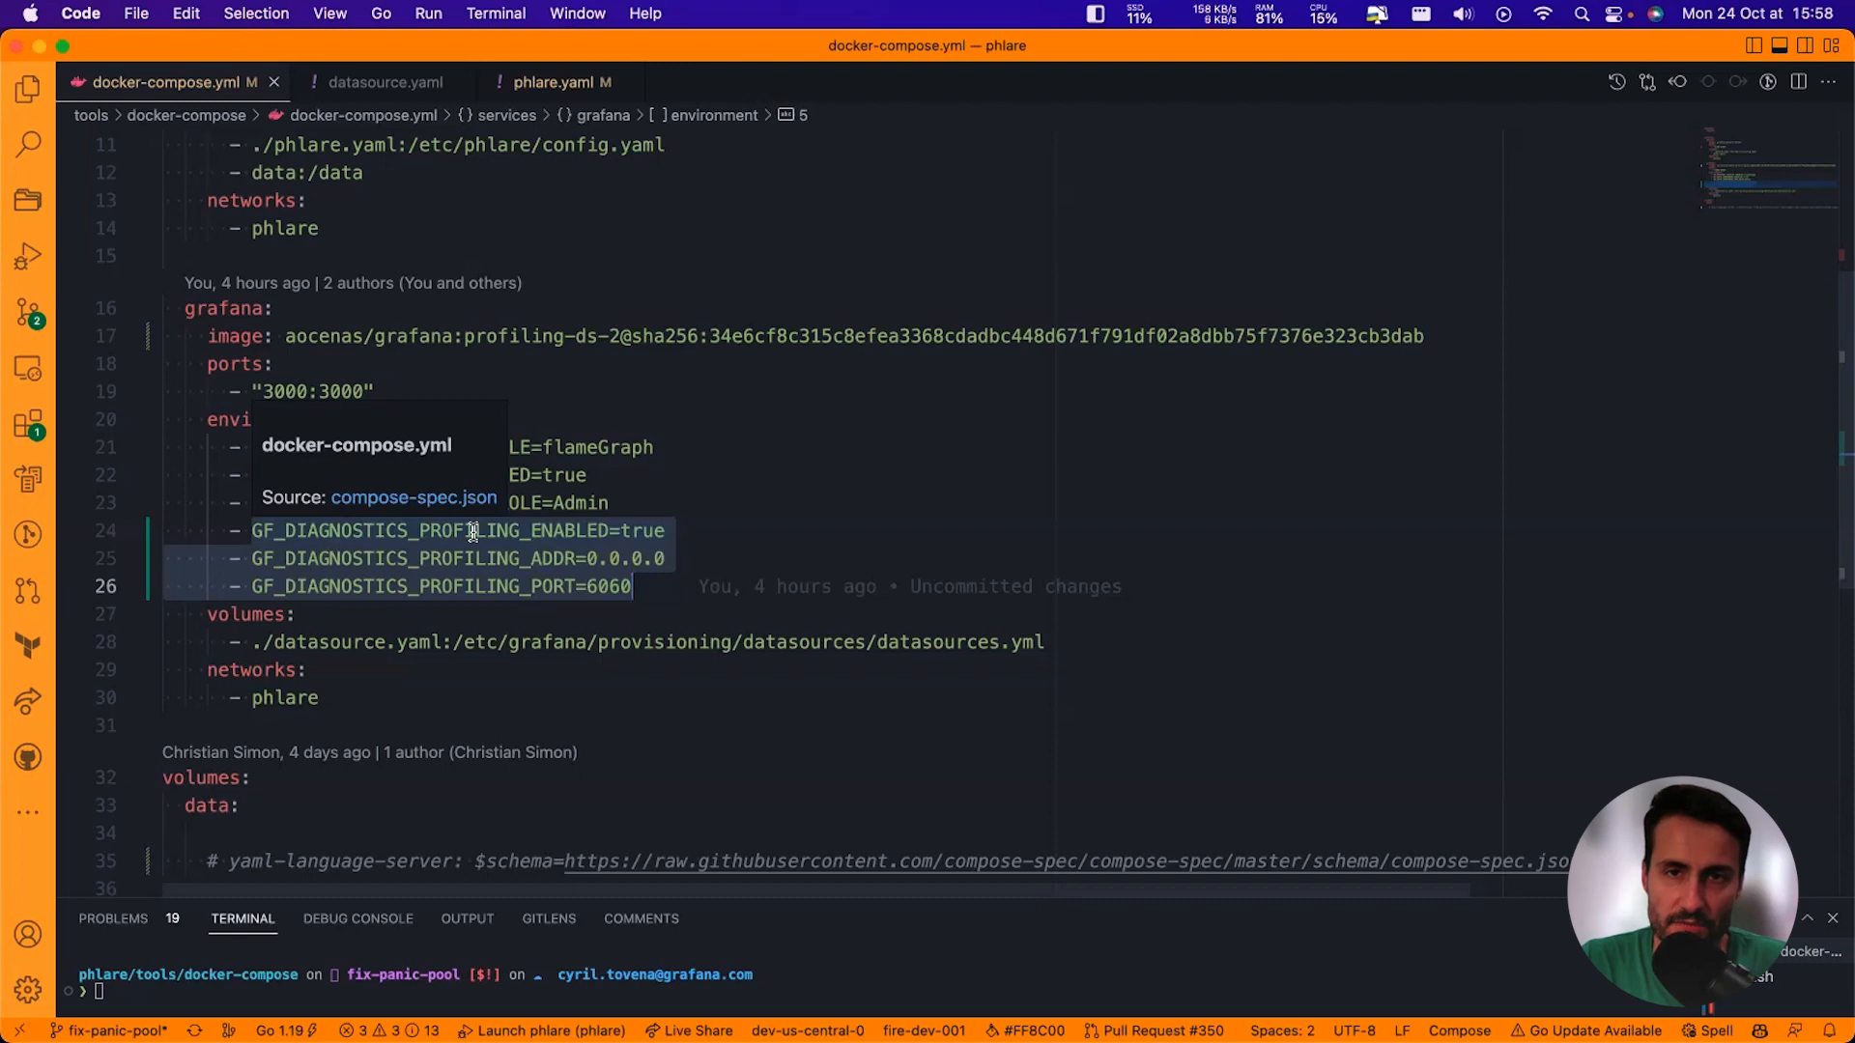
mouse_move(471, 544)
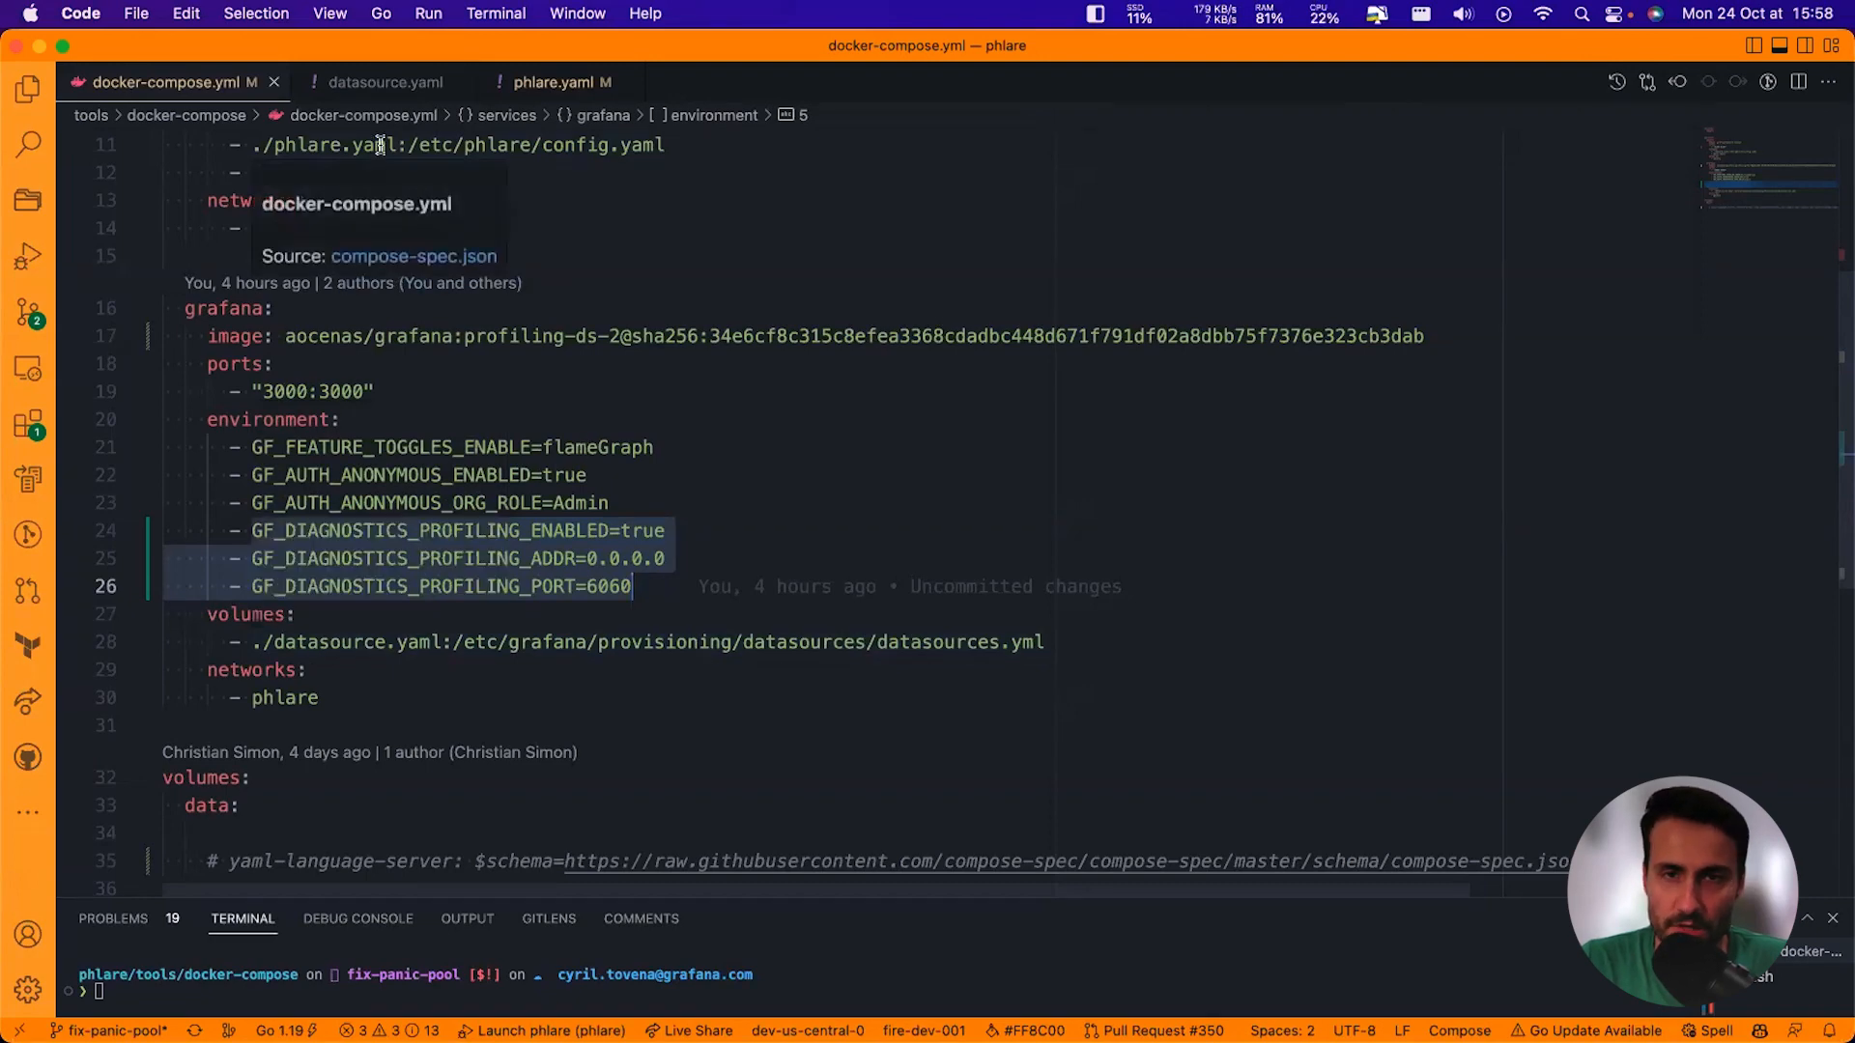
left_click(383, 81)
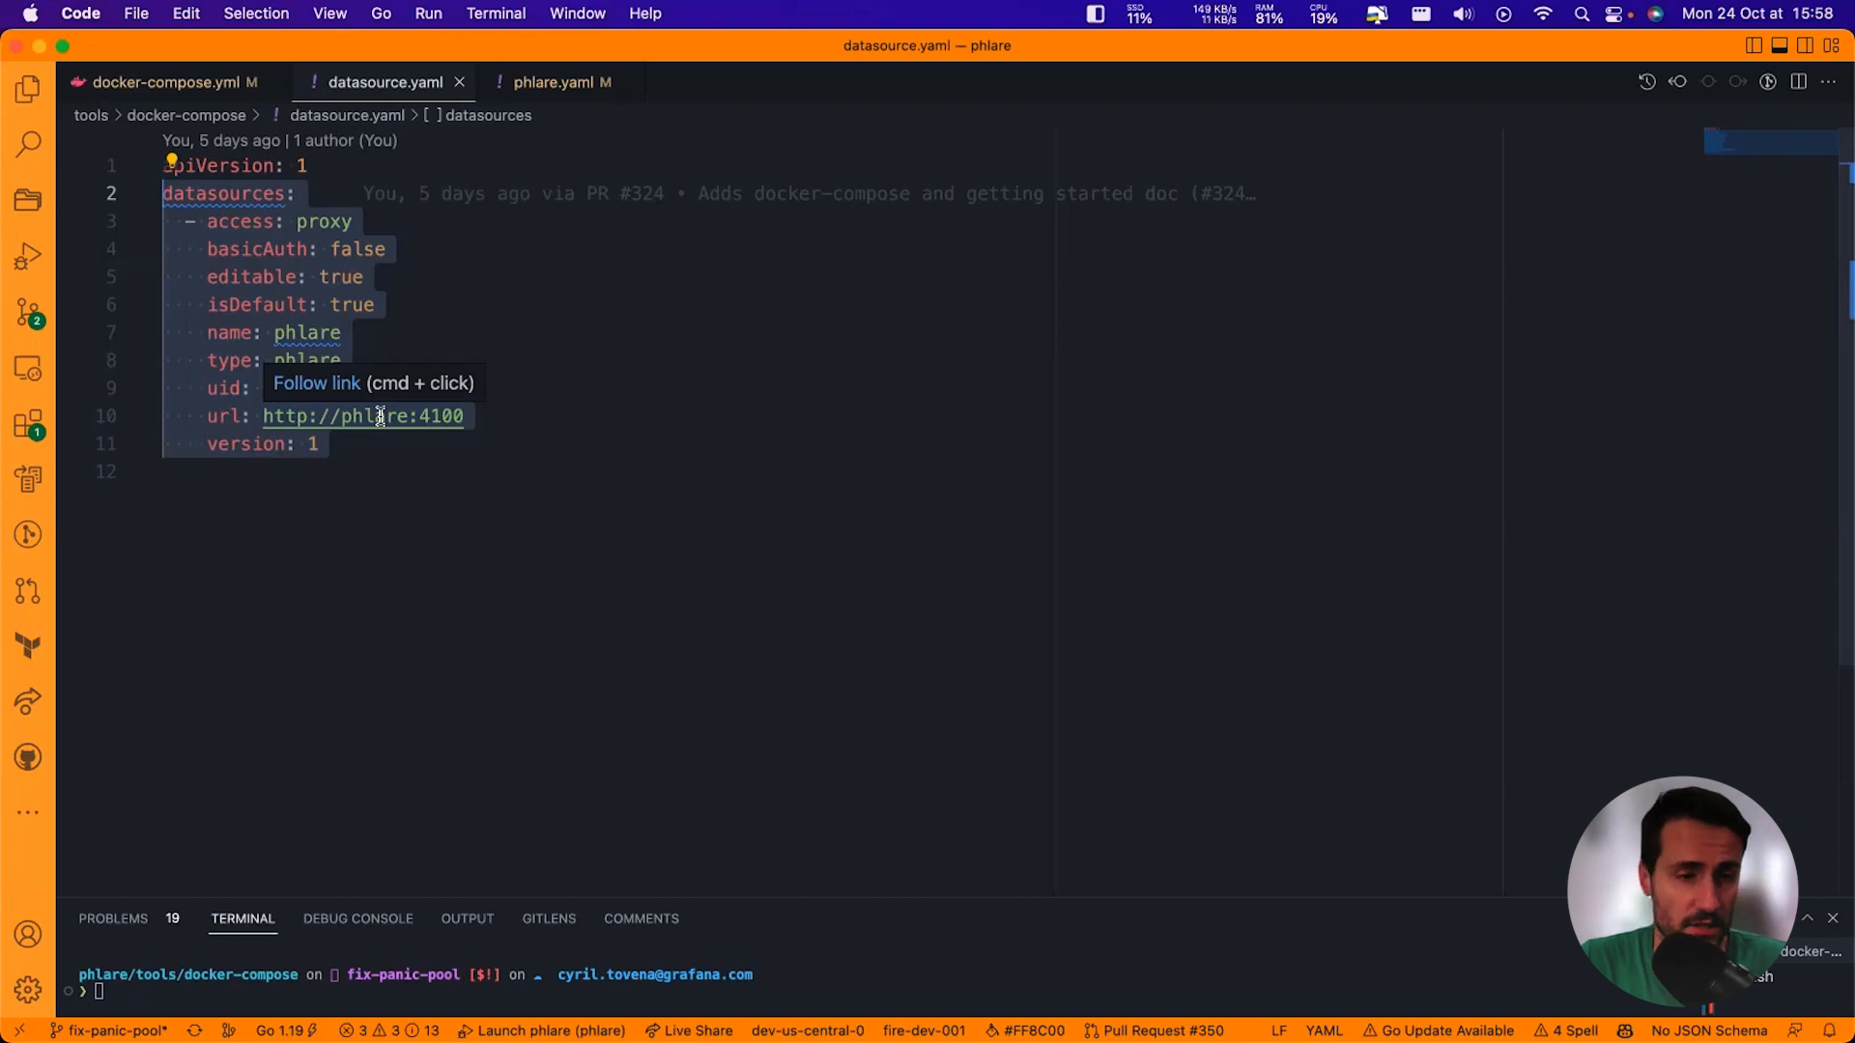
mouse_move(792, 736)
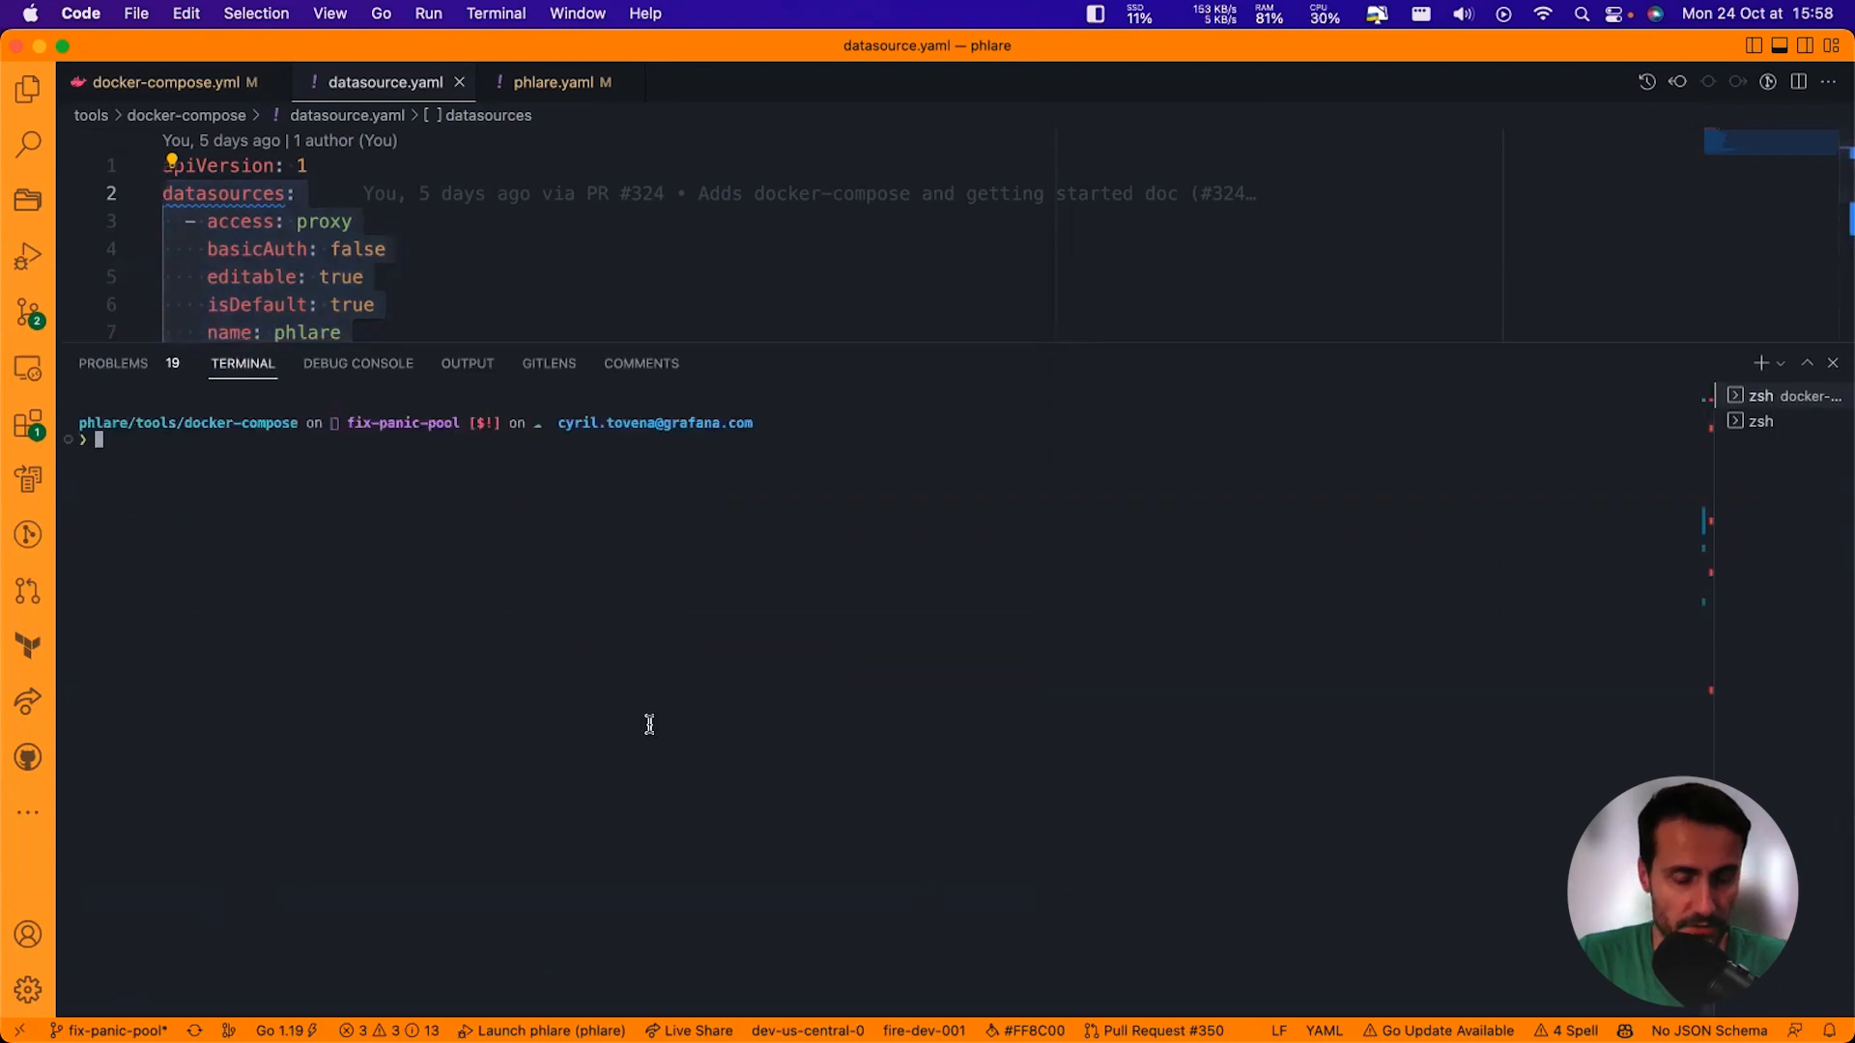
Start the Phlare and Grafana containers with docker-compose up and open a new browser tab.
type("docker-compose up")
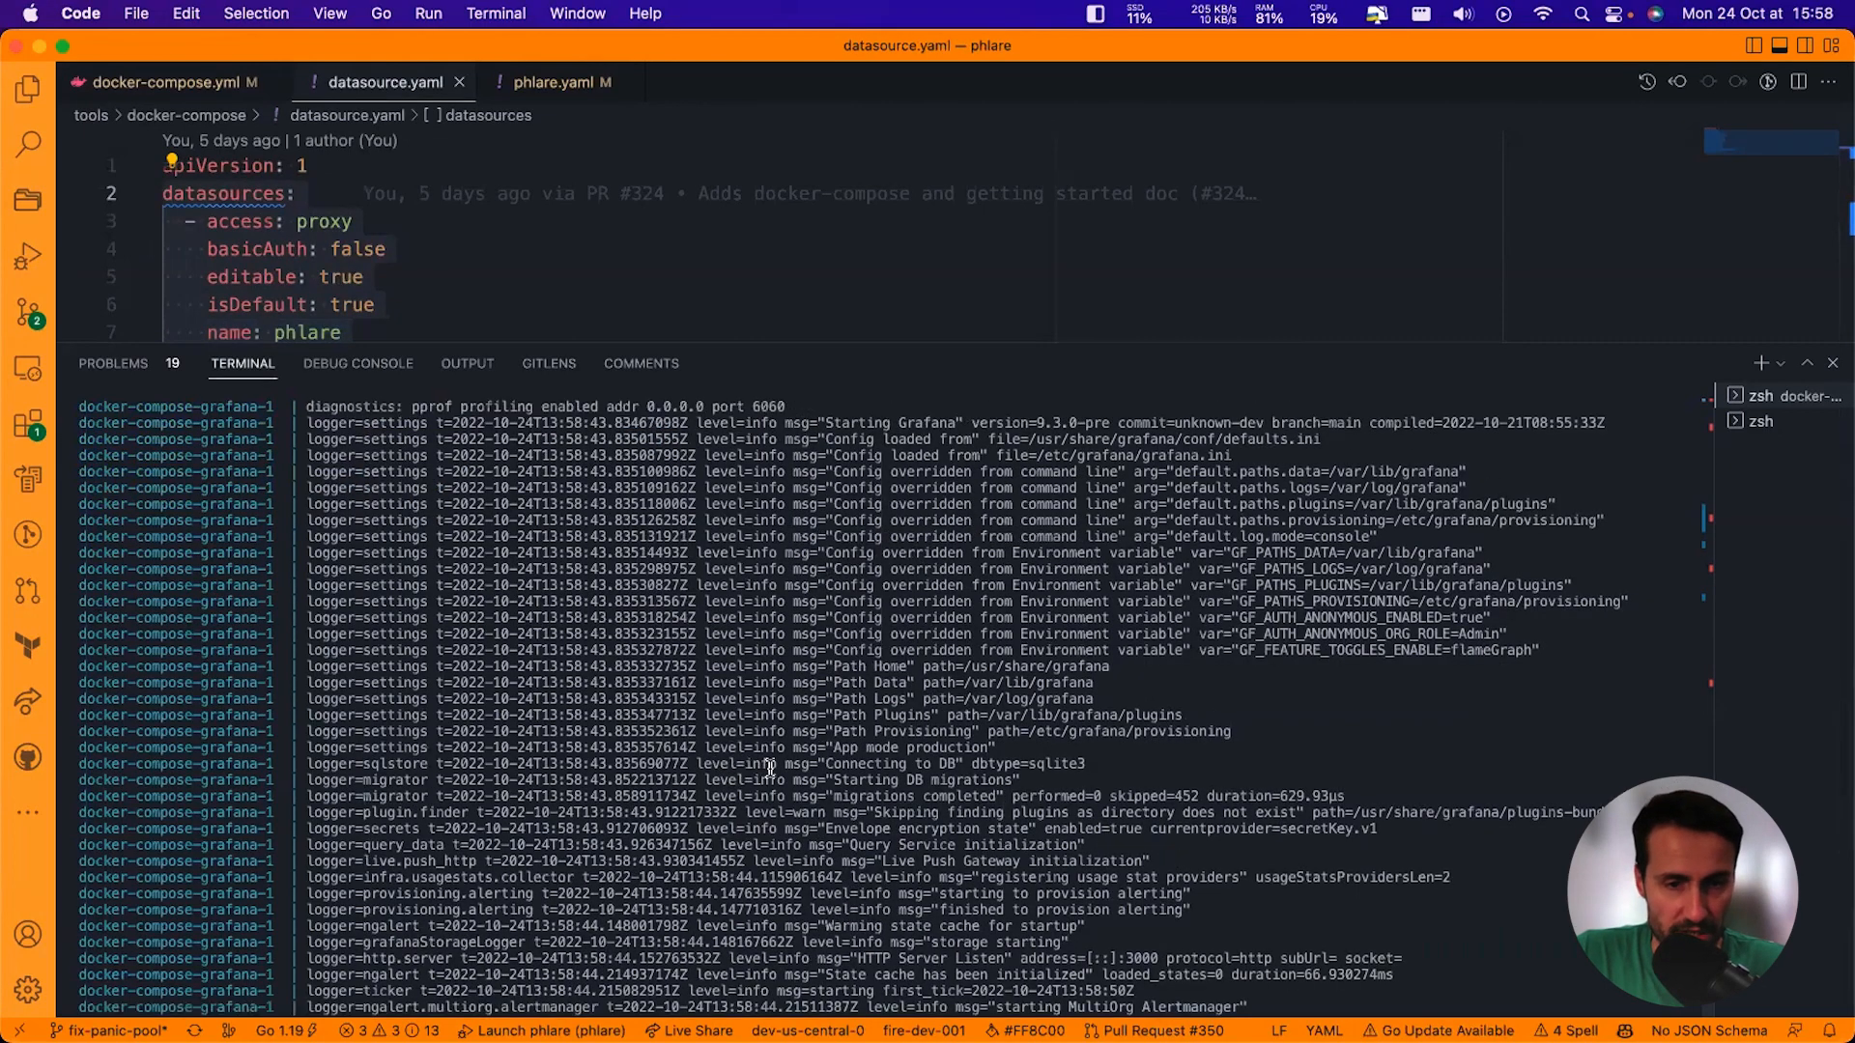
scroll("down", 3)
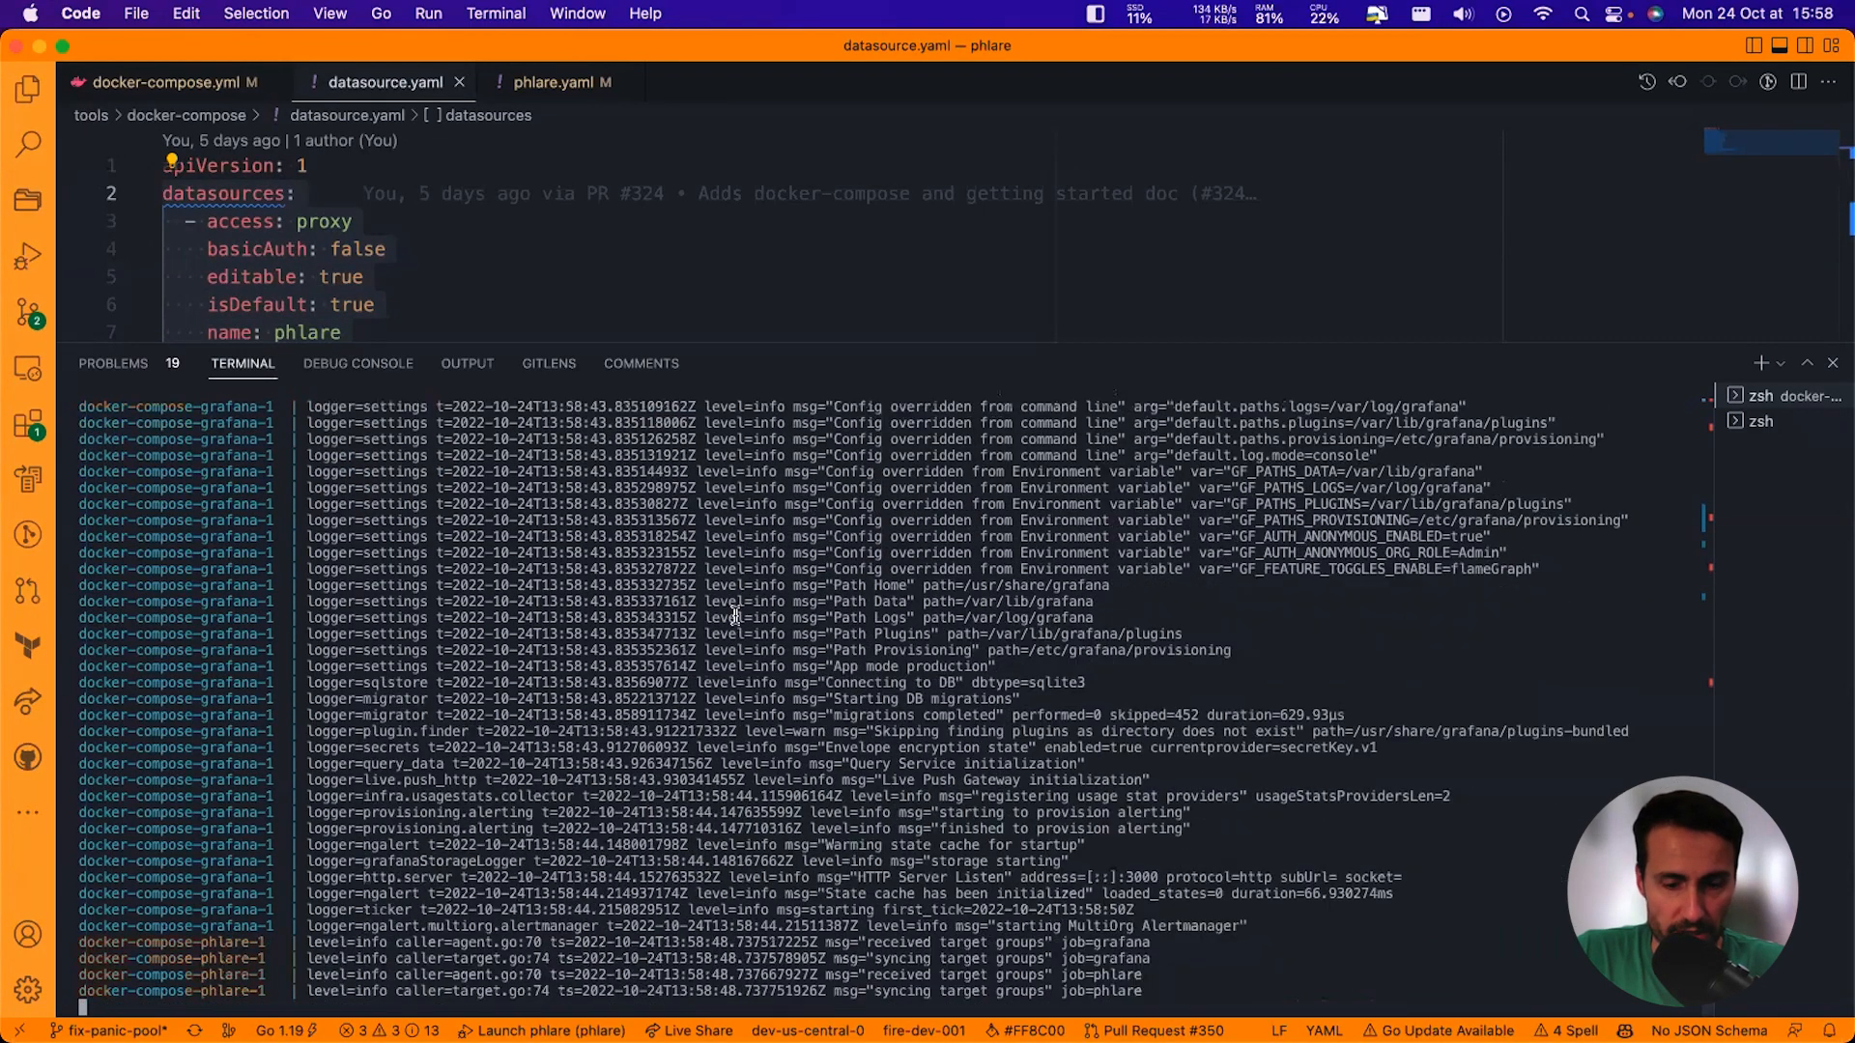
mouse_move(1047, 940)
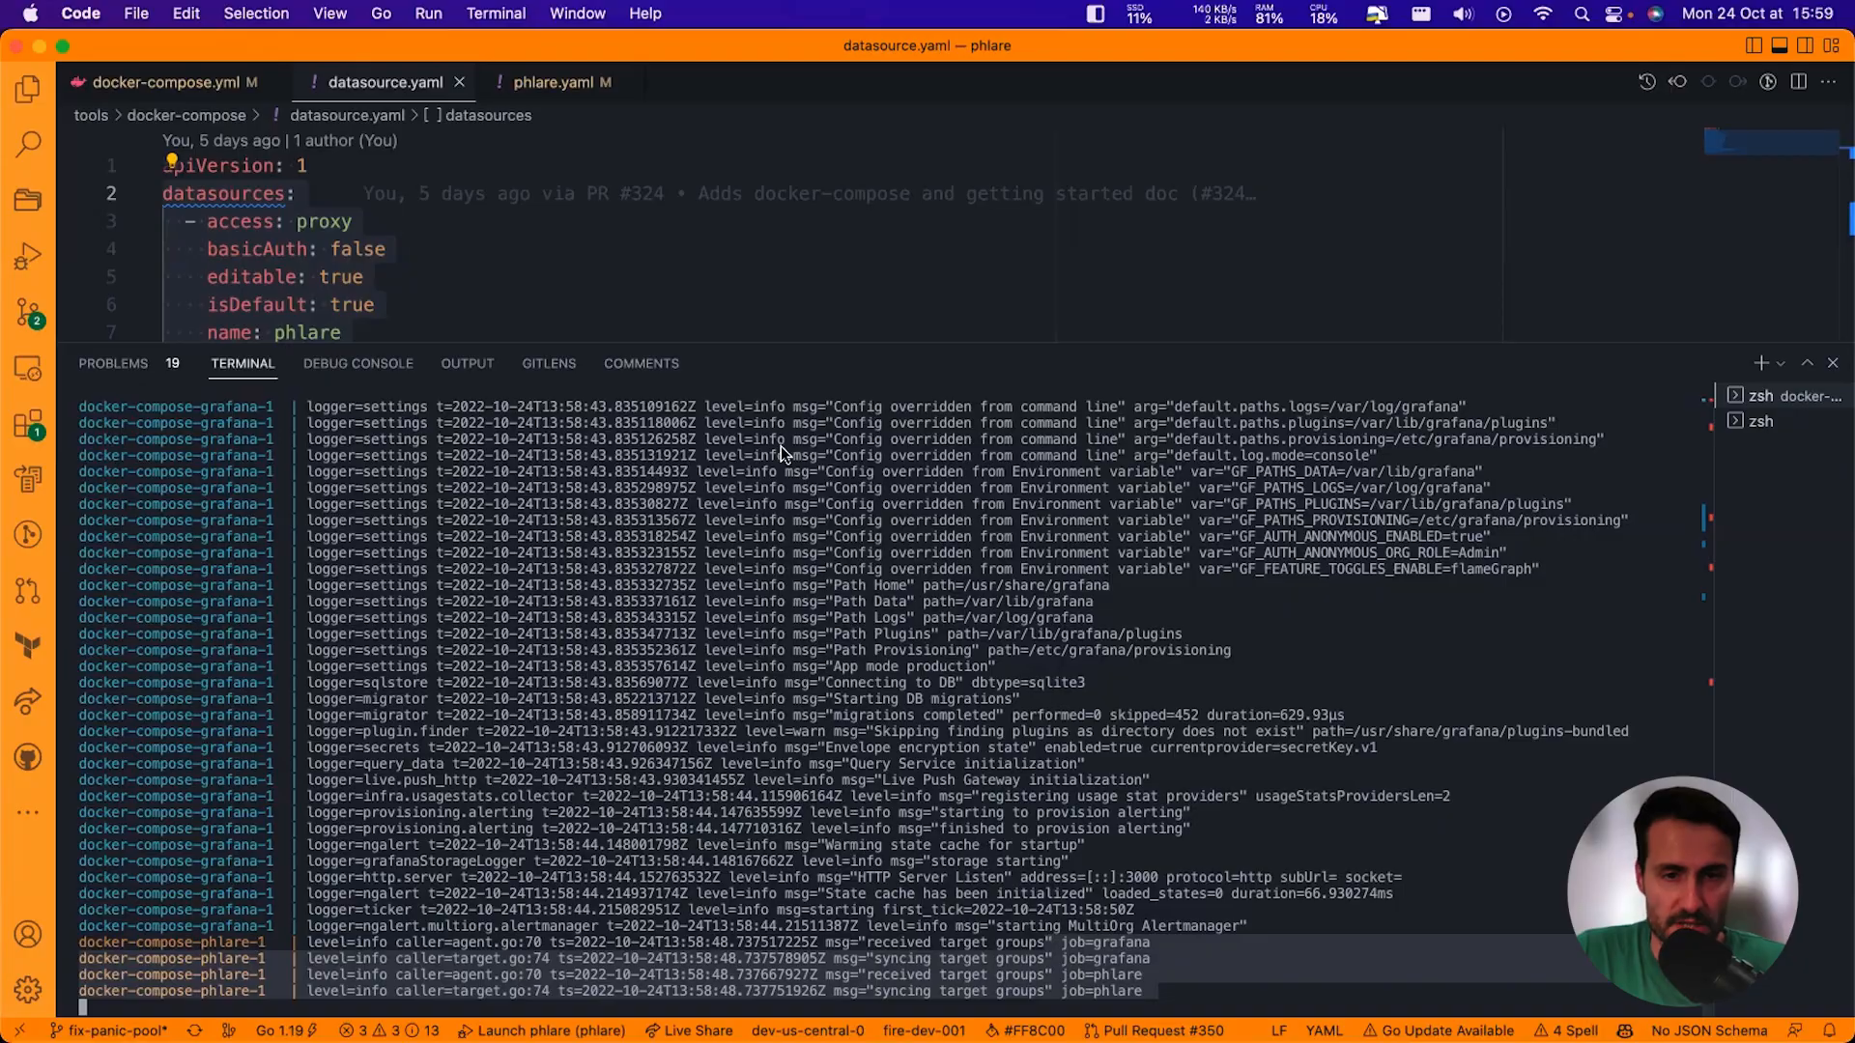
left_click(474, 57)
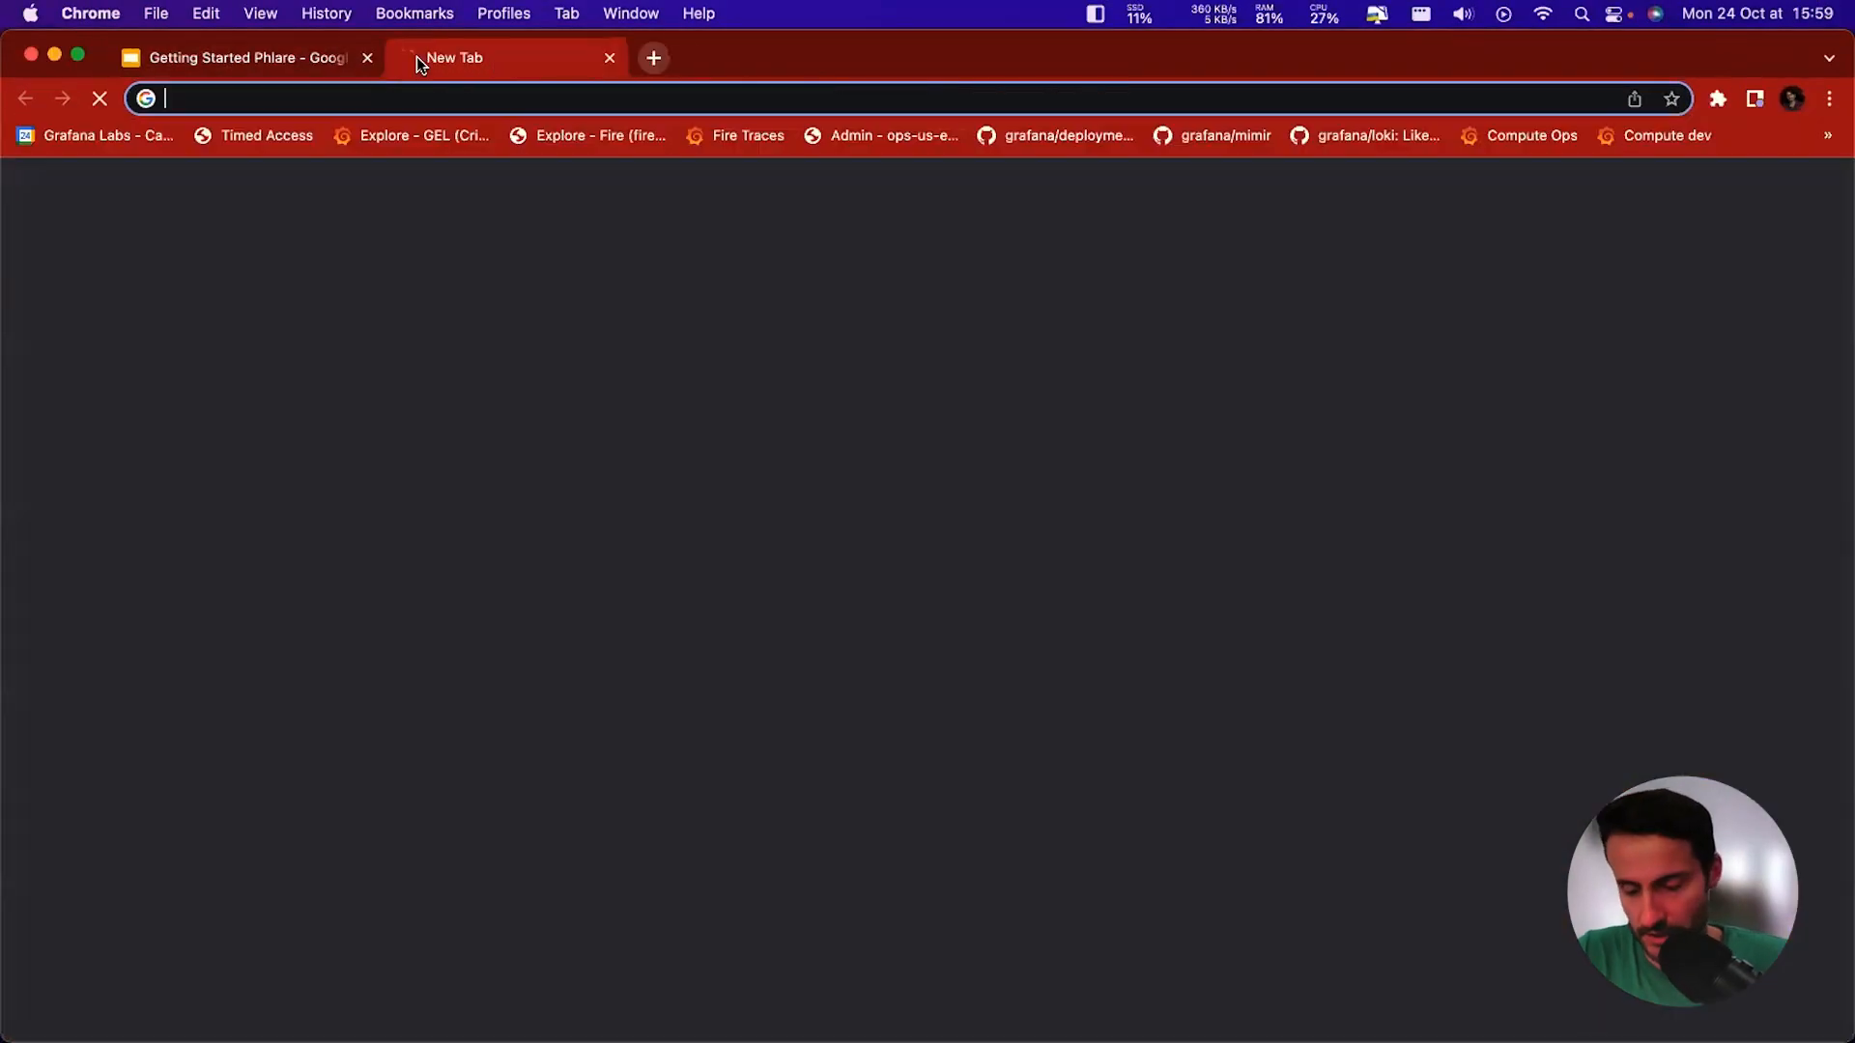
Load Grafana at localhost:3000 and inspect the provisioned phlare data source settings.
type("localhost:3000/?orgId=1")
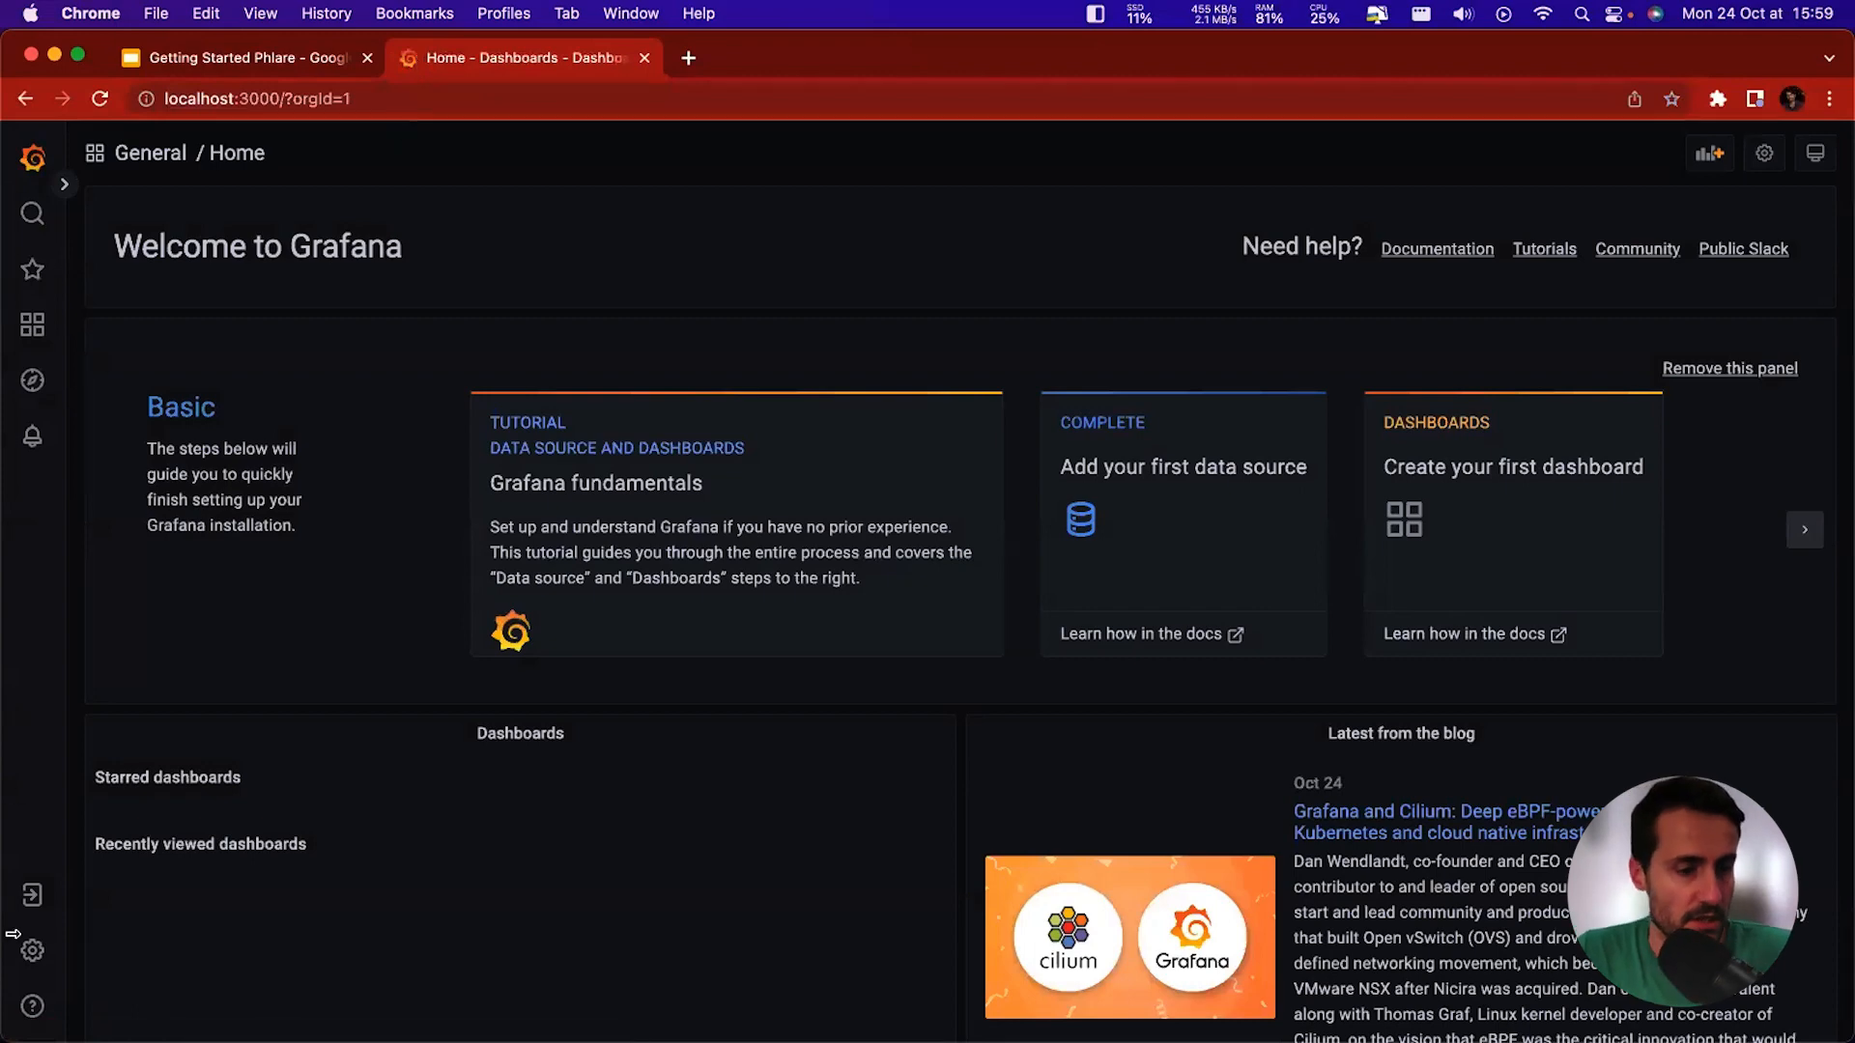
left_click(32, 950)
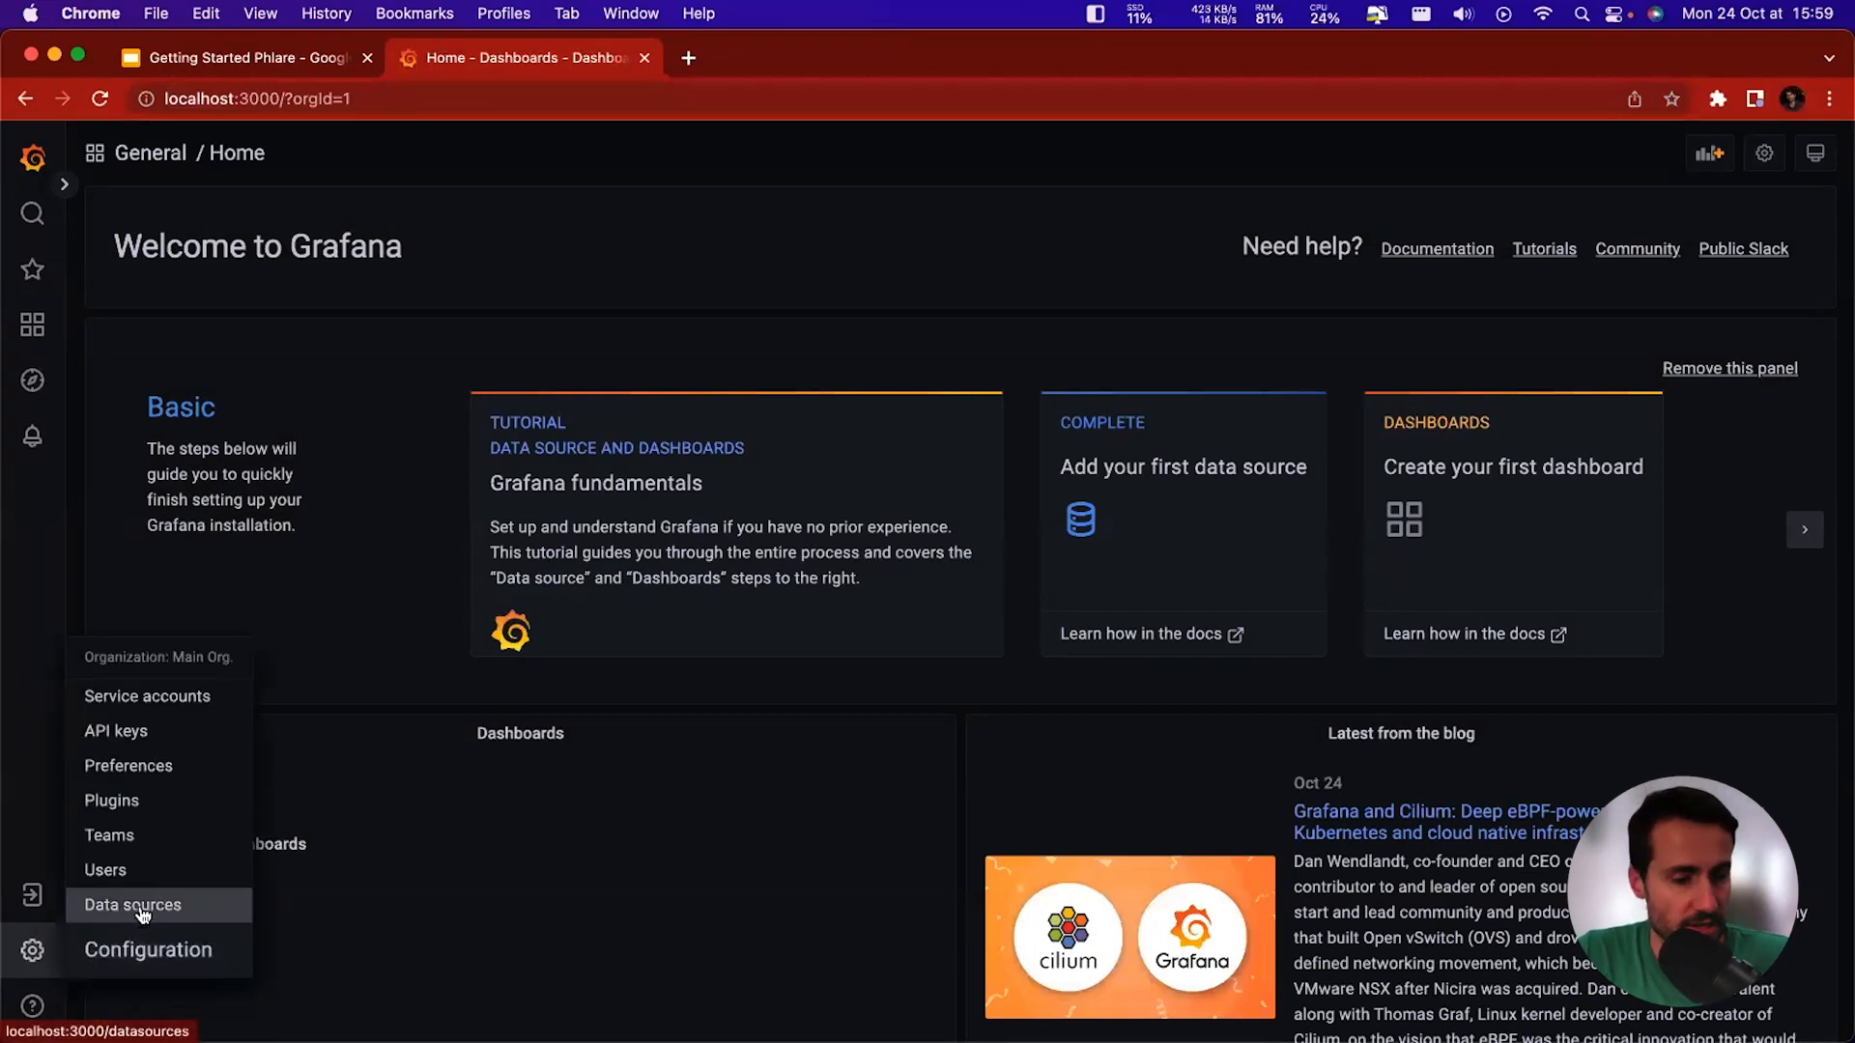
left_click(134, 904)
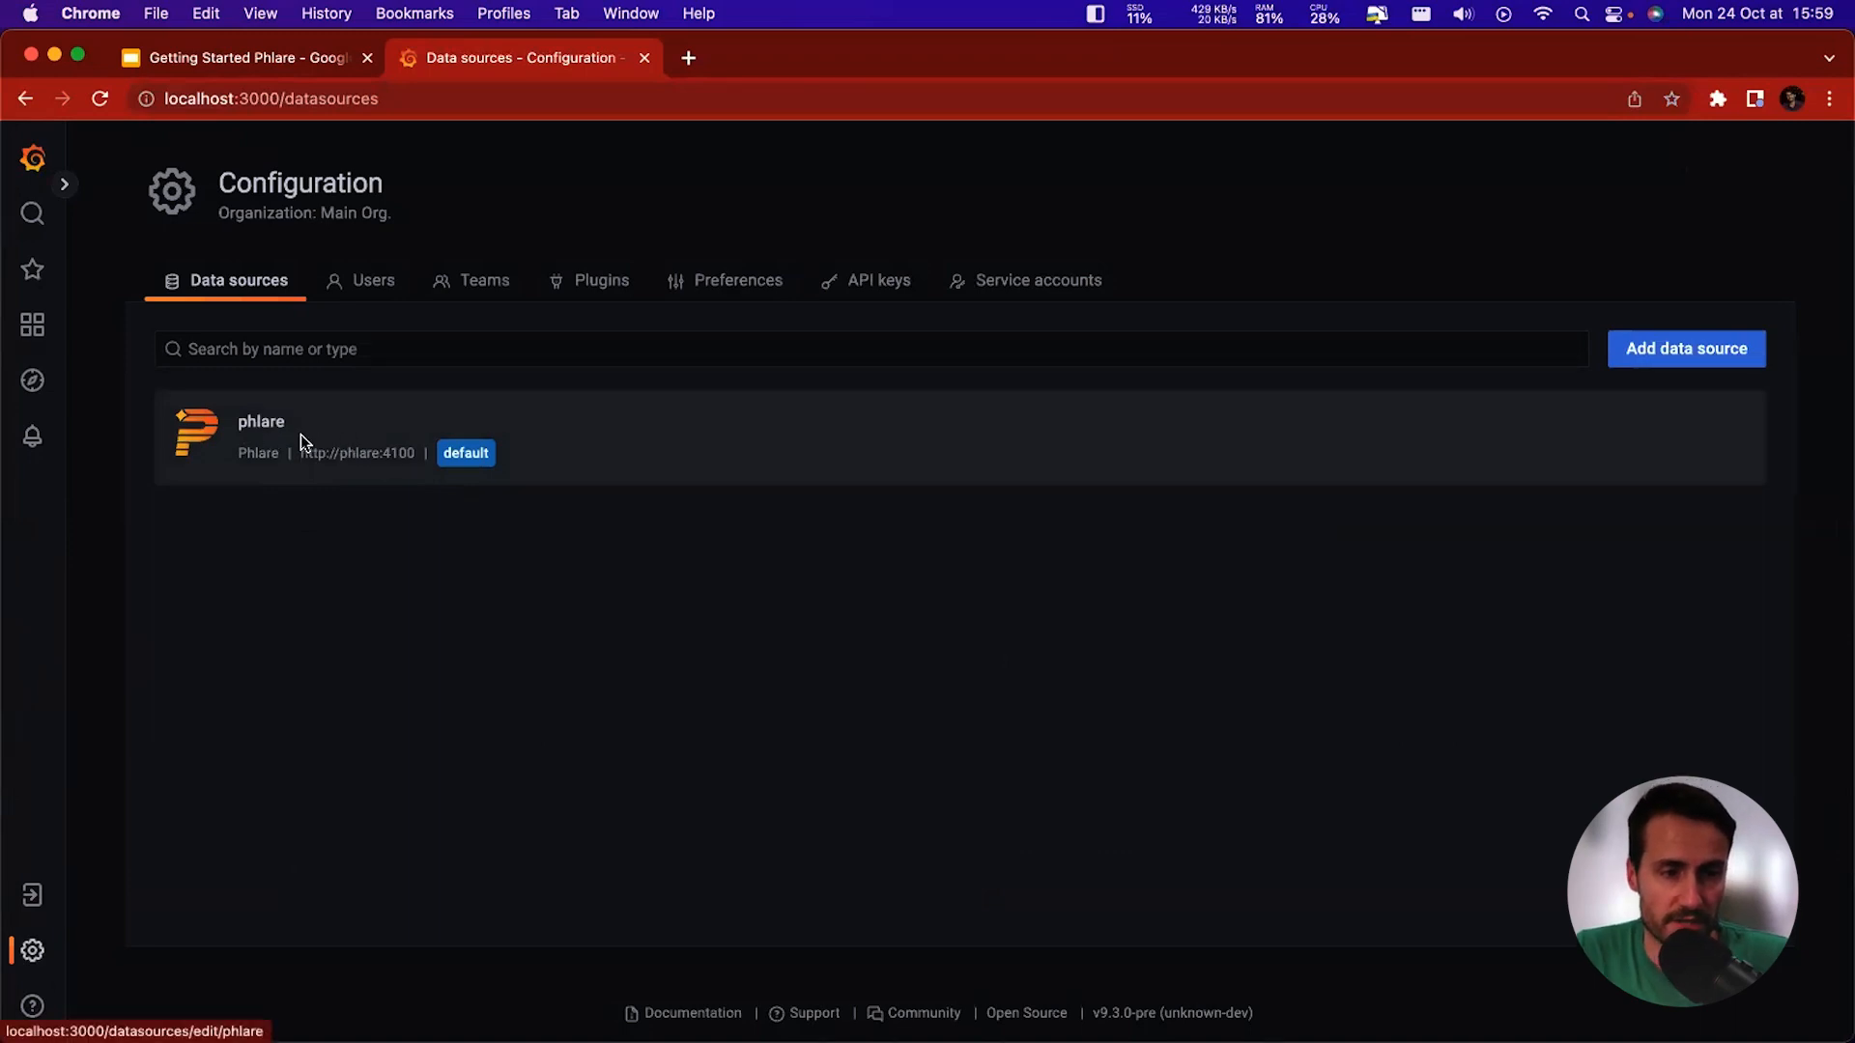
left_click(262, 436)
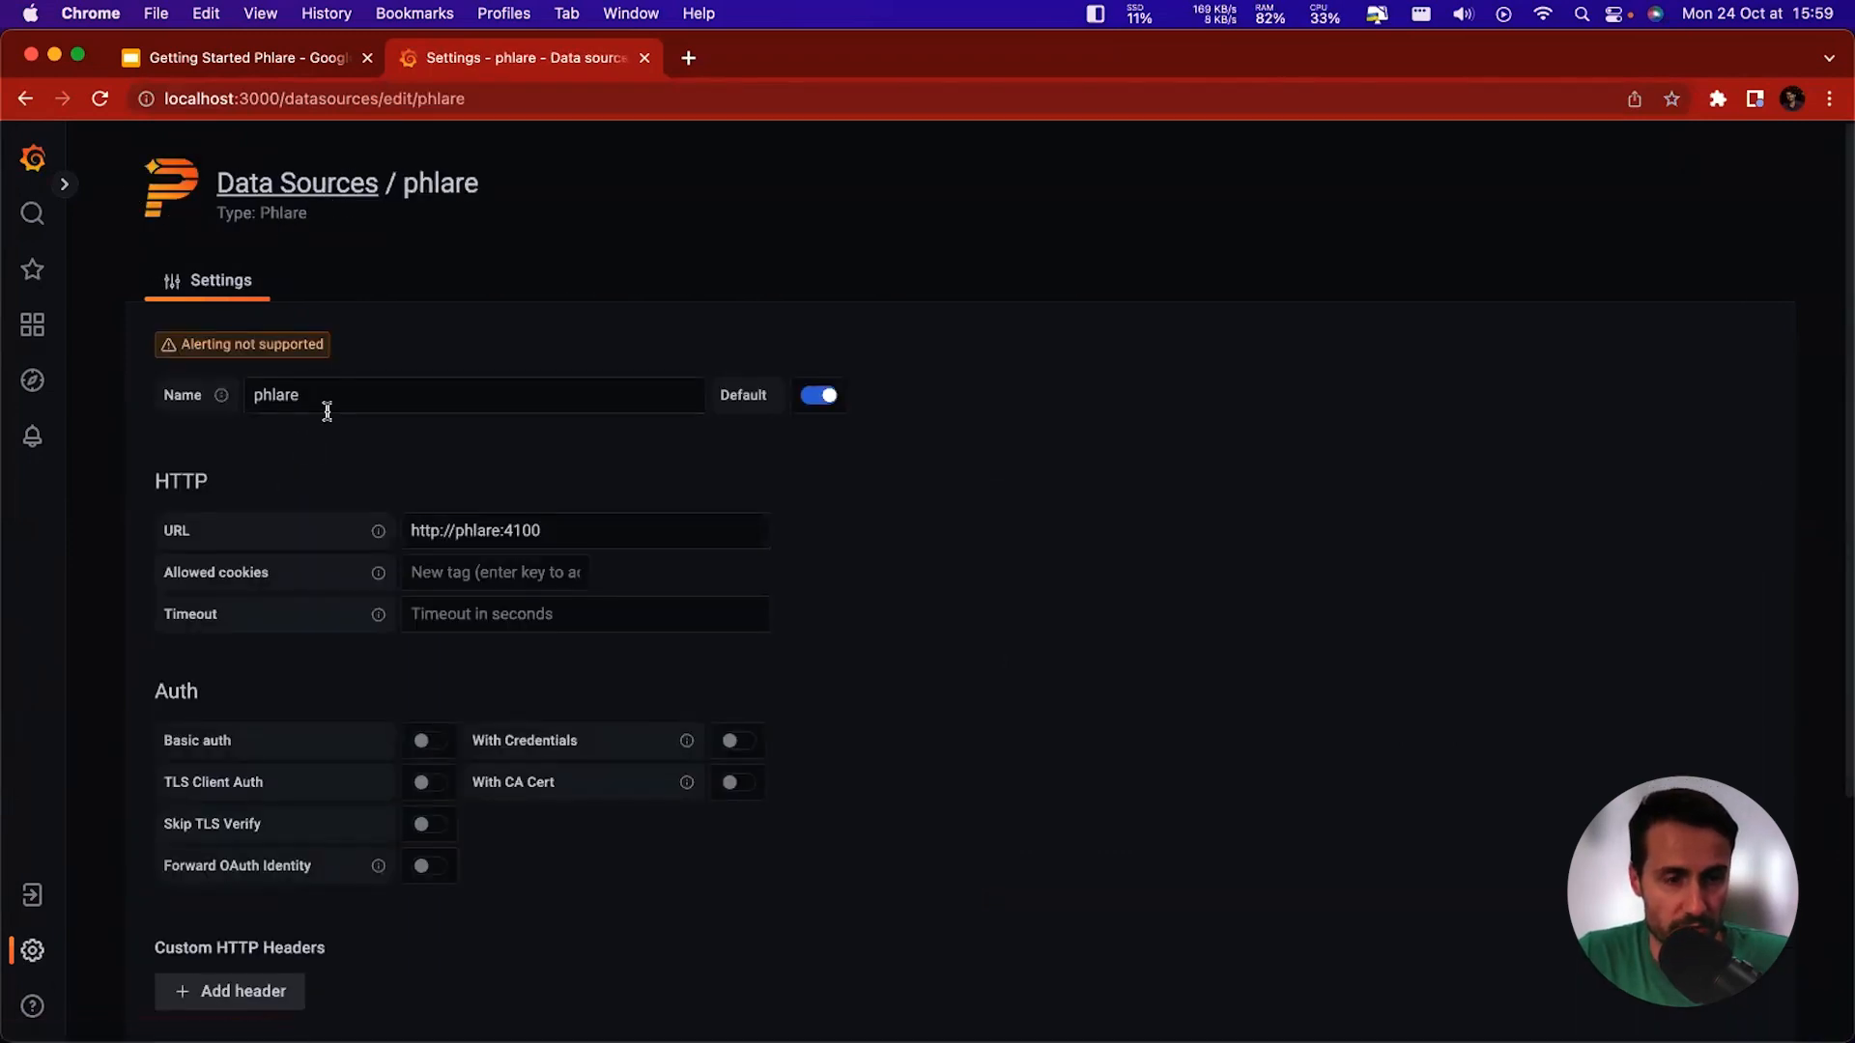
double_click(478, 495)
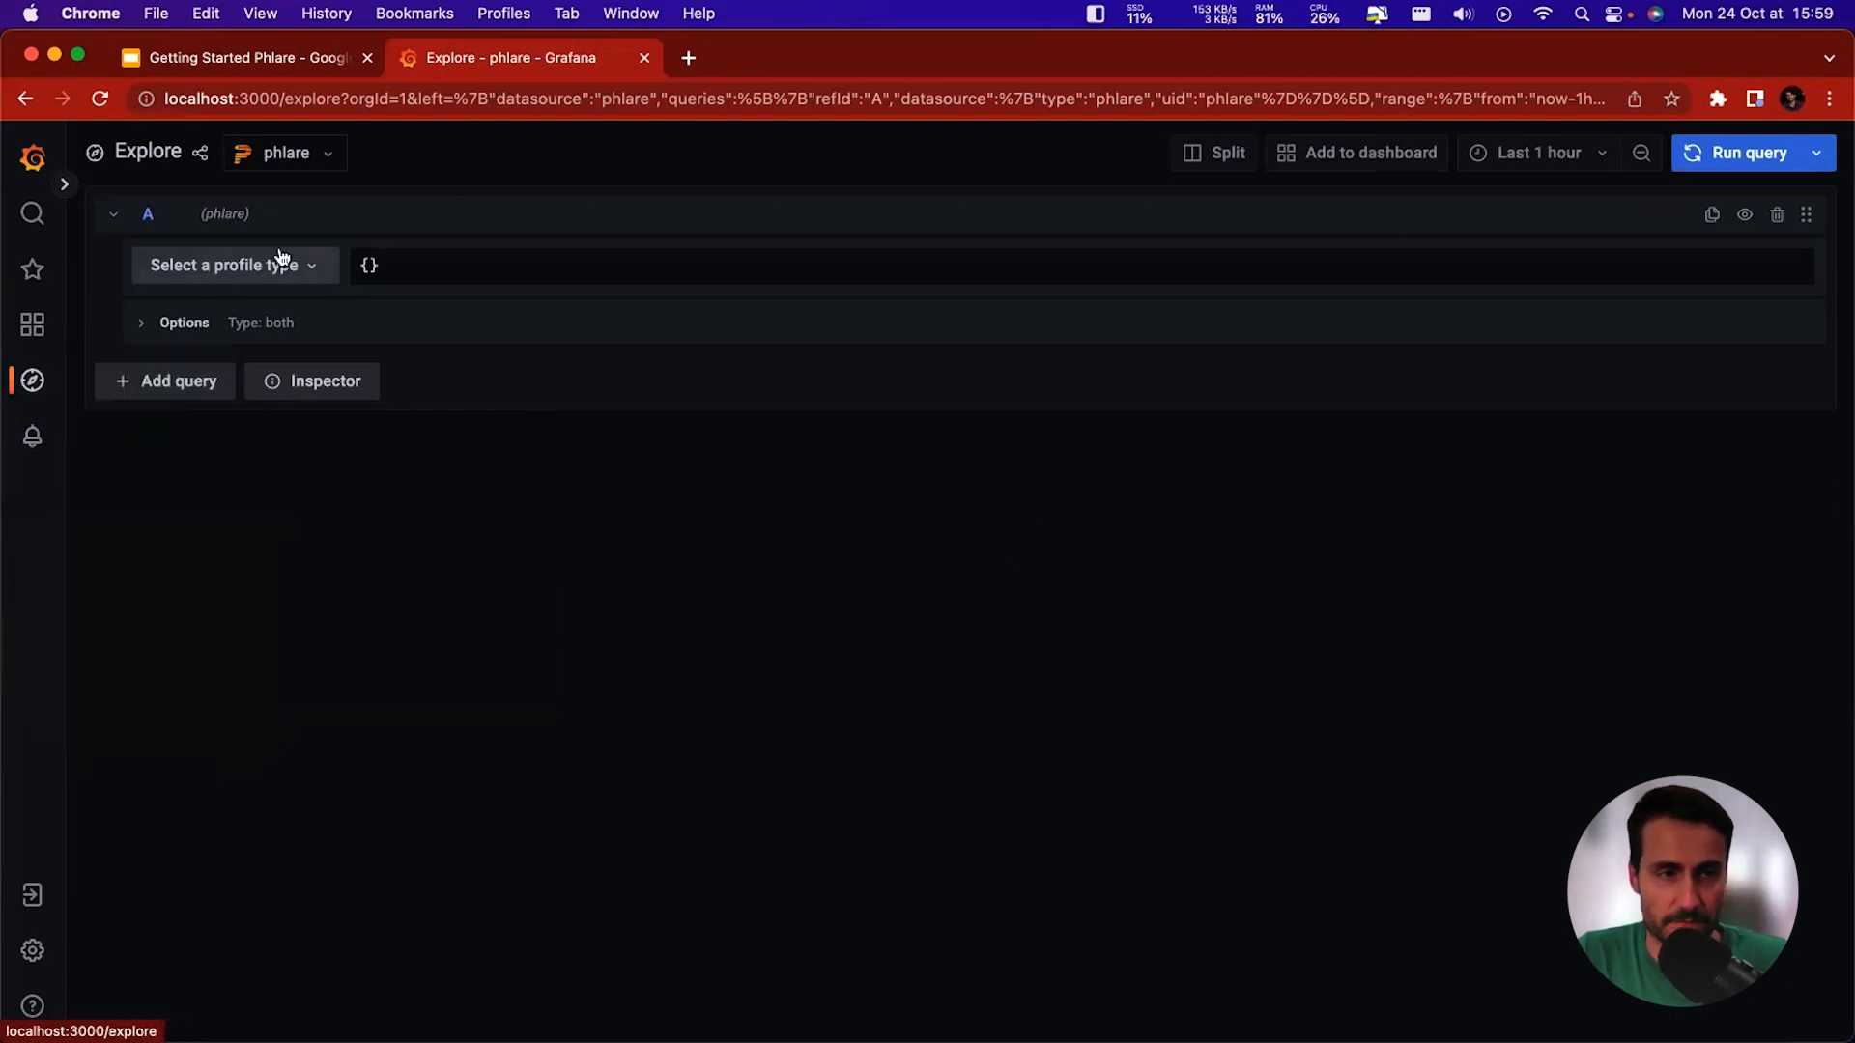
mouse_move(284, 244)
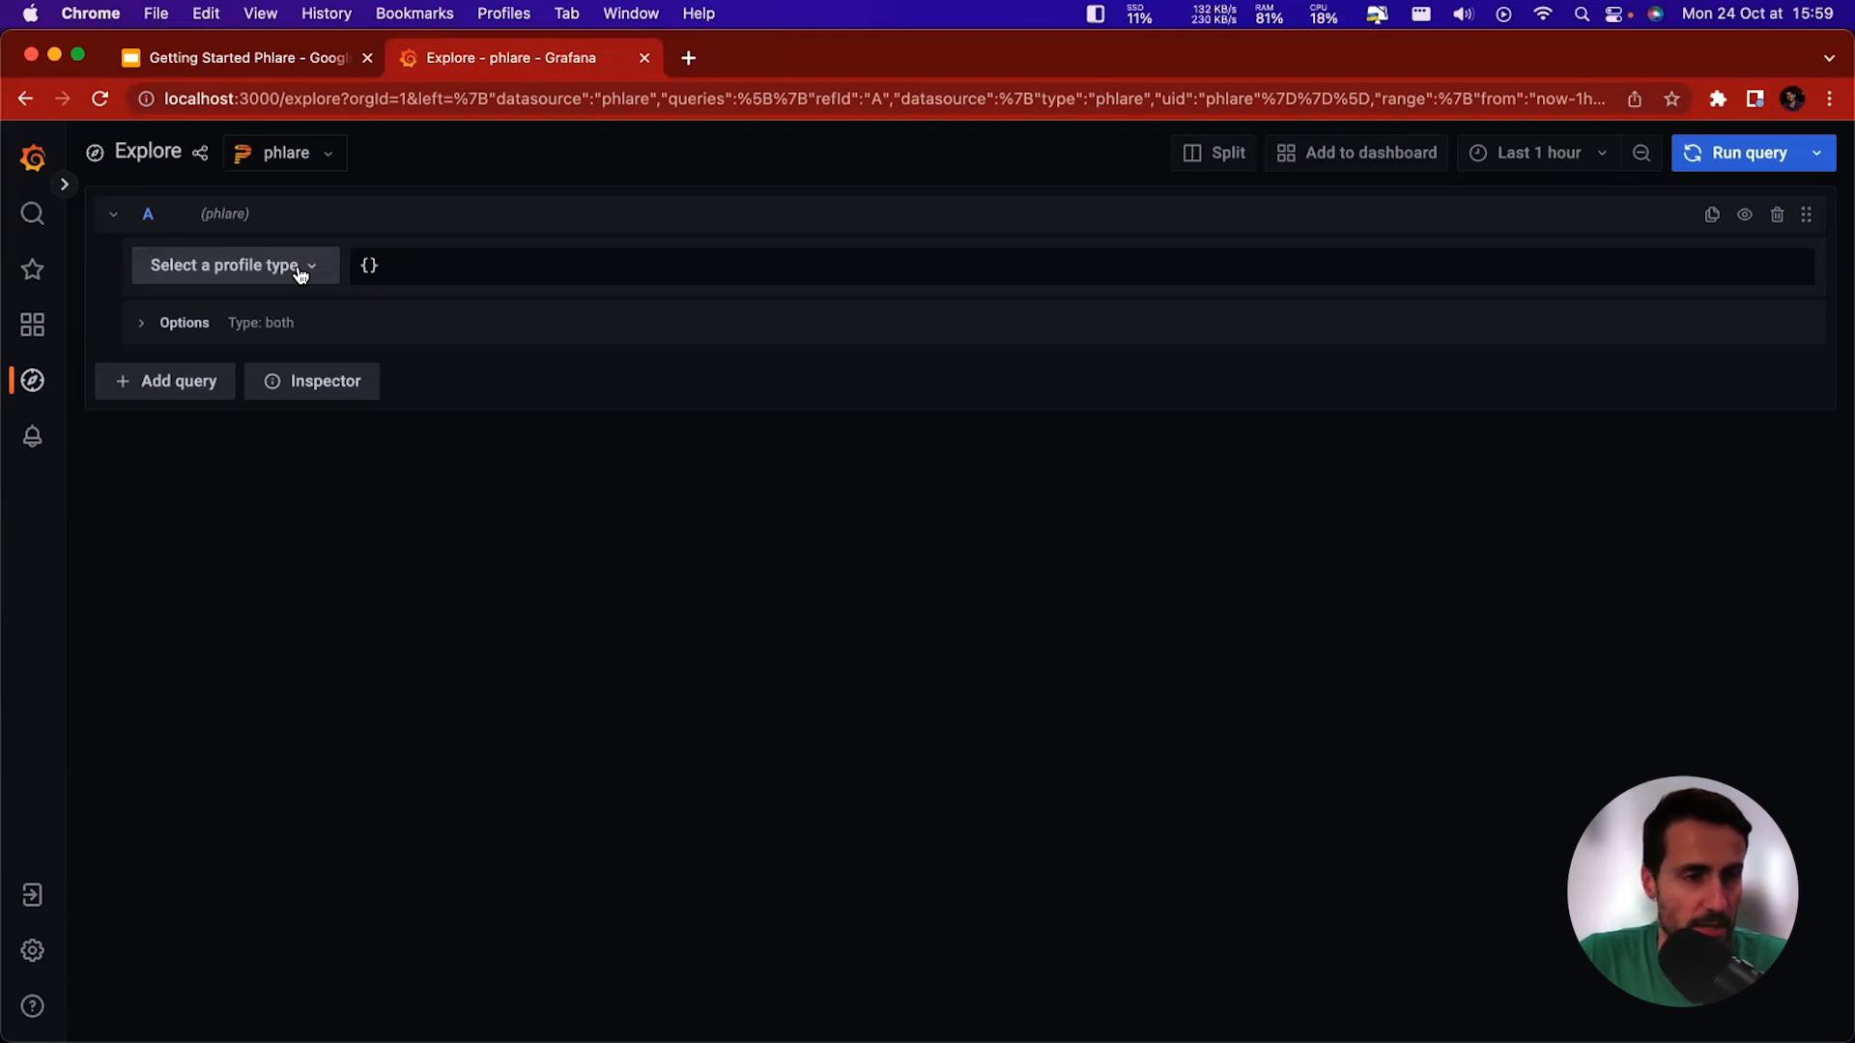
Choose the process_cpu - cpu profile type and enter a job="phlare" label selector.
left_click(233, 265)
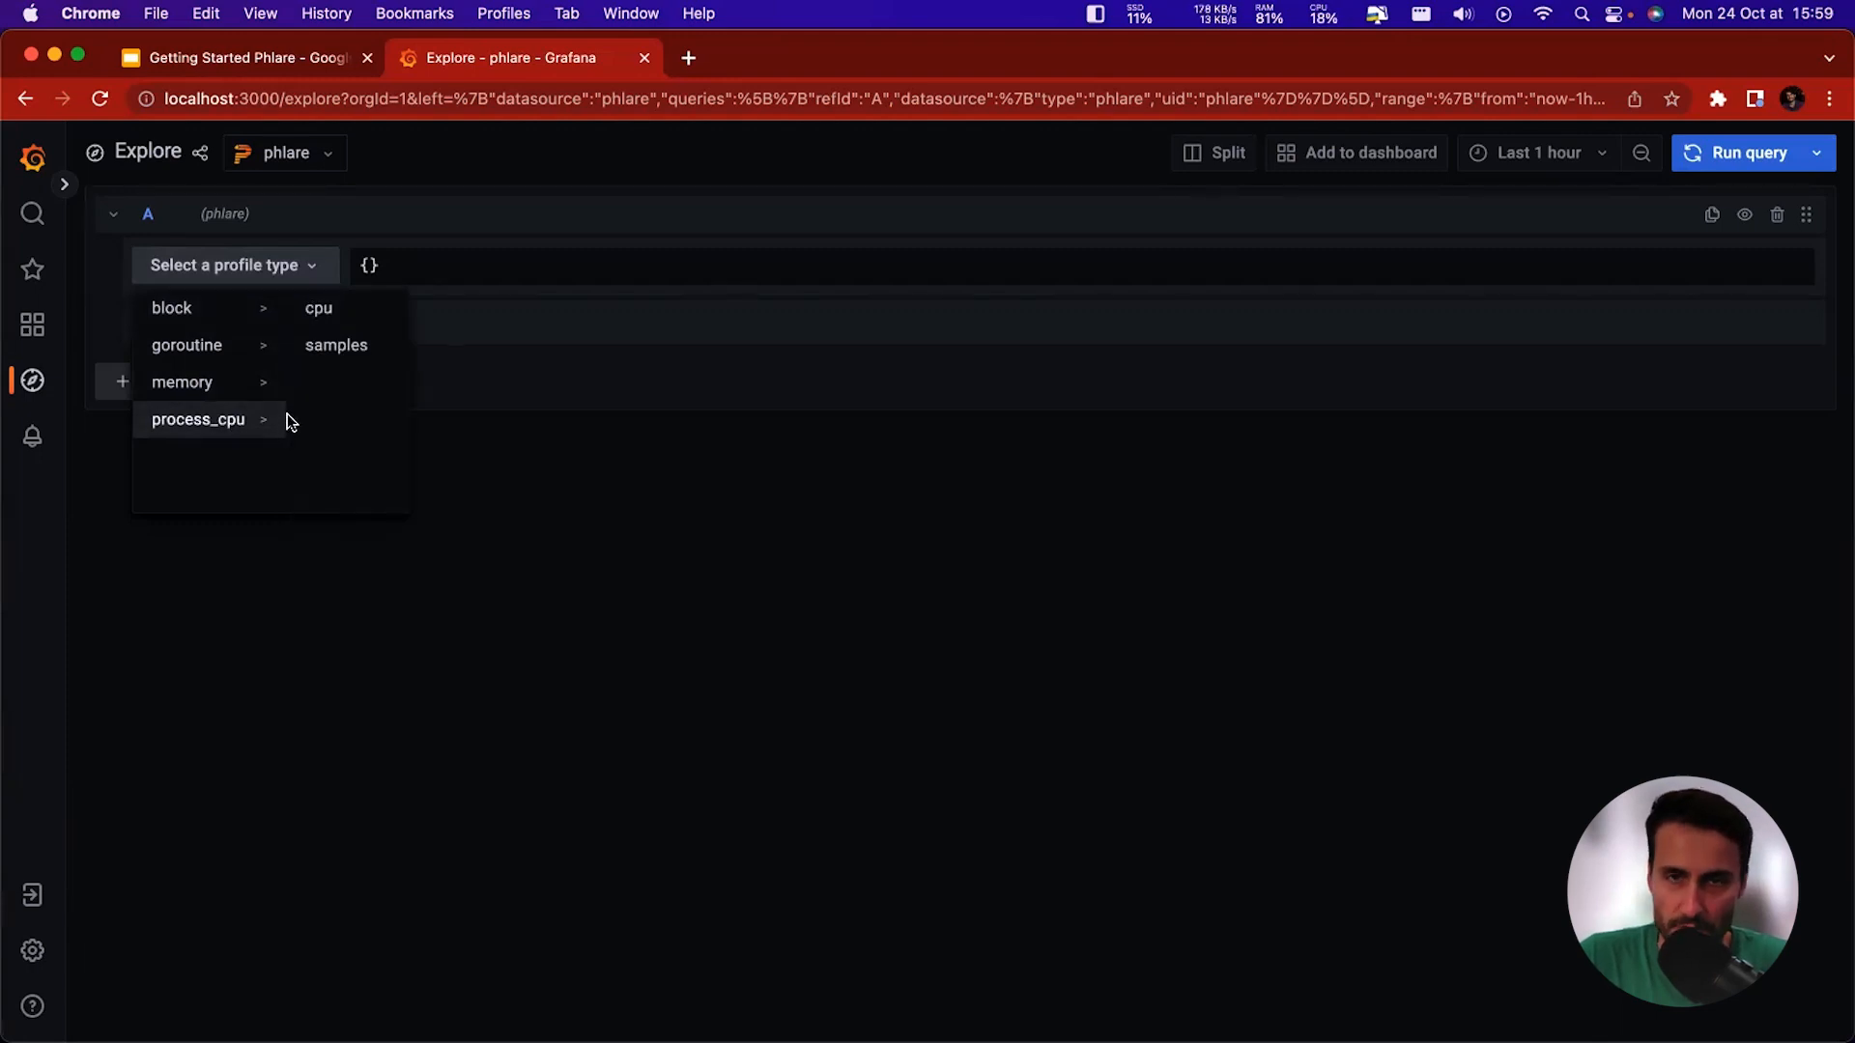
left_click(318, 308)
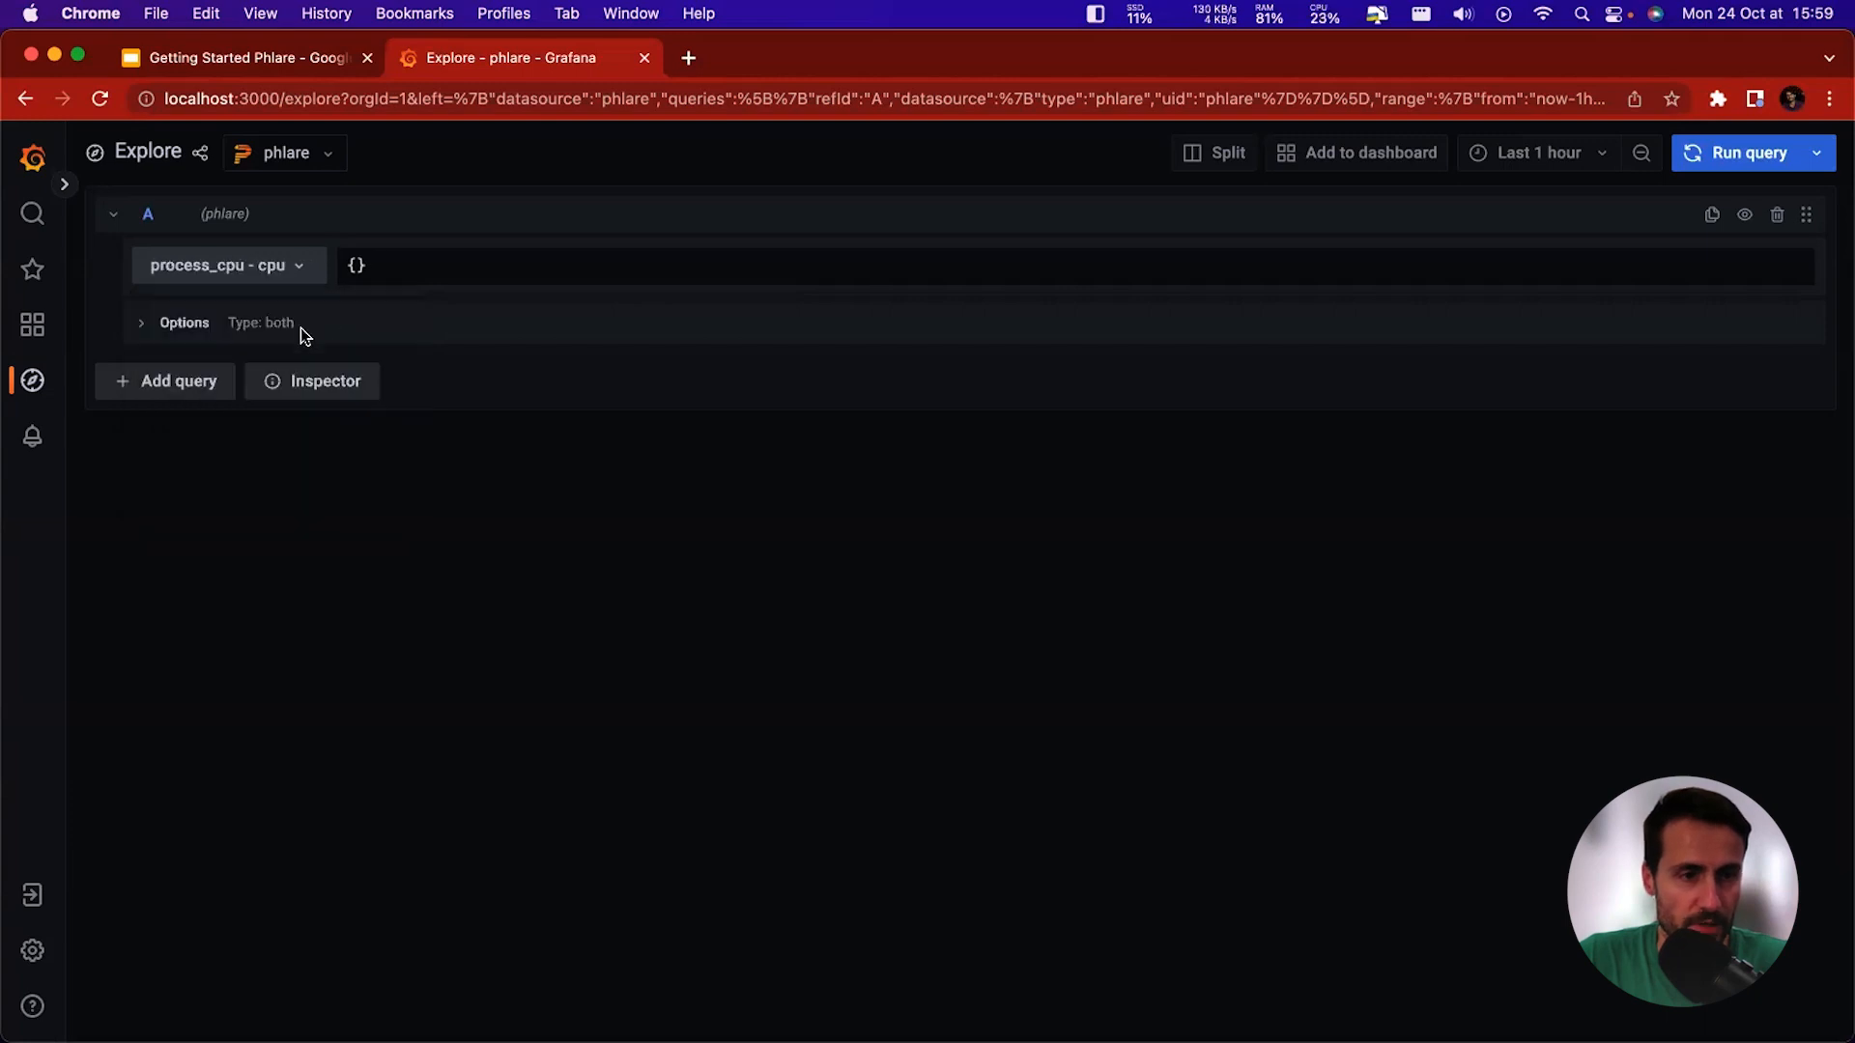
left_click(354, 264)
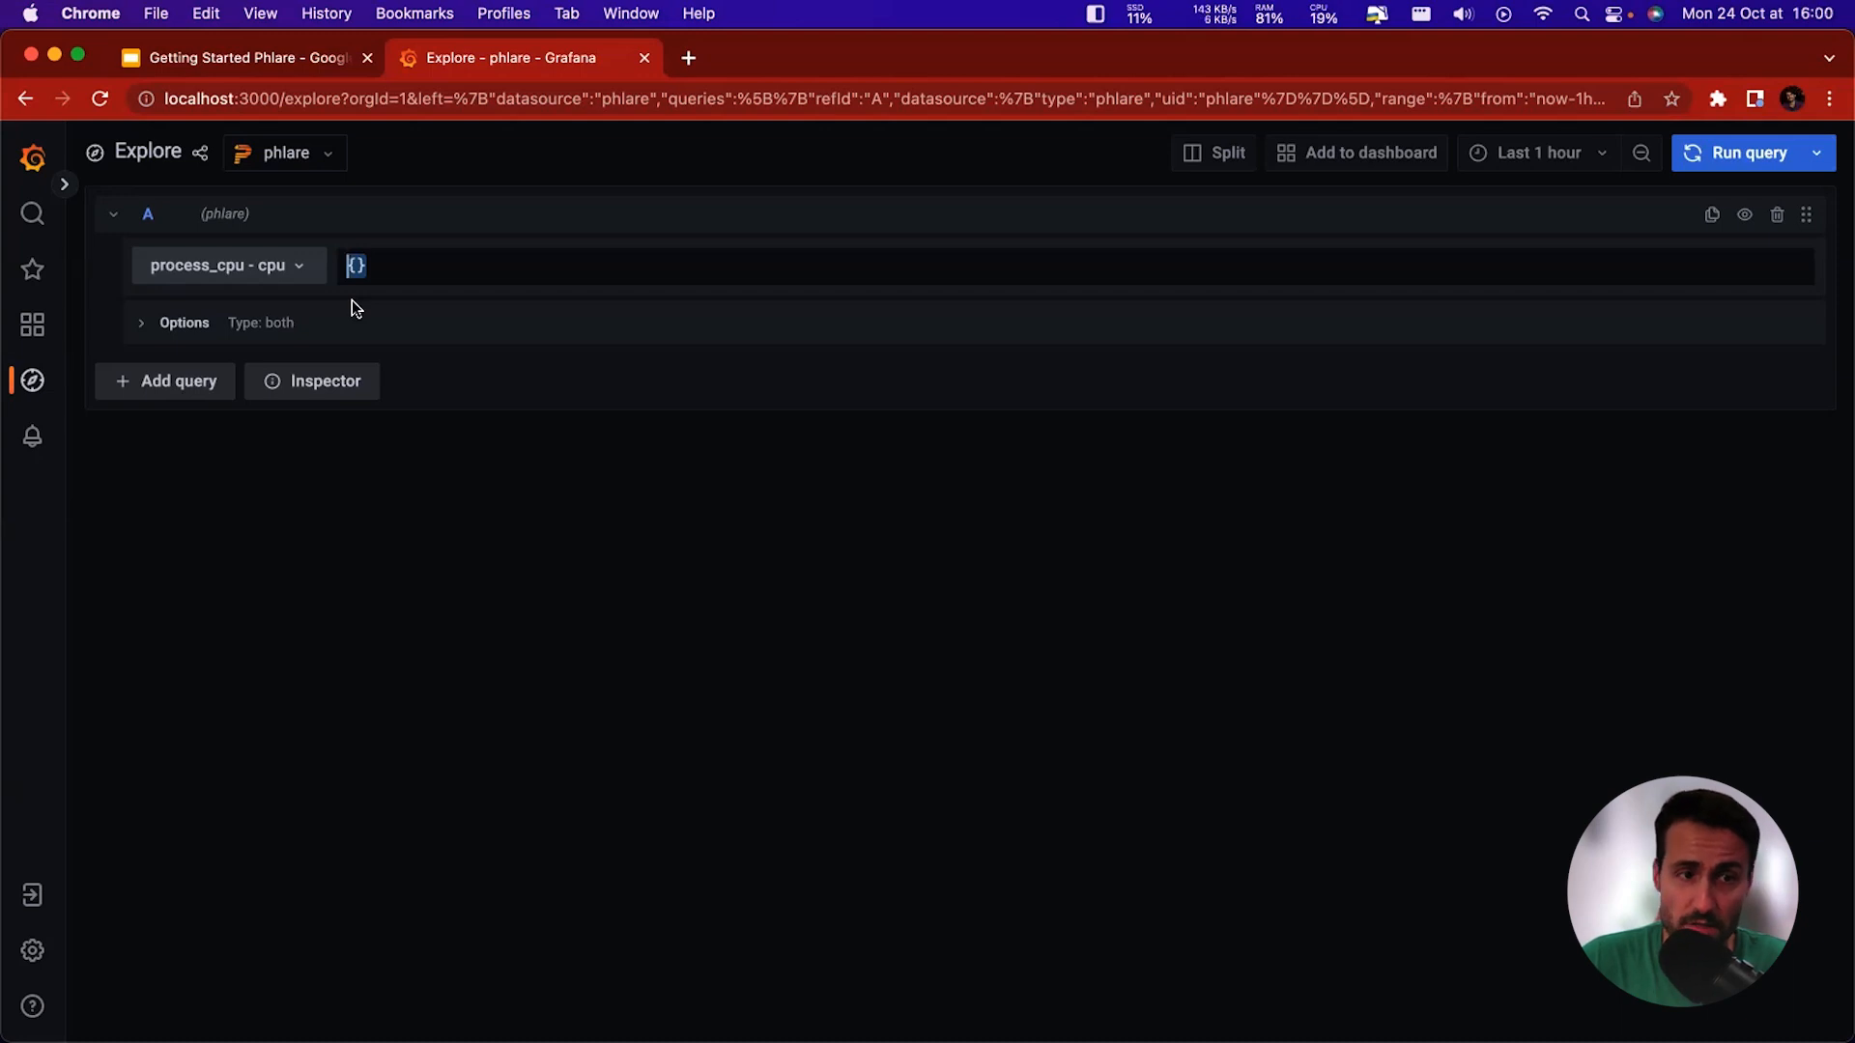
mouse_move(406, 281)
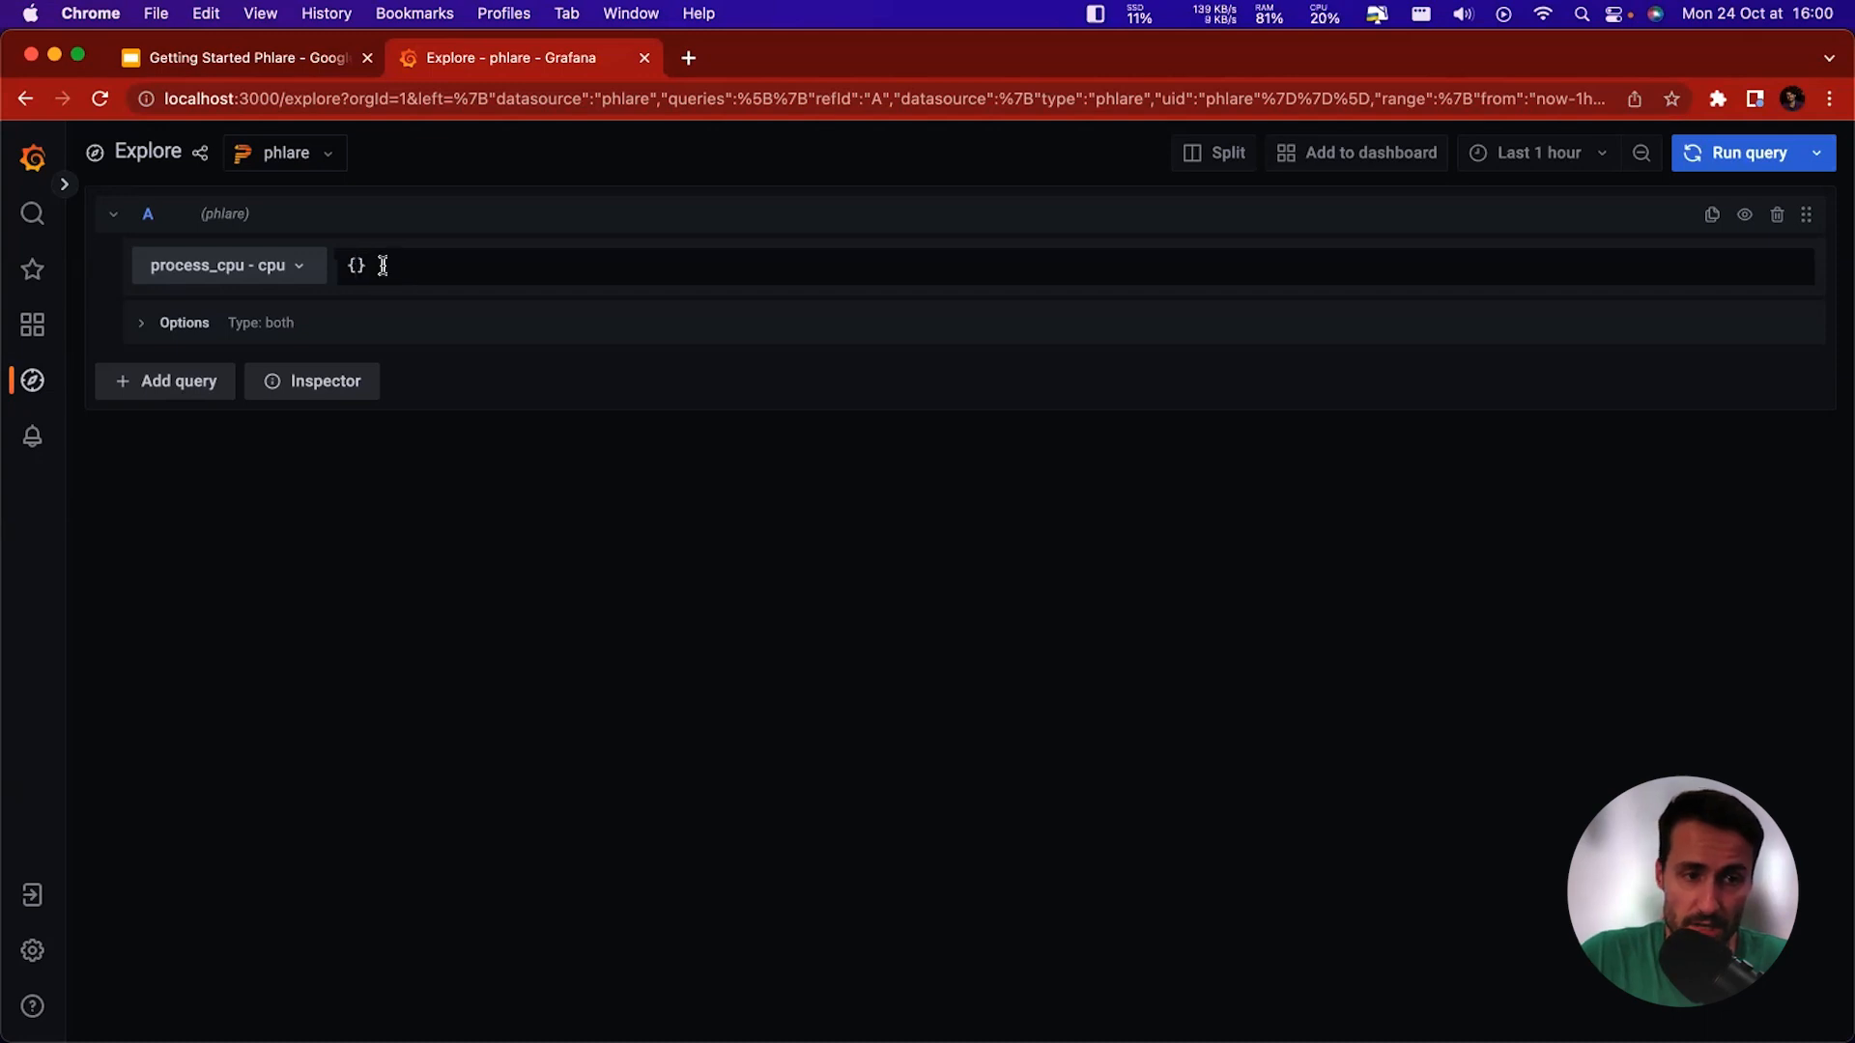
type("job")
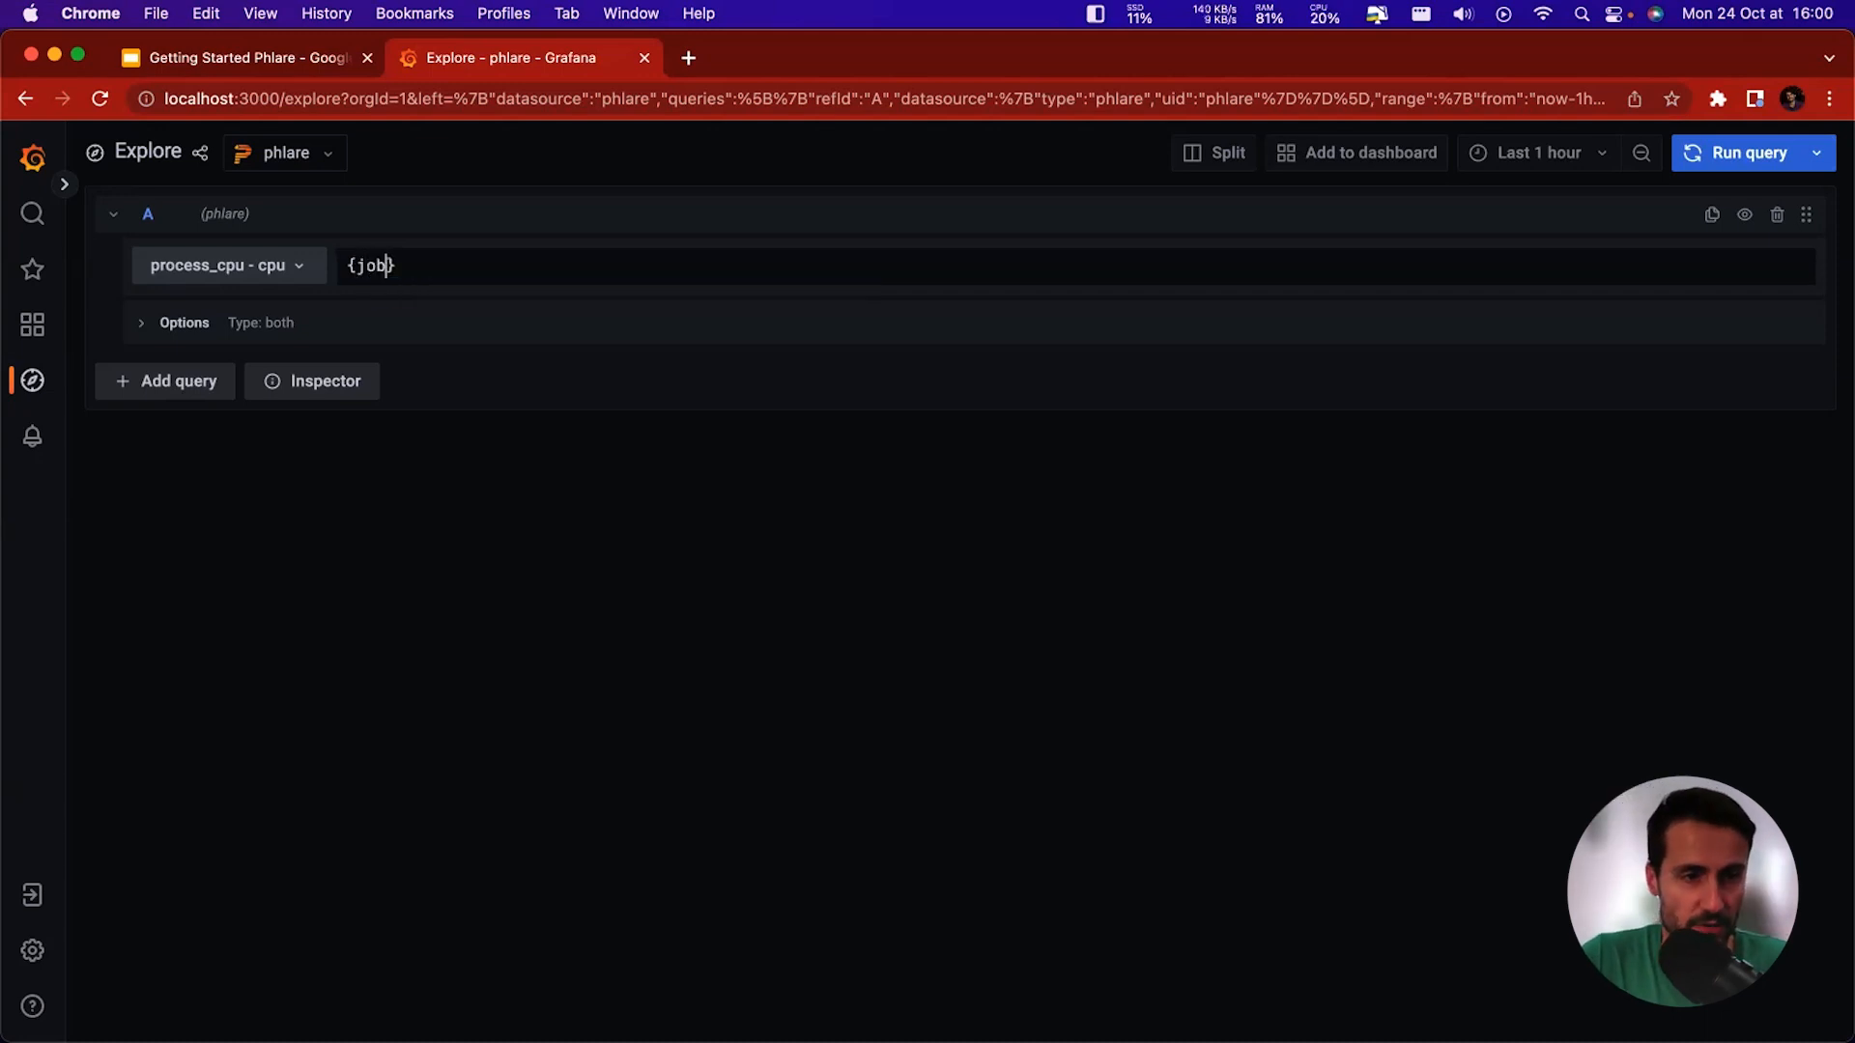
type("=\"phlare")
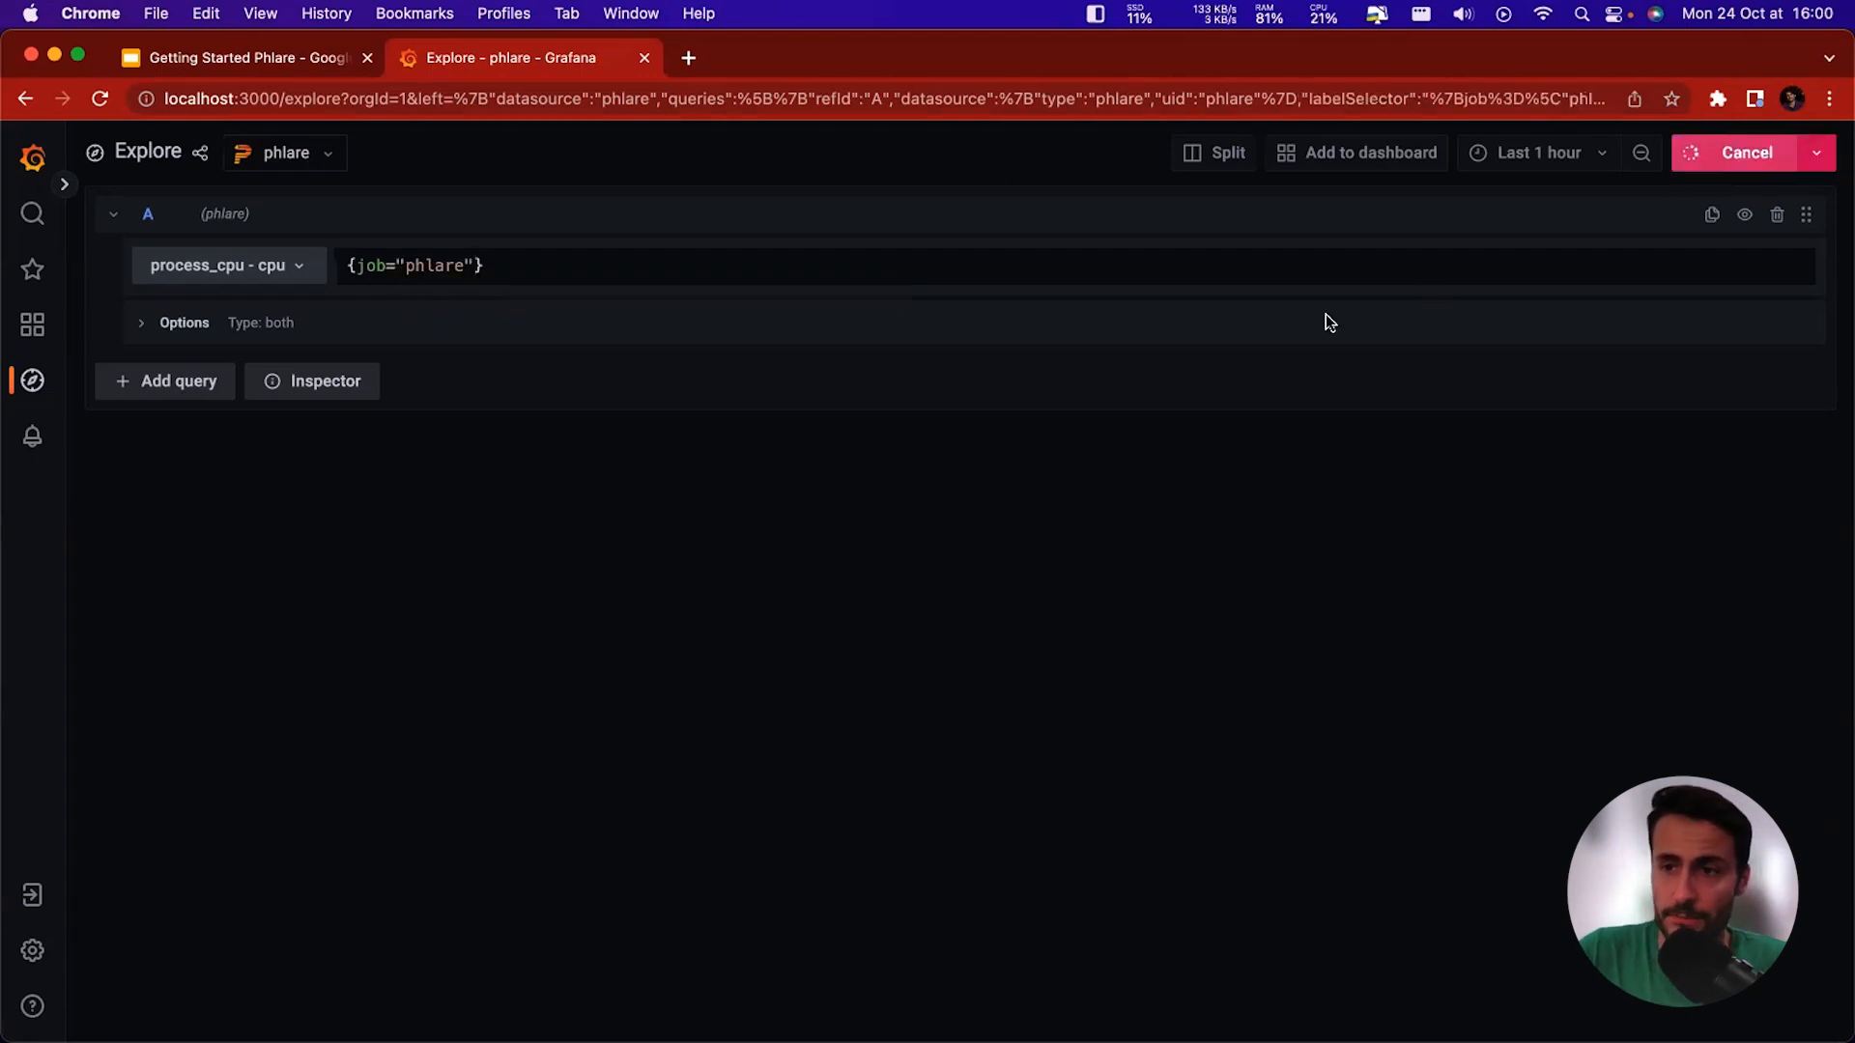
Run the phlare CPU query, scroll through the results, and switch to the Top Table view.
left_click(1746, 153)
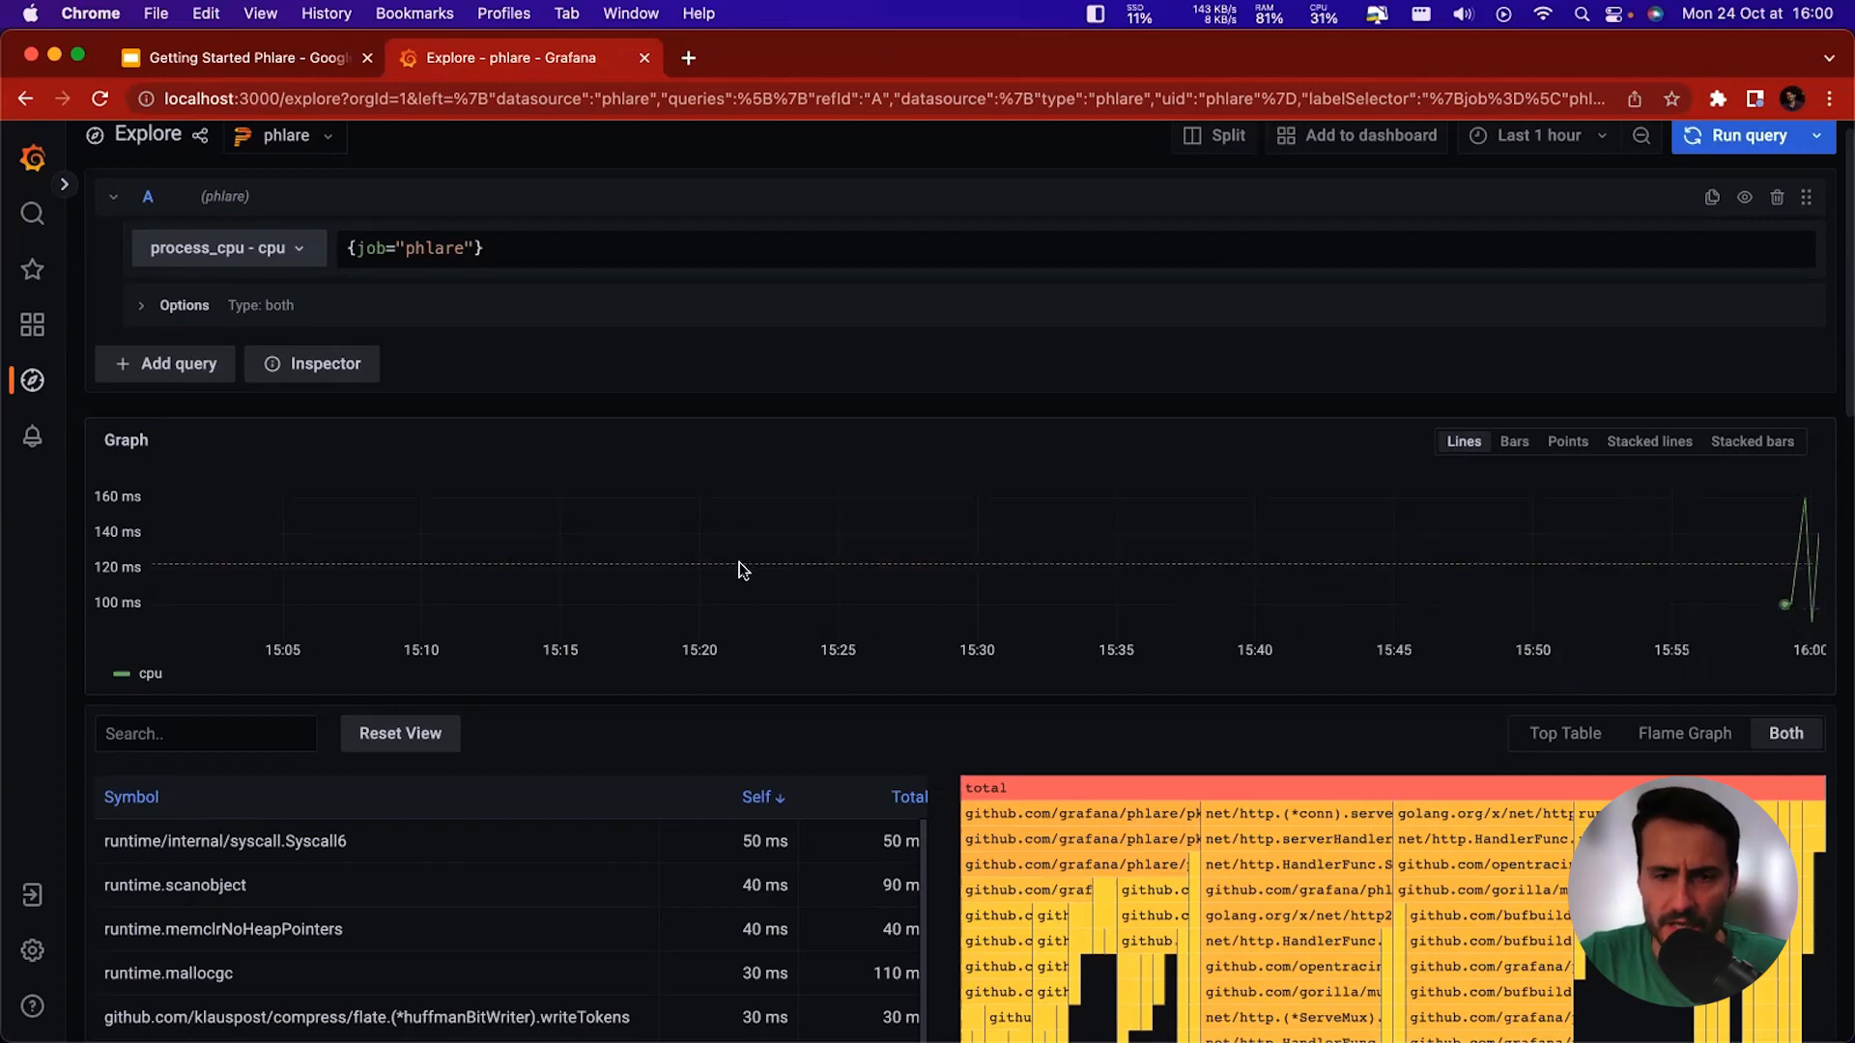
mouse_move(1239, 534)
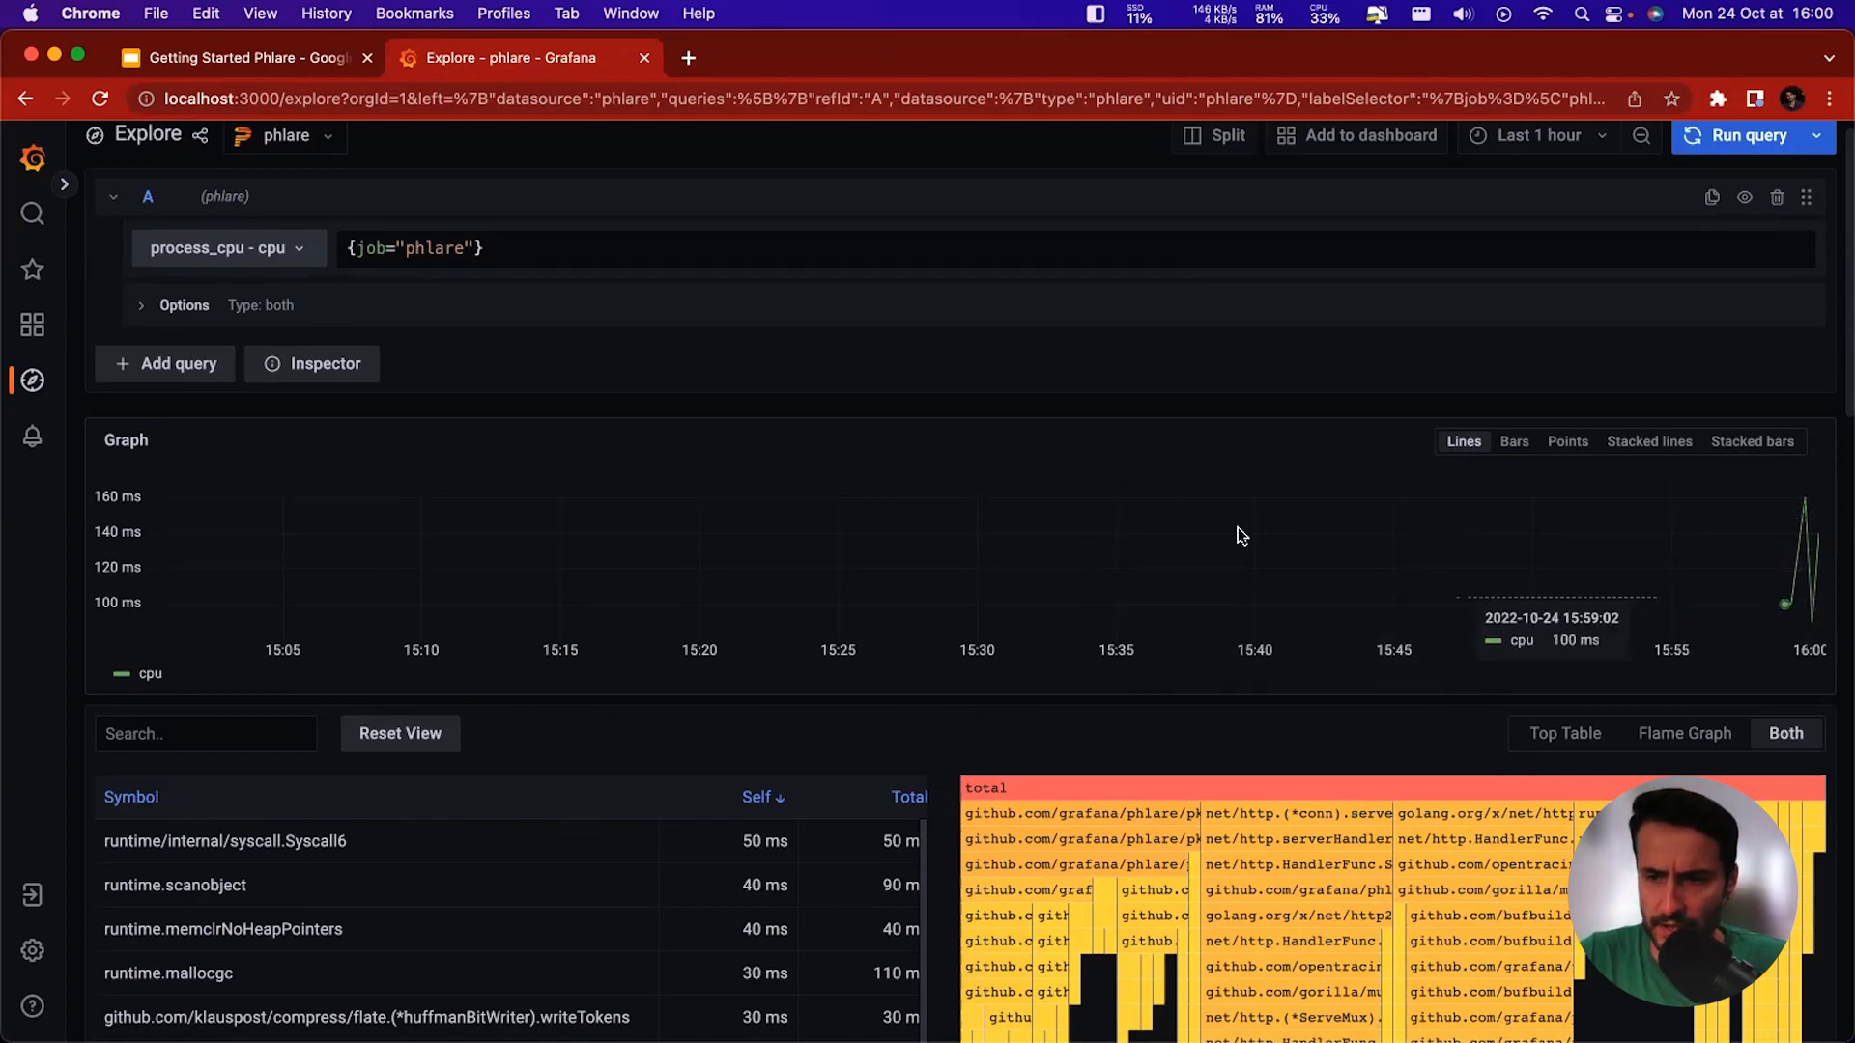
scroll("down", 3)
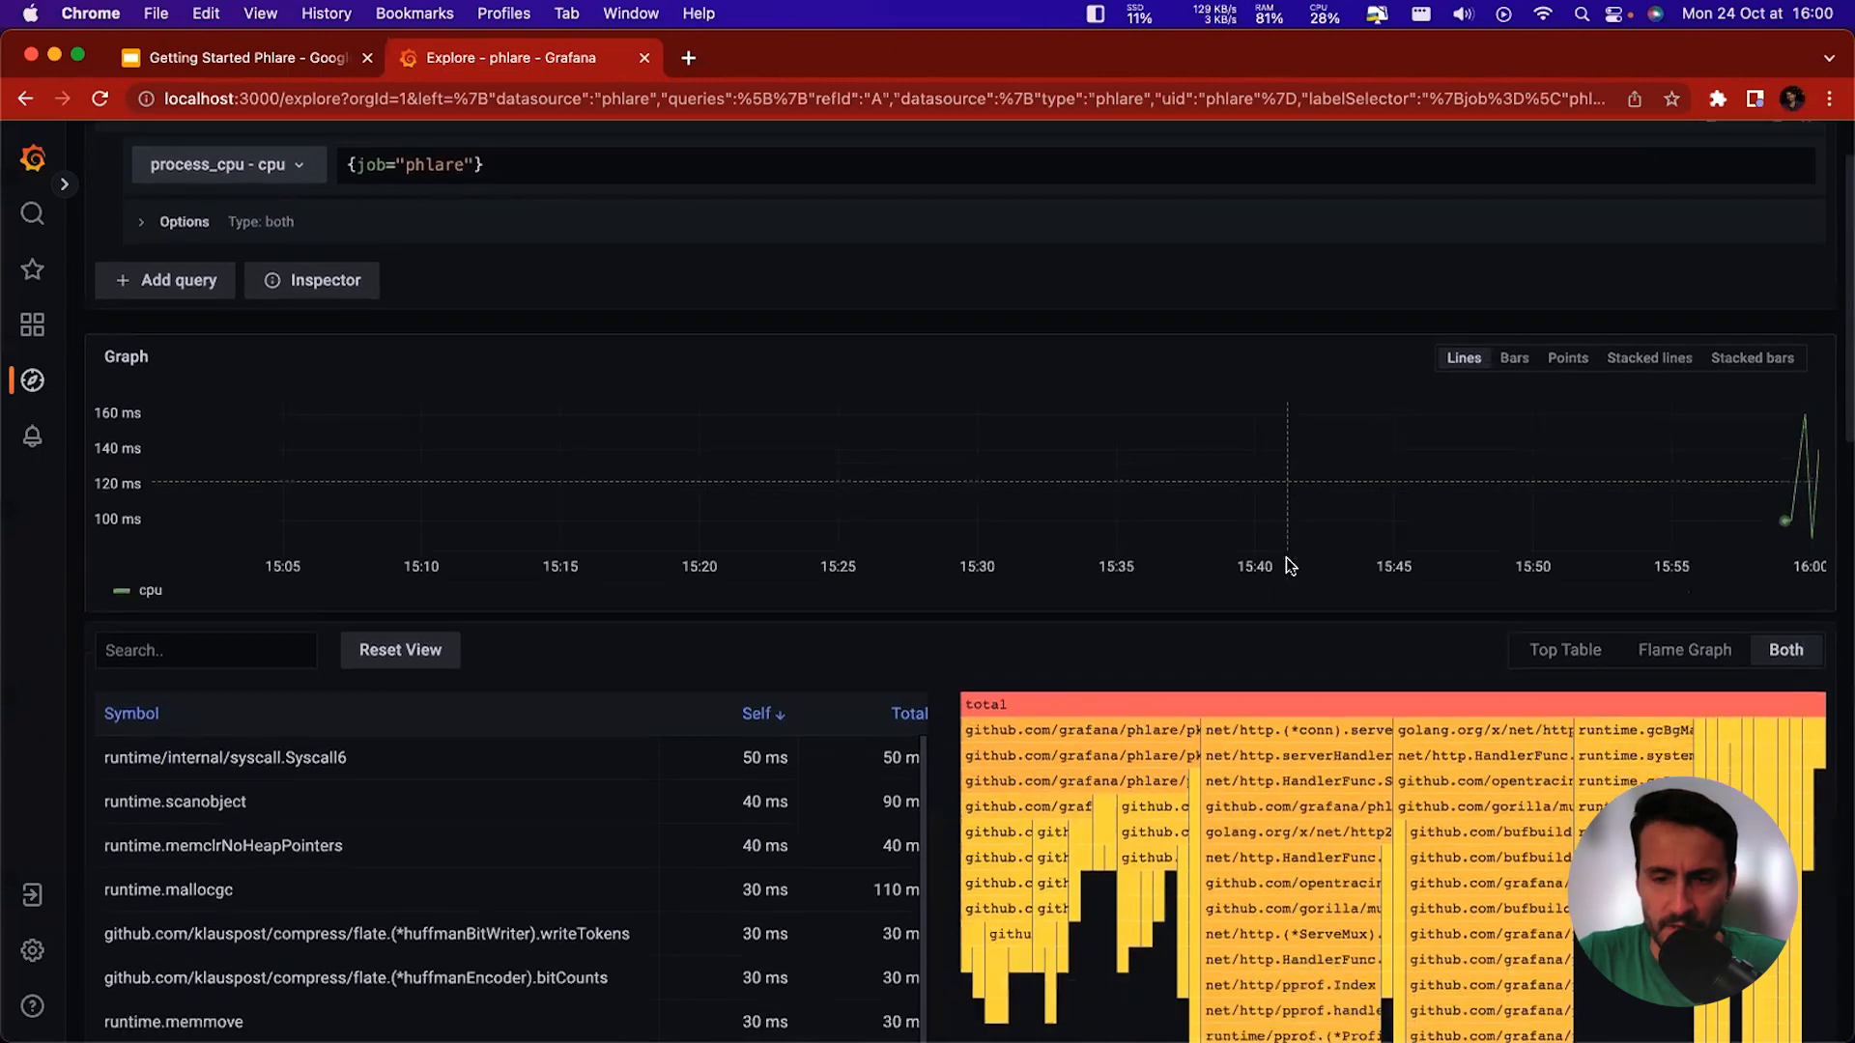
scroll("down", 3)
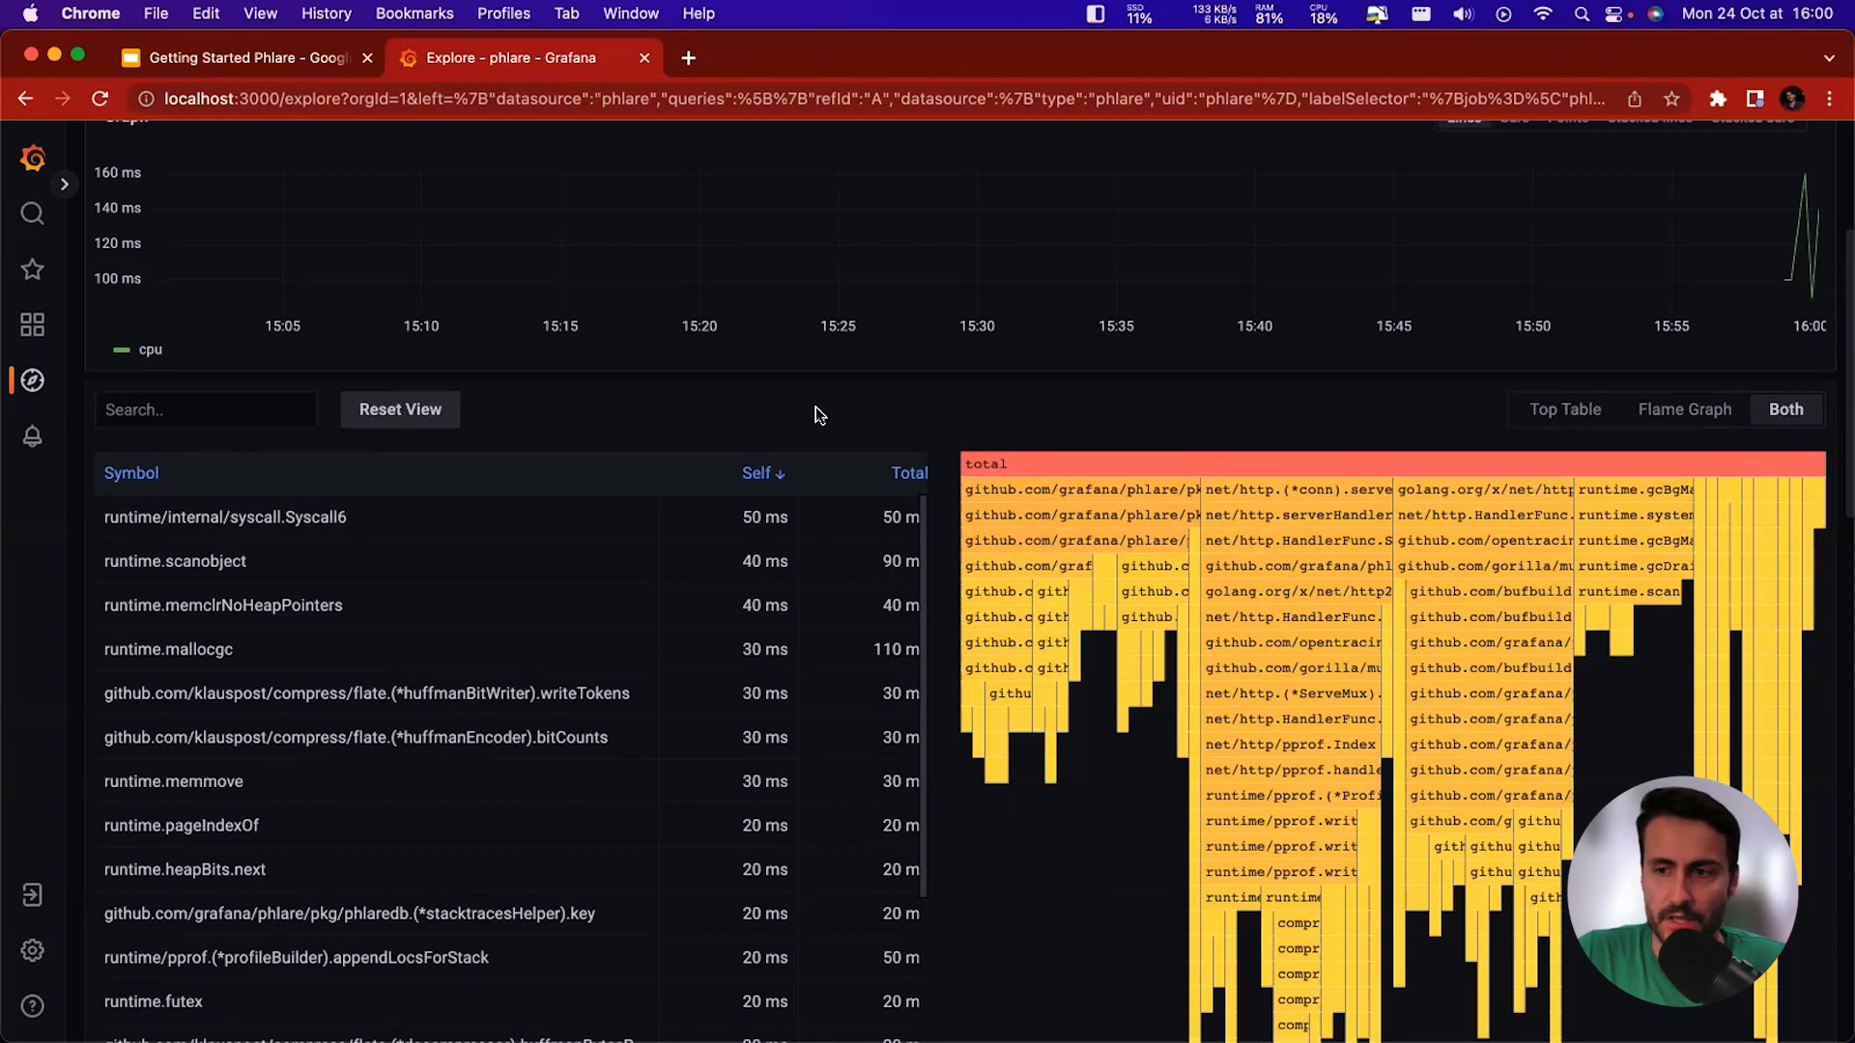
mouse_move(1520, 432)
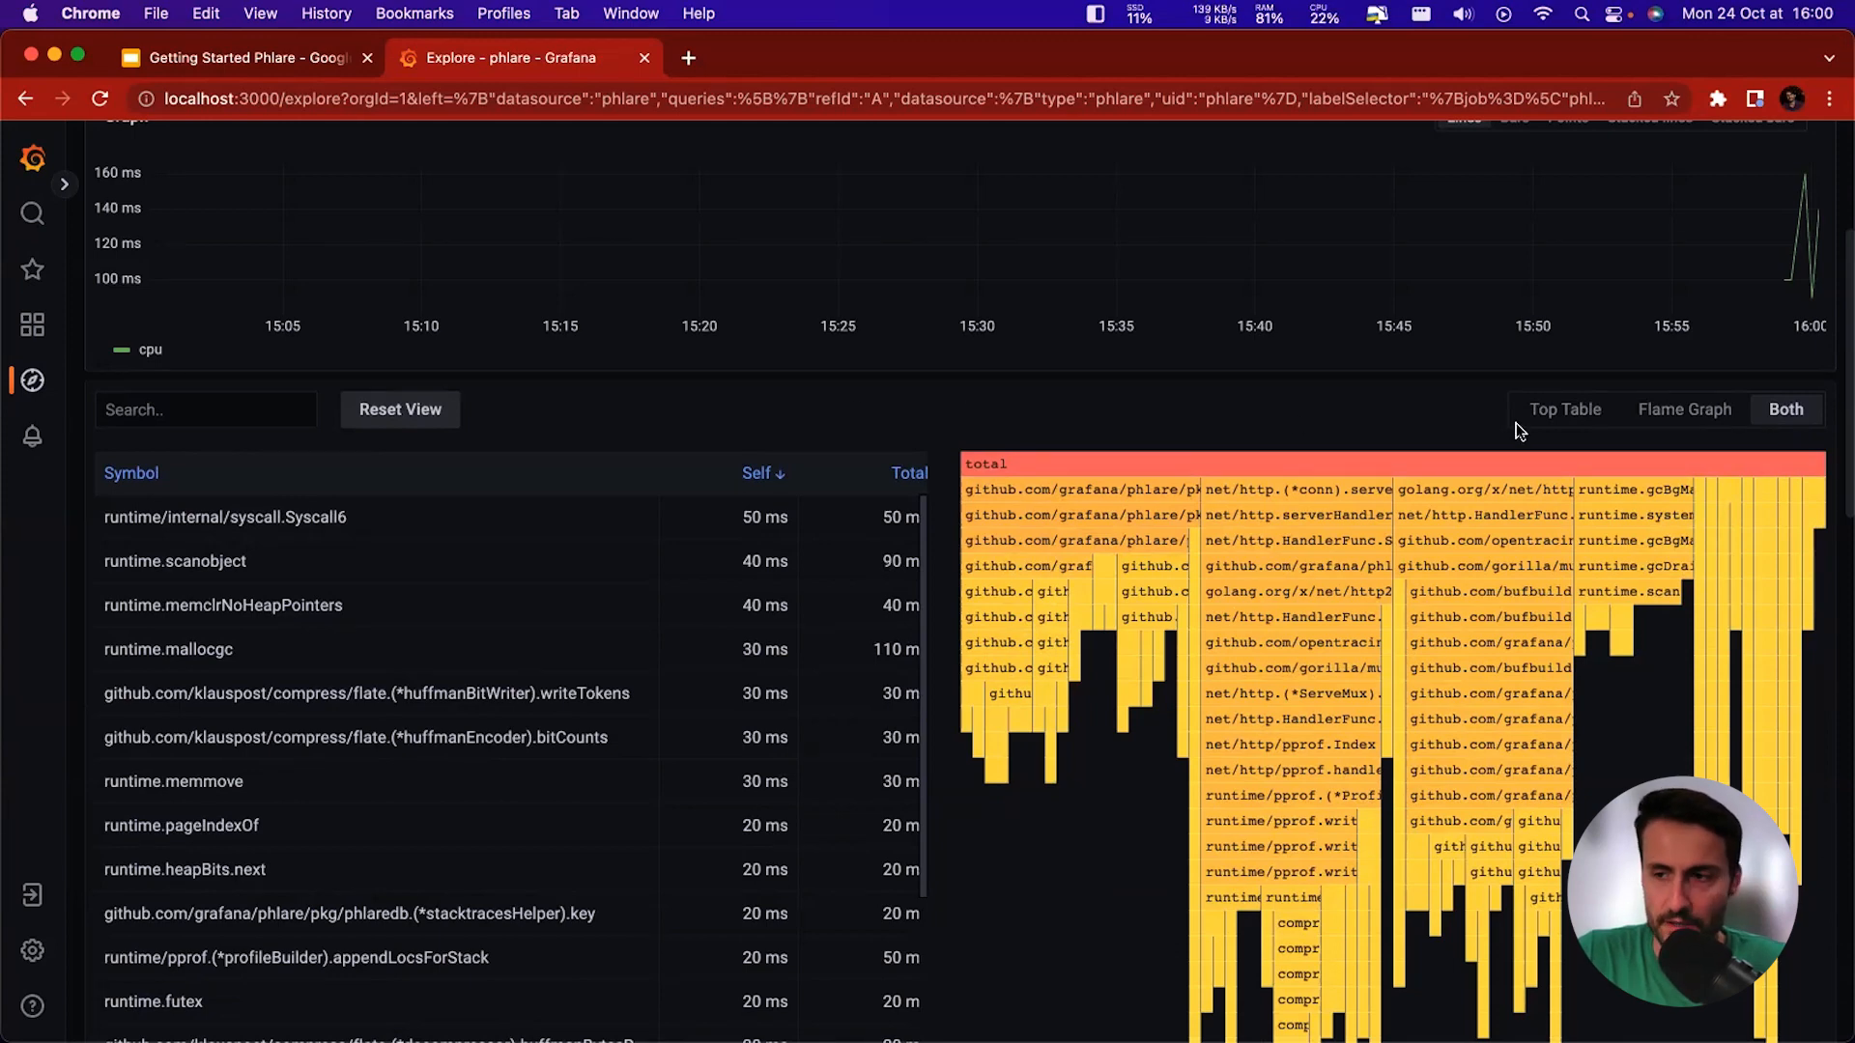
left_click(1564, 410)
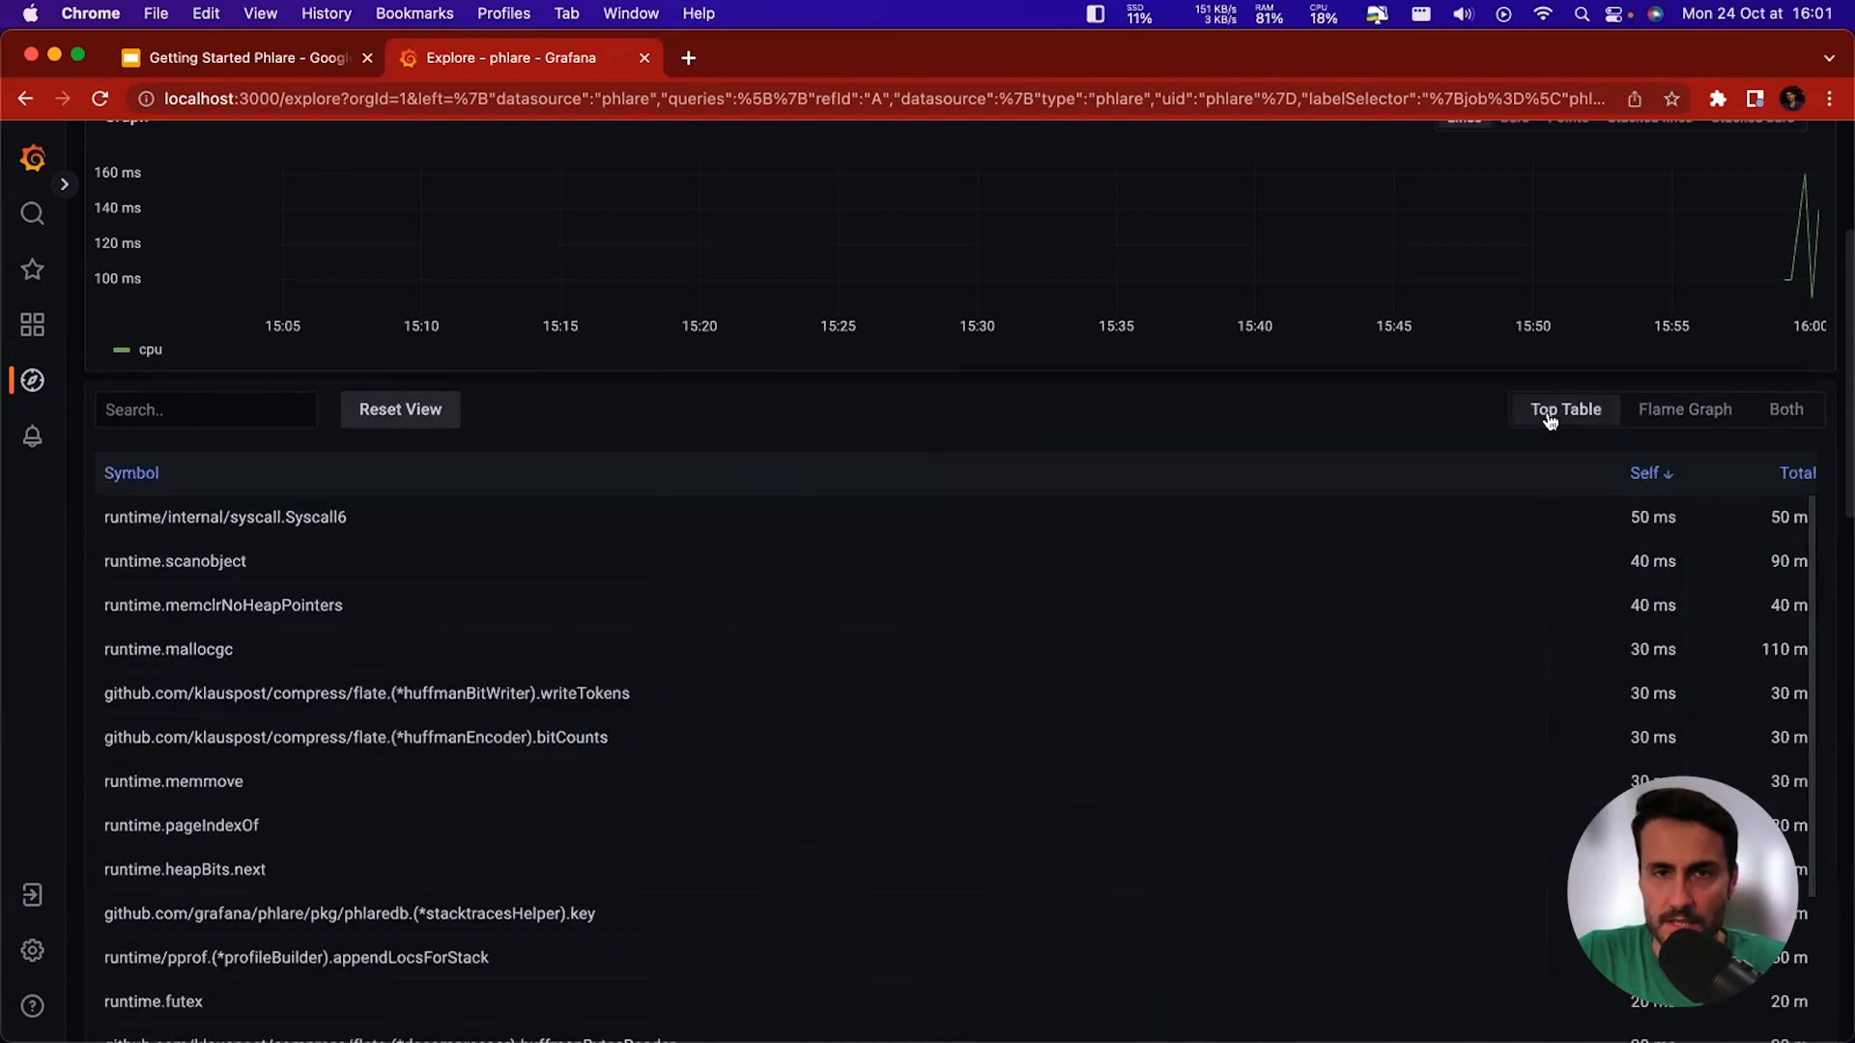
Switch the profile results to the Flame Graph view.
left_click(1683, 410)
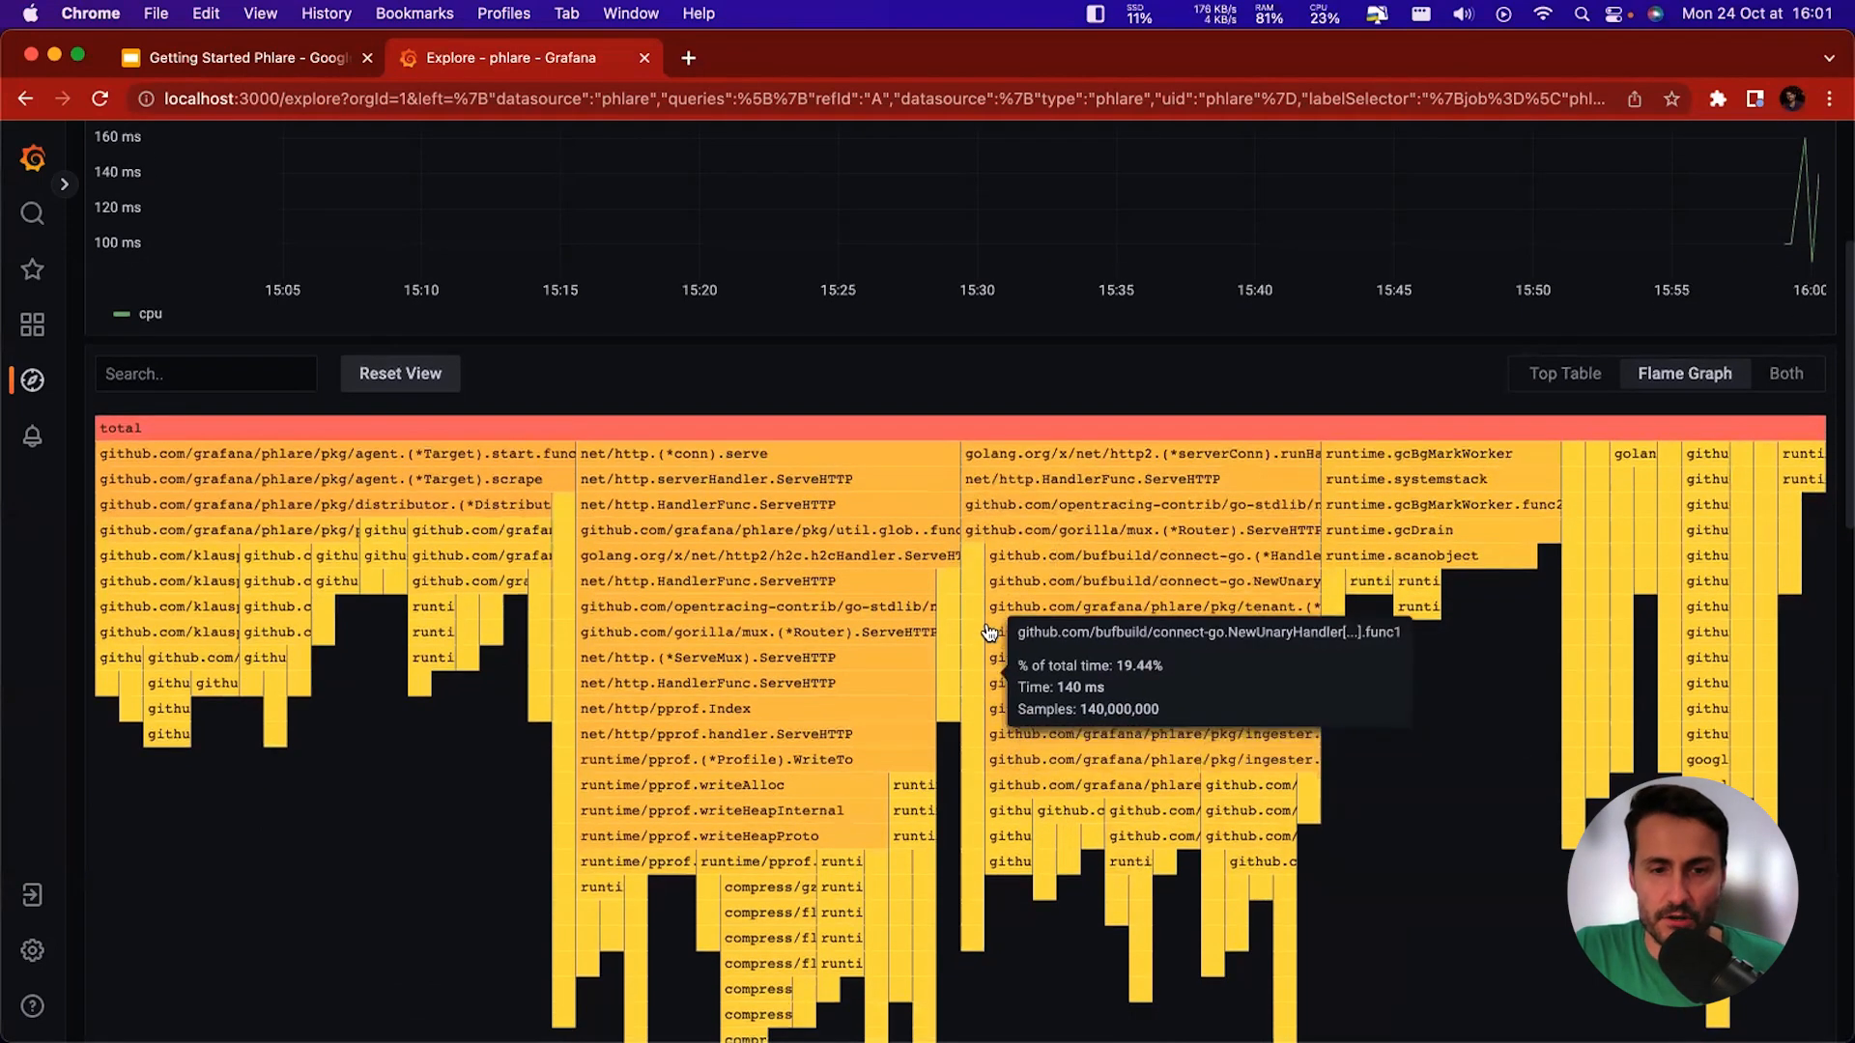
mouse_move(1124, 532)
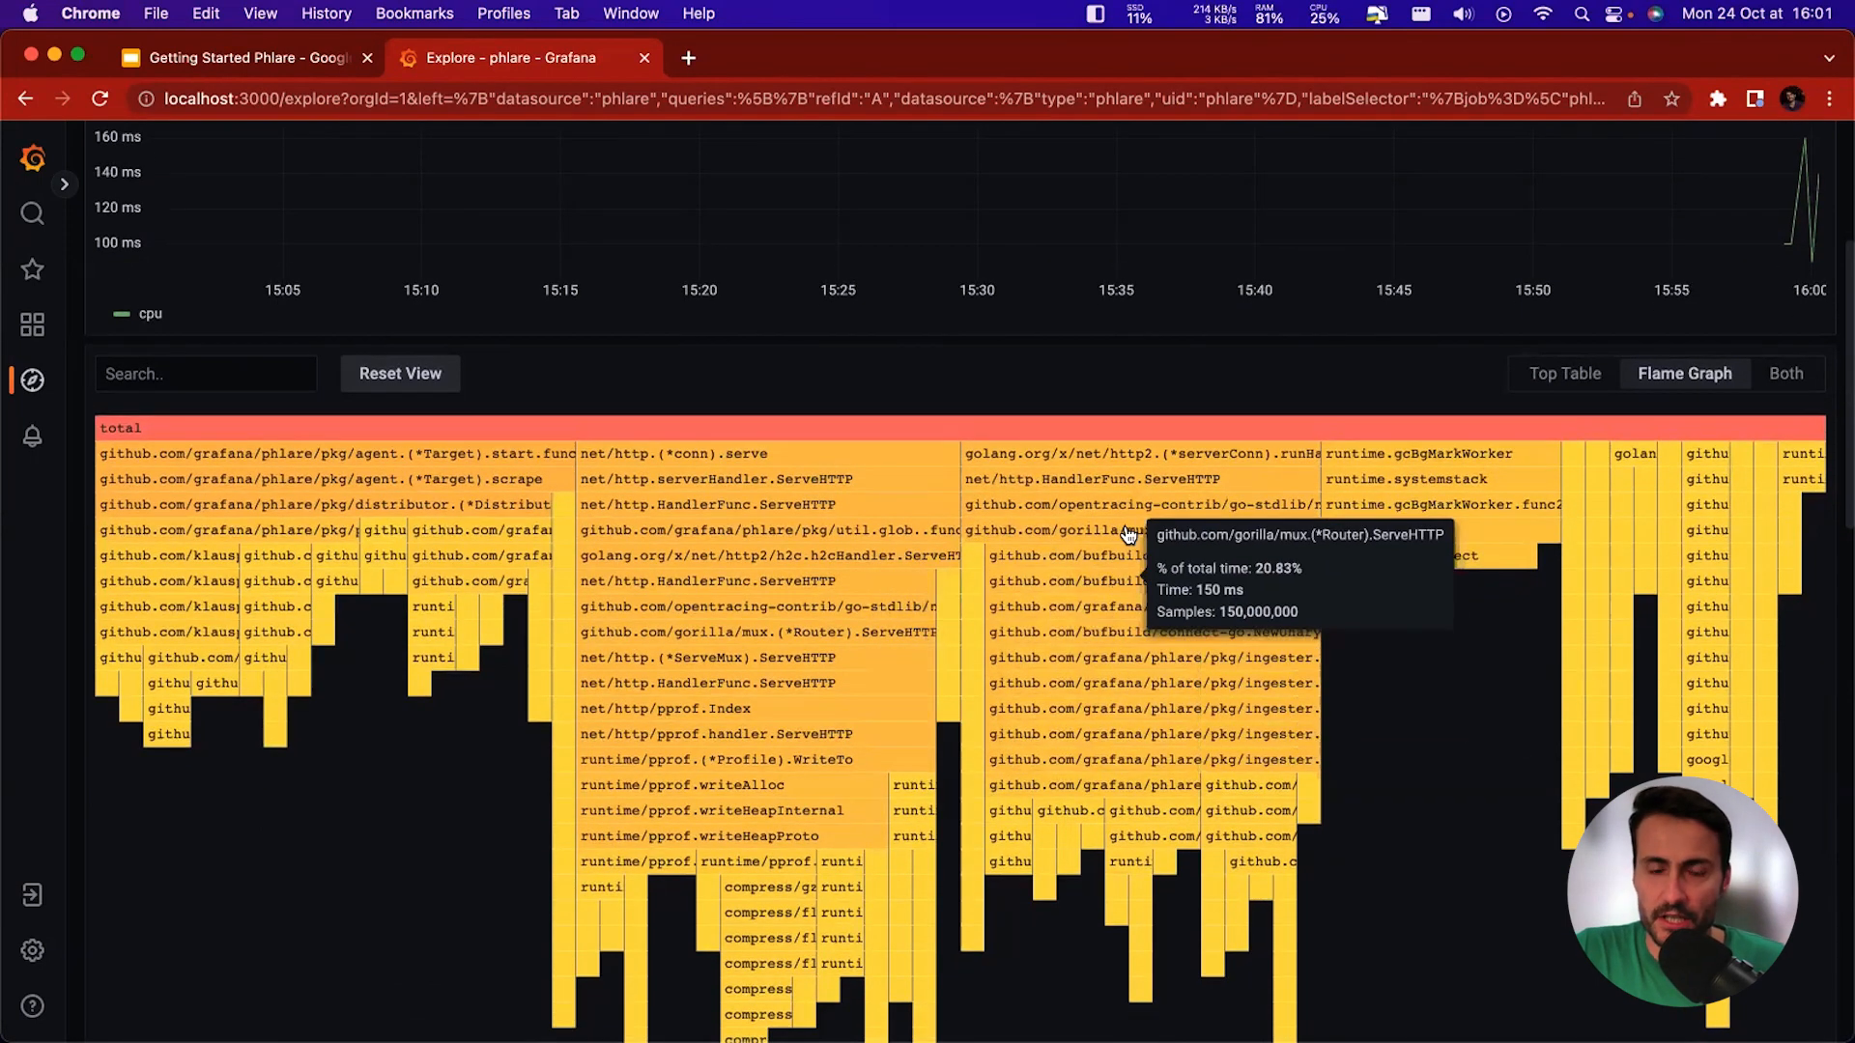
mouse_move(837, 394)
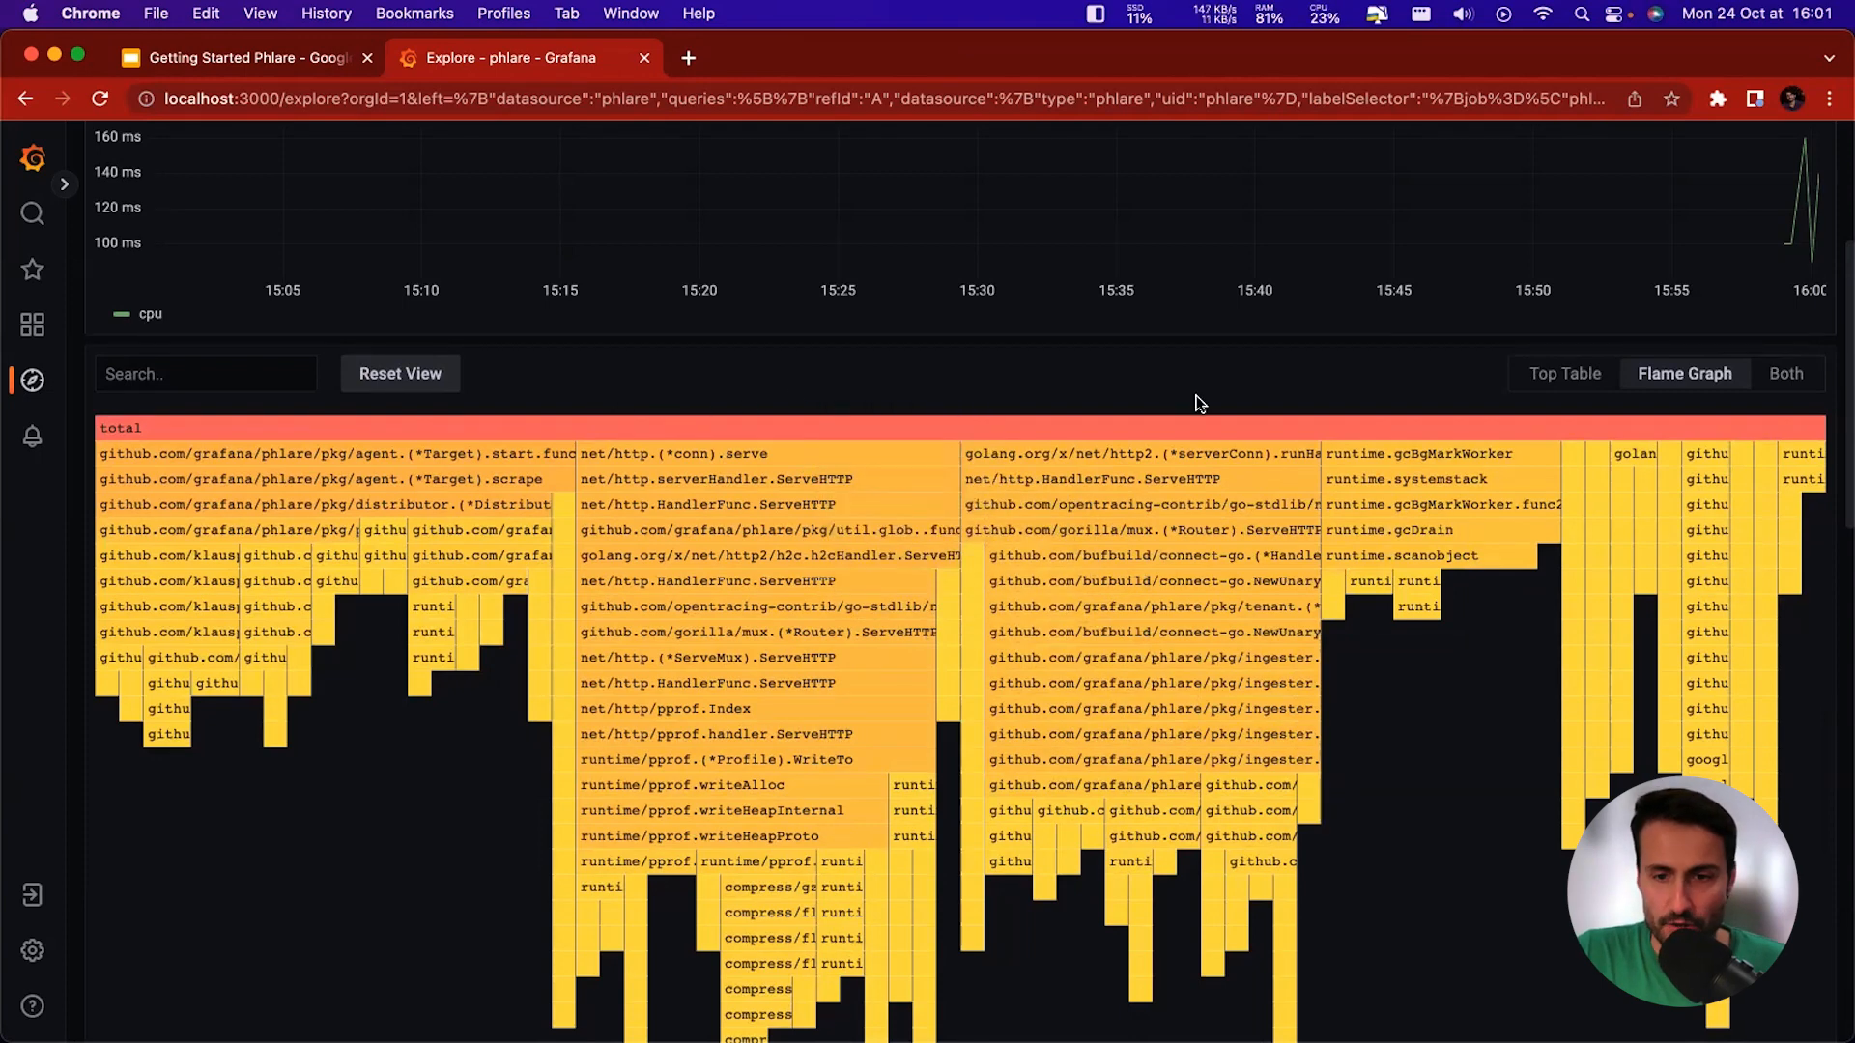
mouse_move(1098, 686)
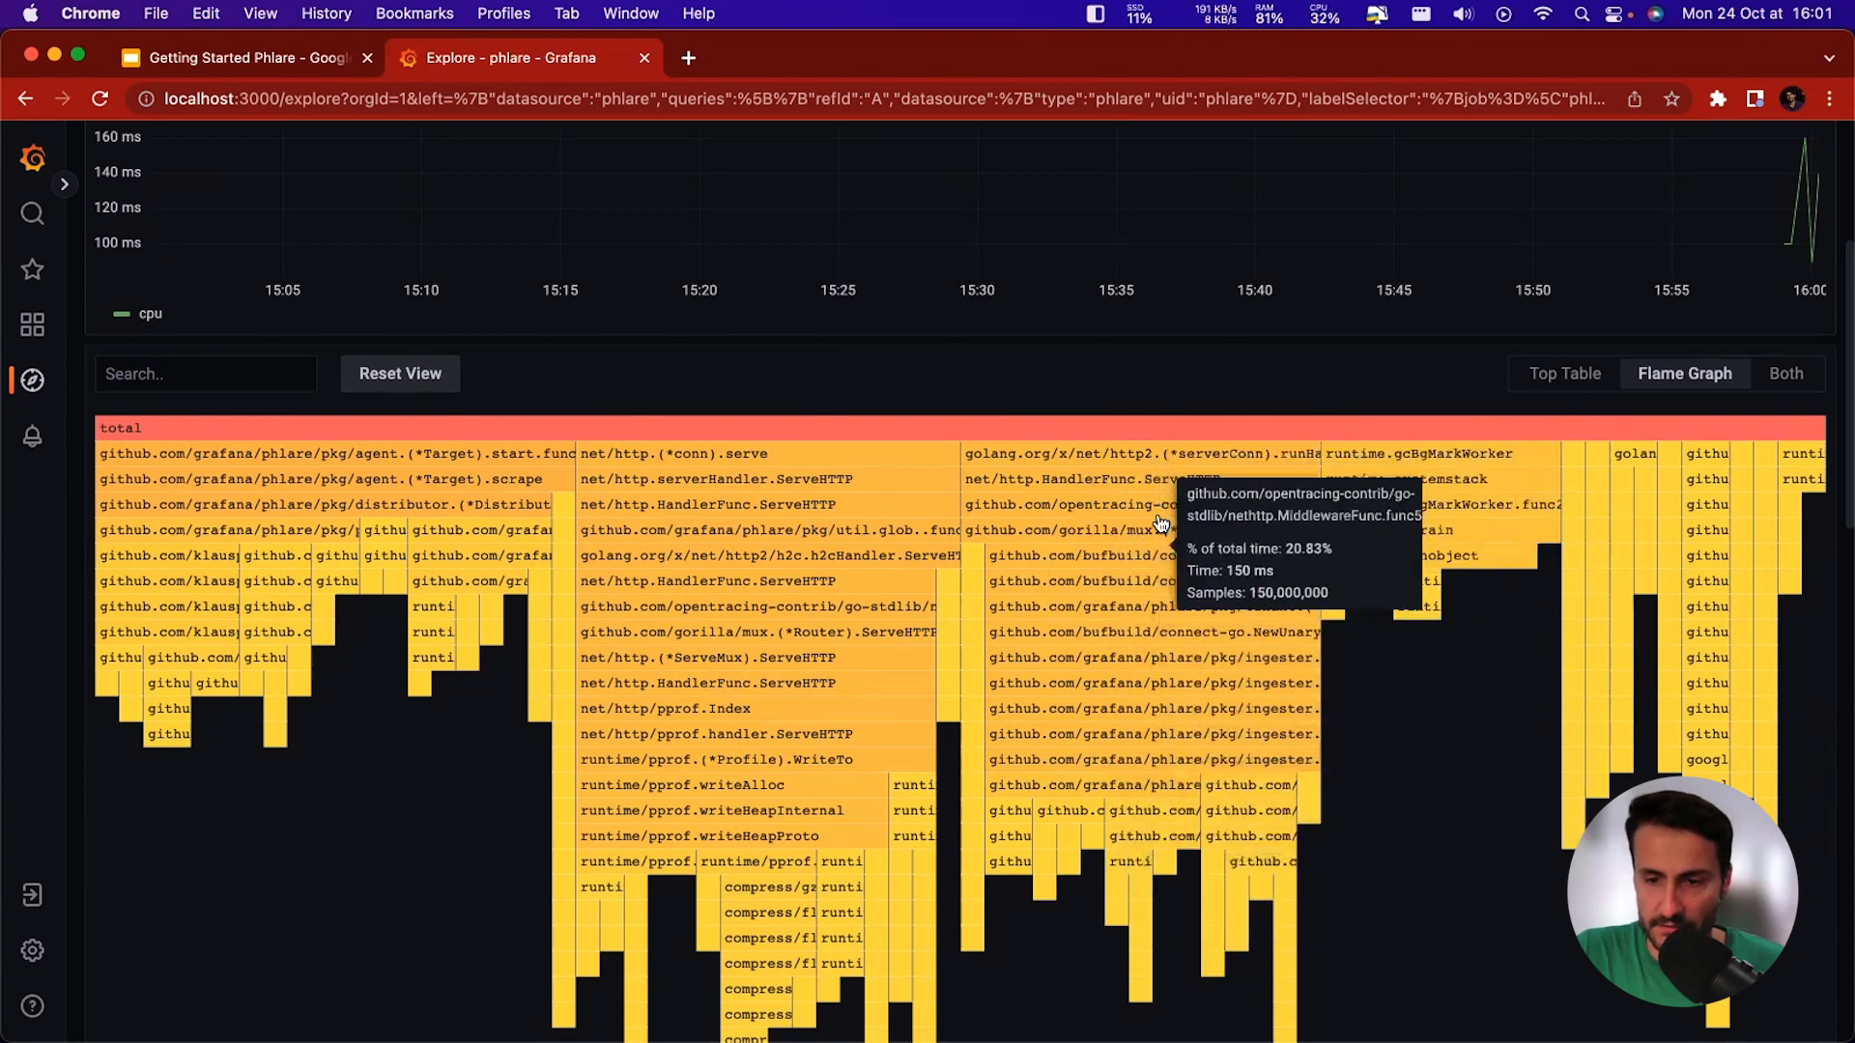
mouse_move(1158, 459)
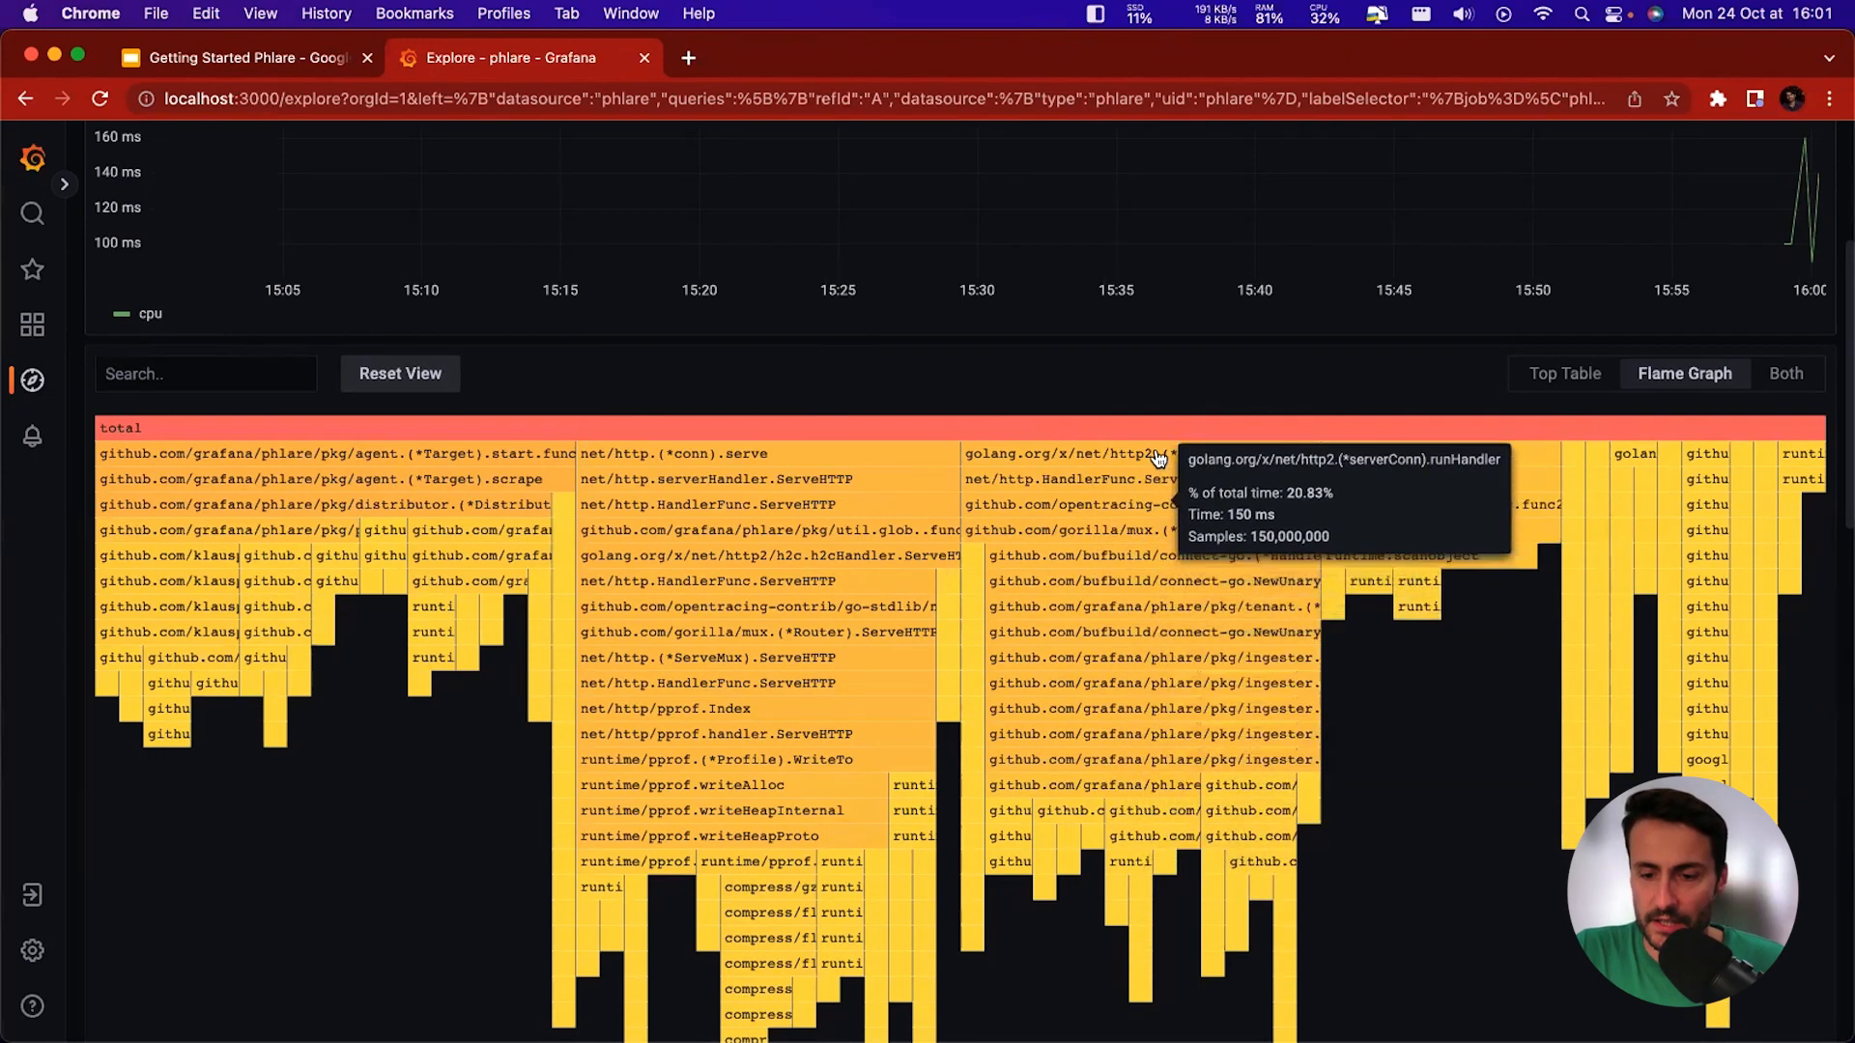
mouse_move(1159, 494)
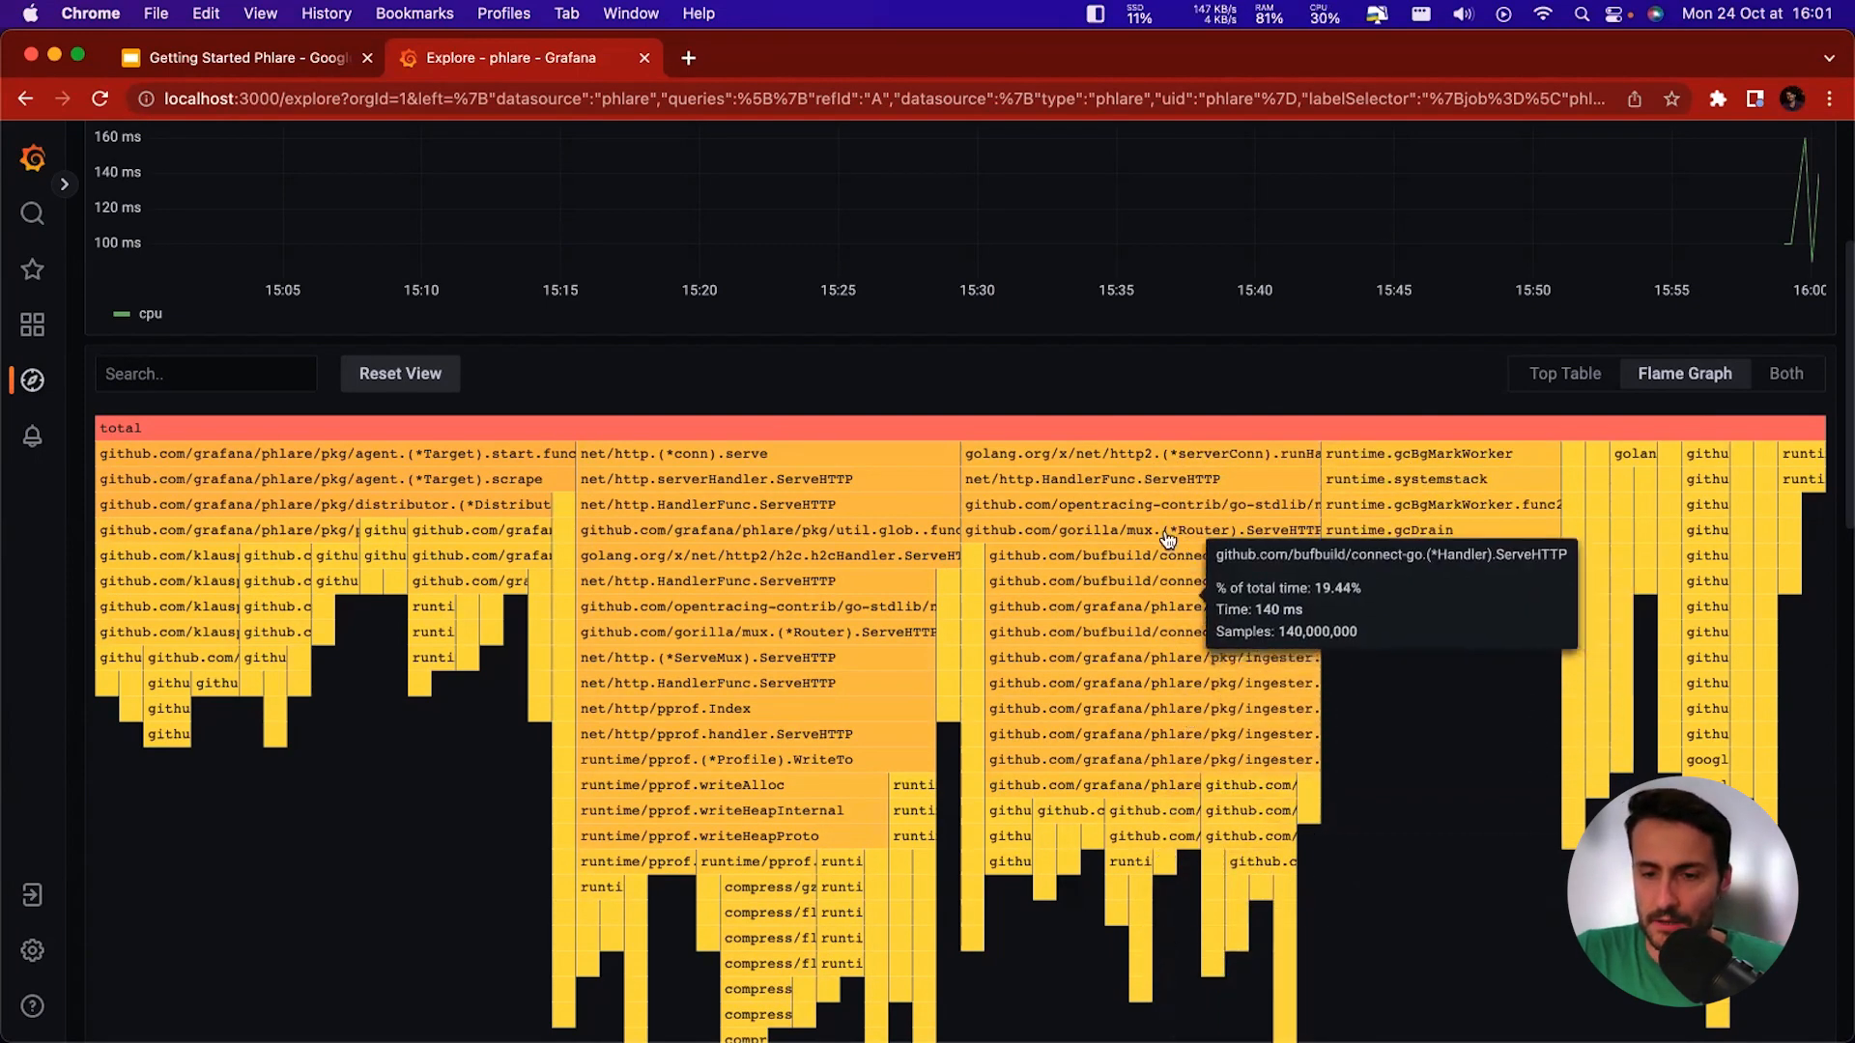
mouse_move(946, 755)
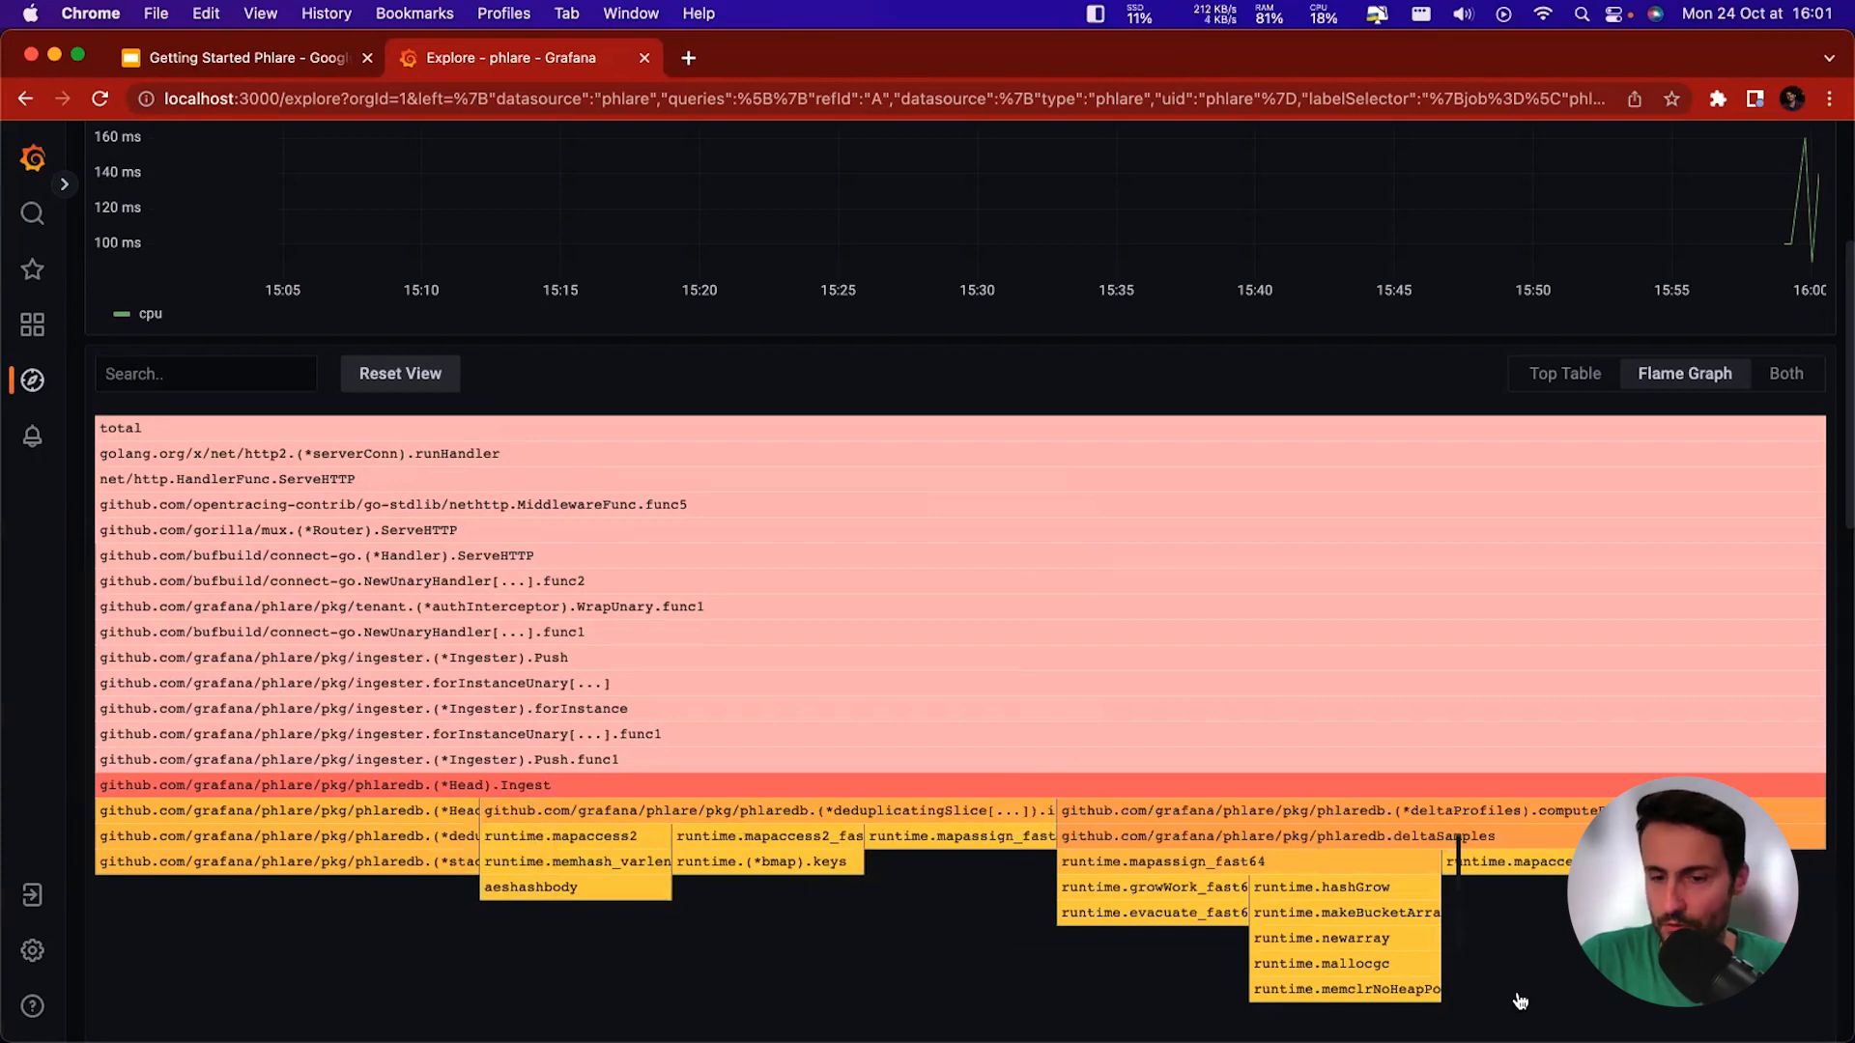
mouse_move(1413, 811)
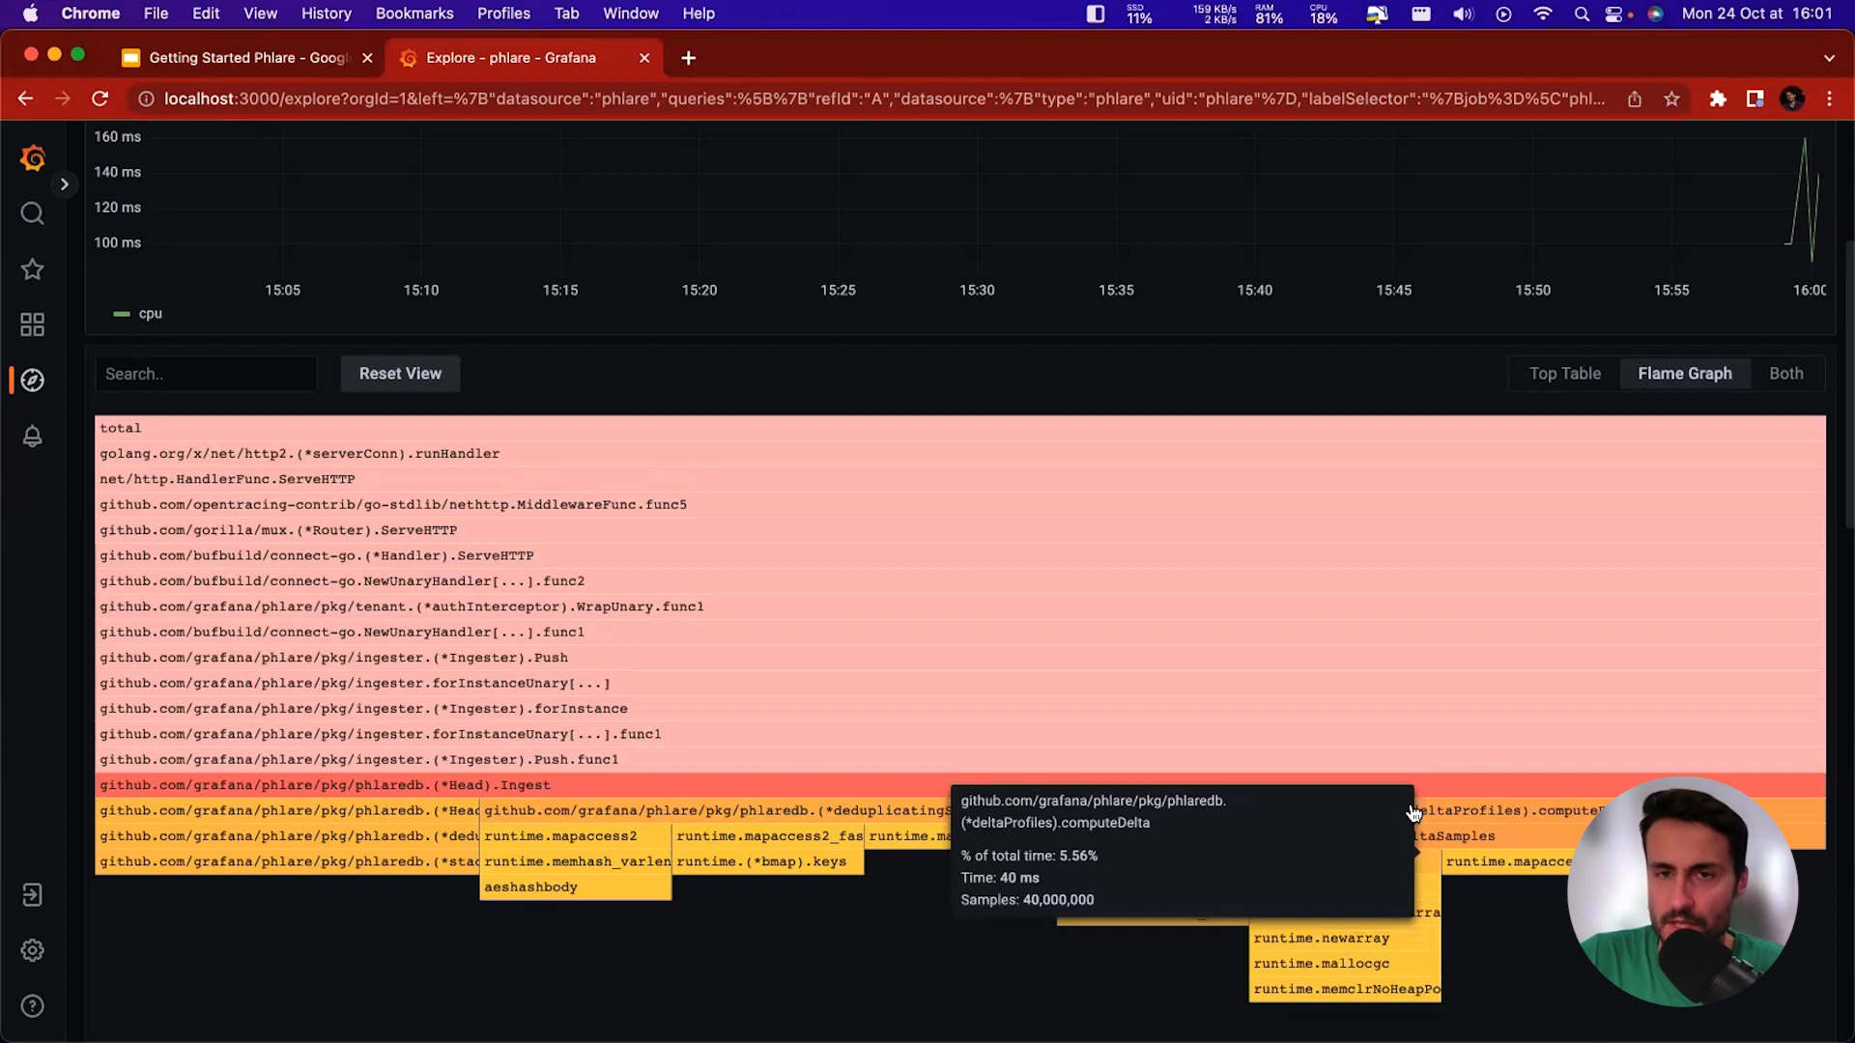
mouse_move(824, 955)
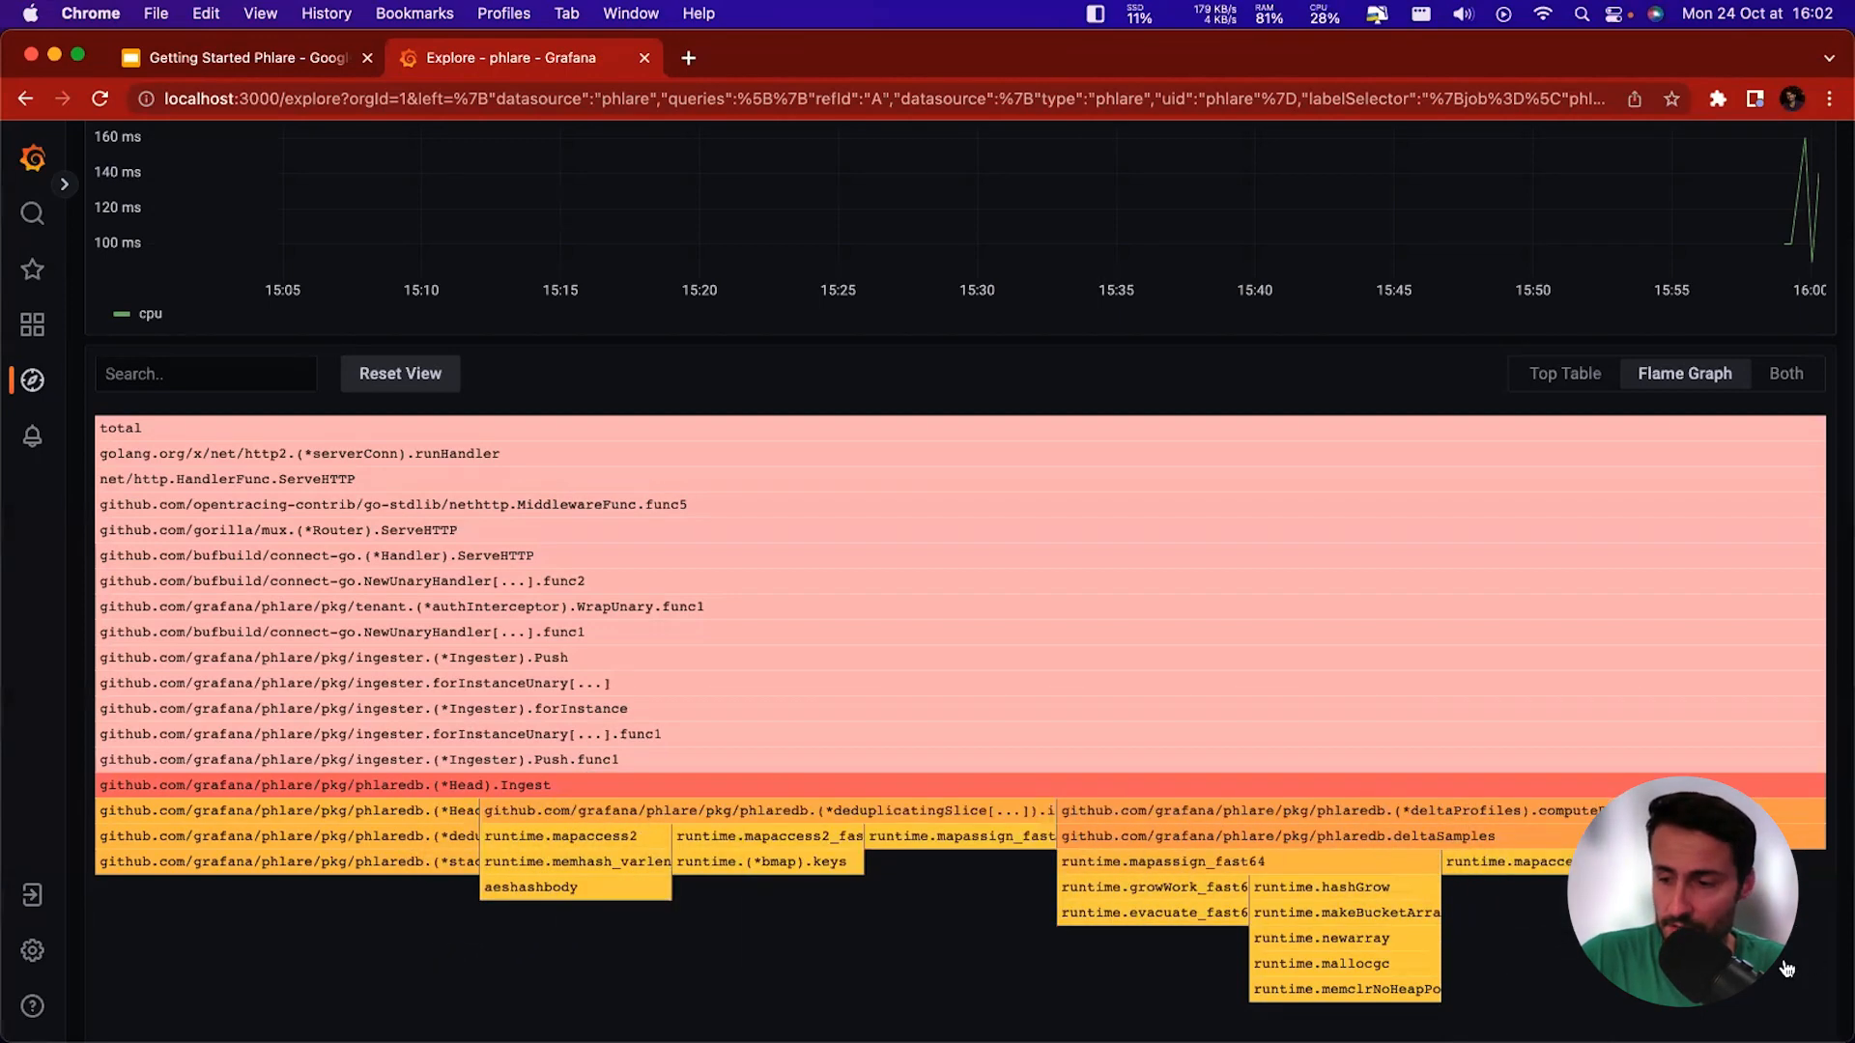
mouse_move(1393, 799)
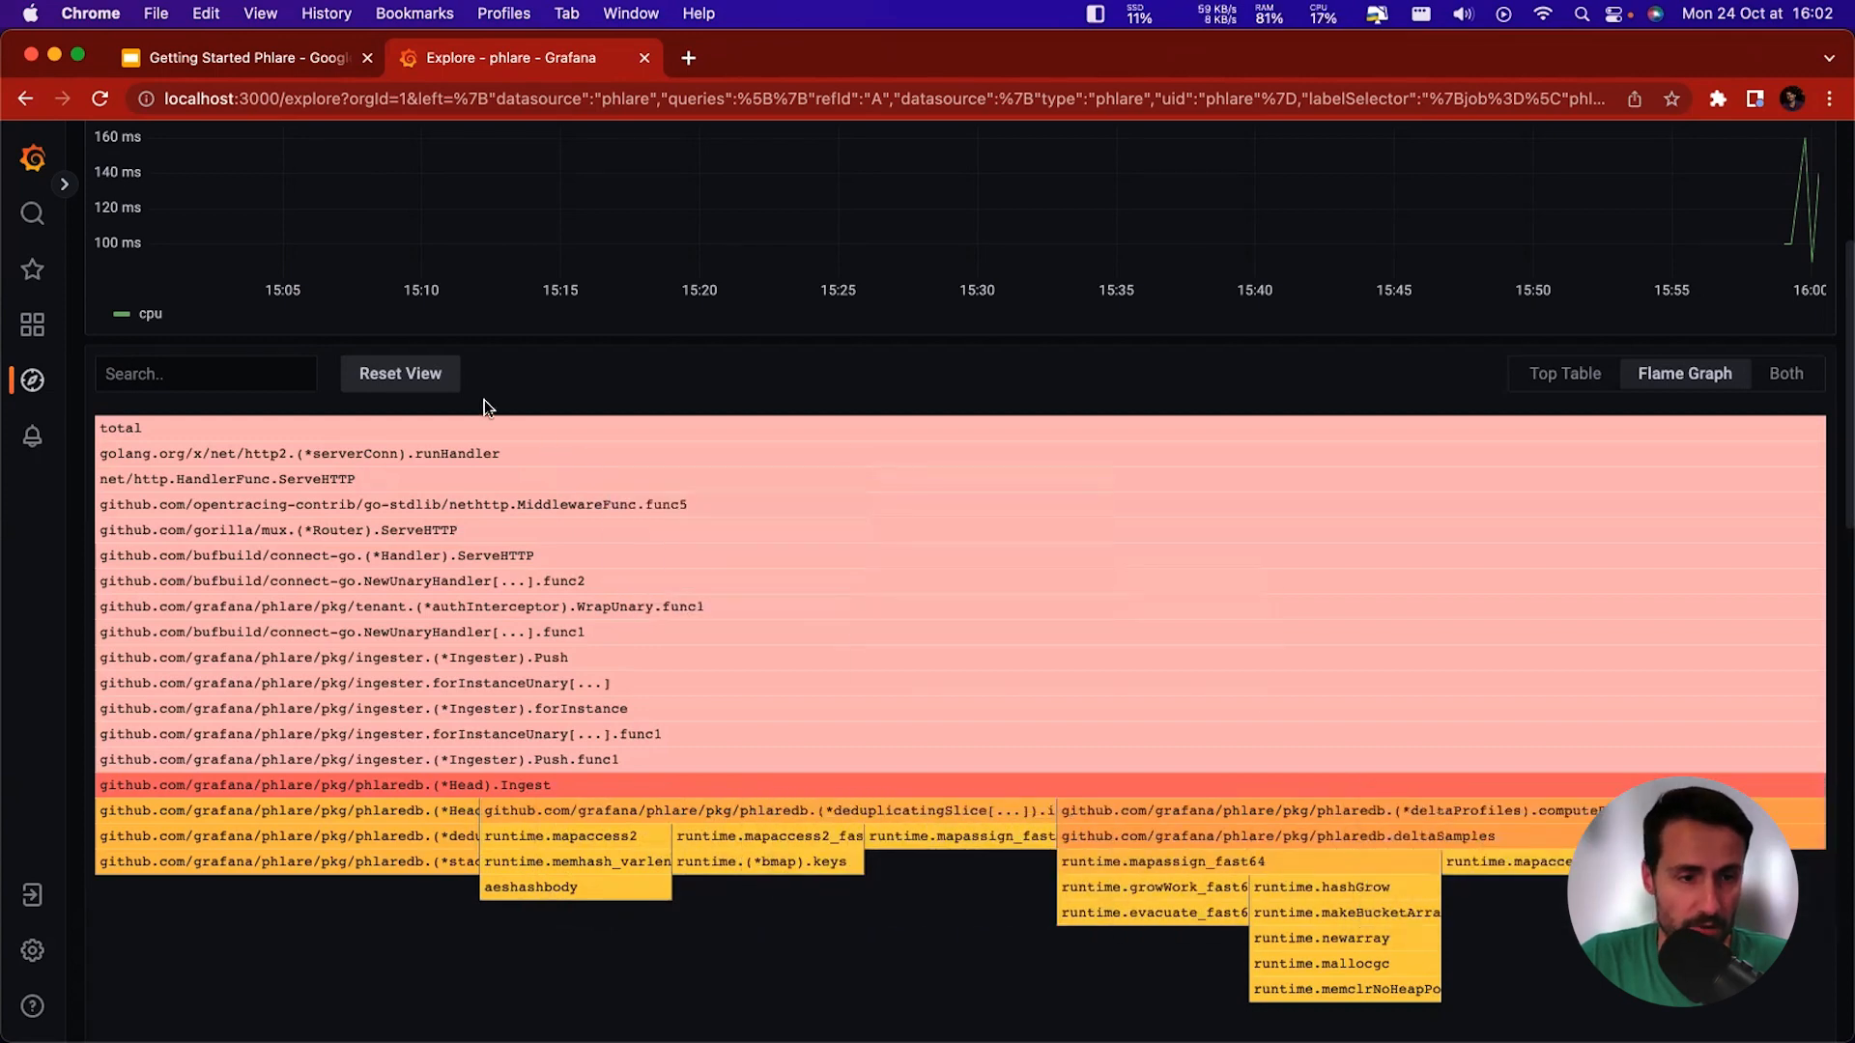
Reset the flame graph, show the Top Table, and sort by Self then Total.
left_click(400, 374)
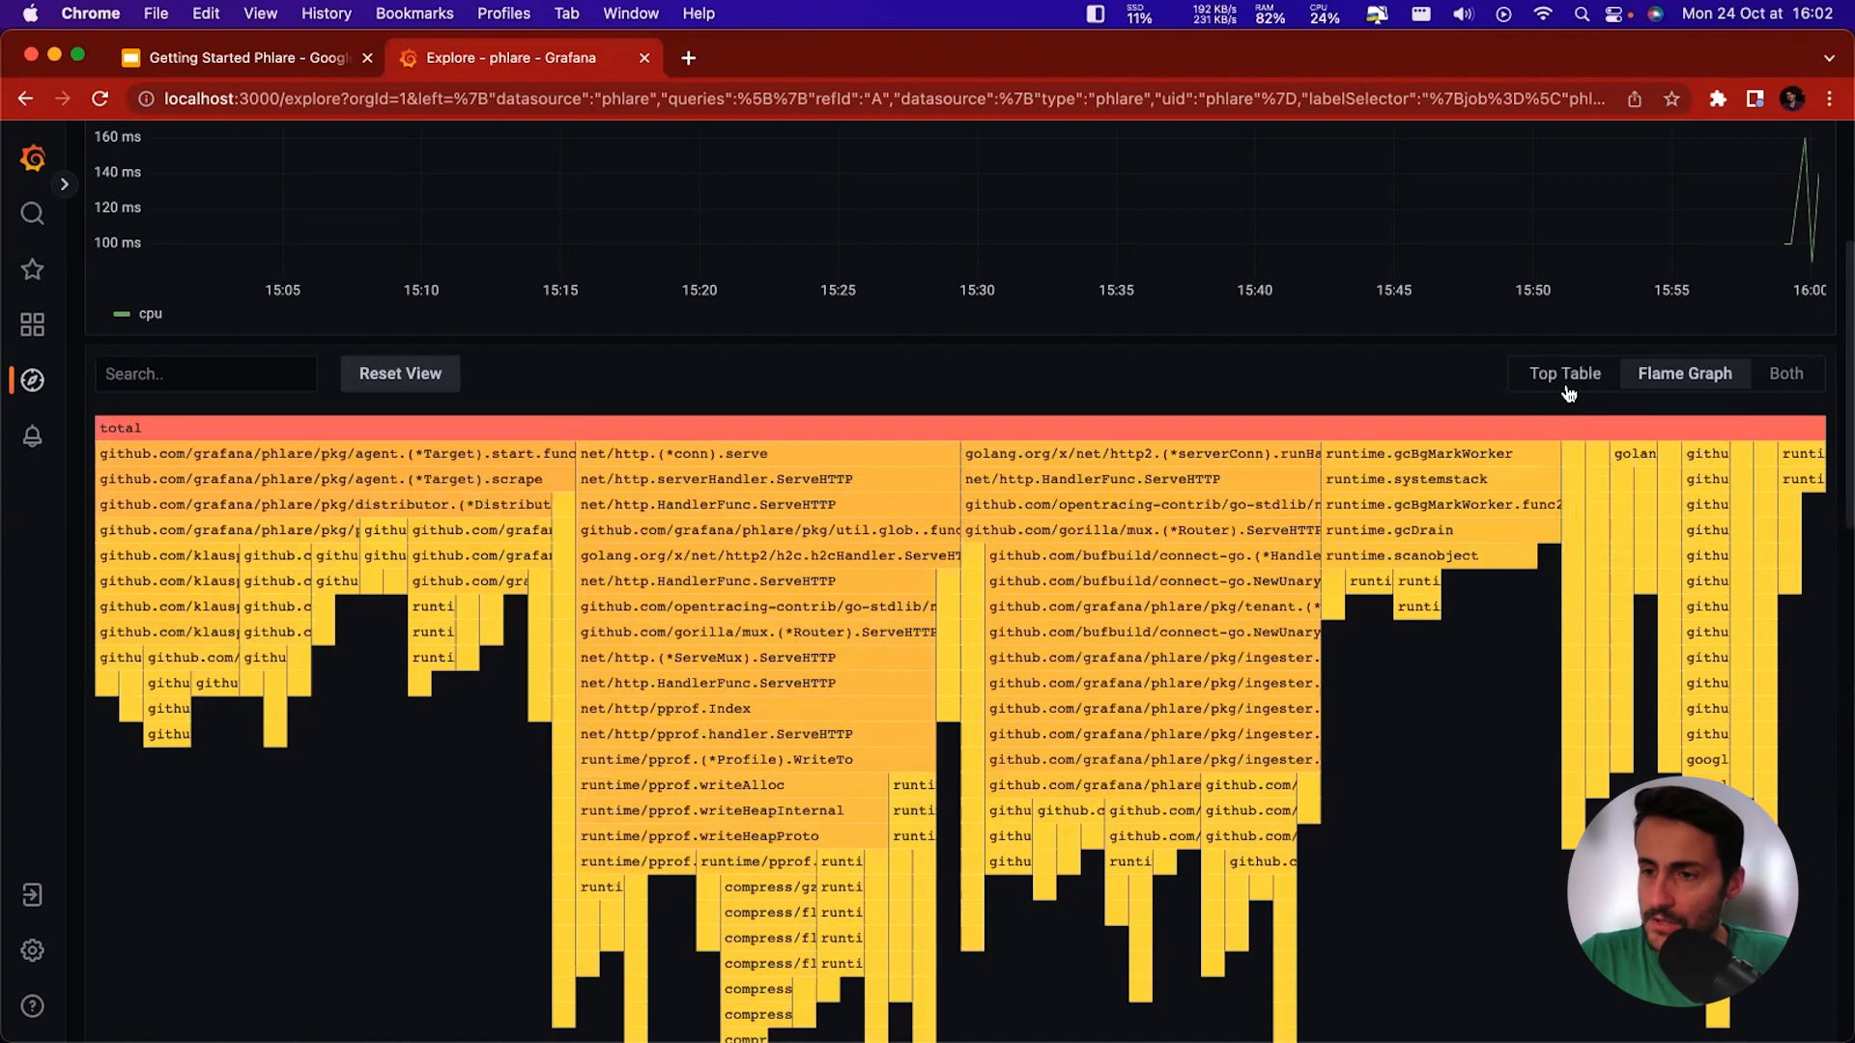
left_click(1564, 373)
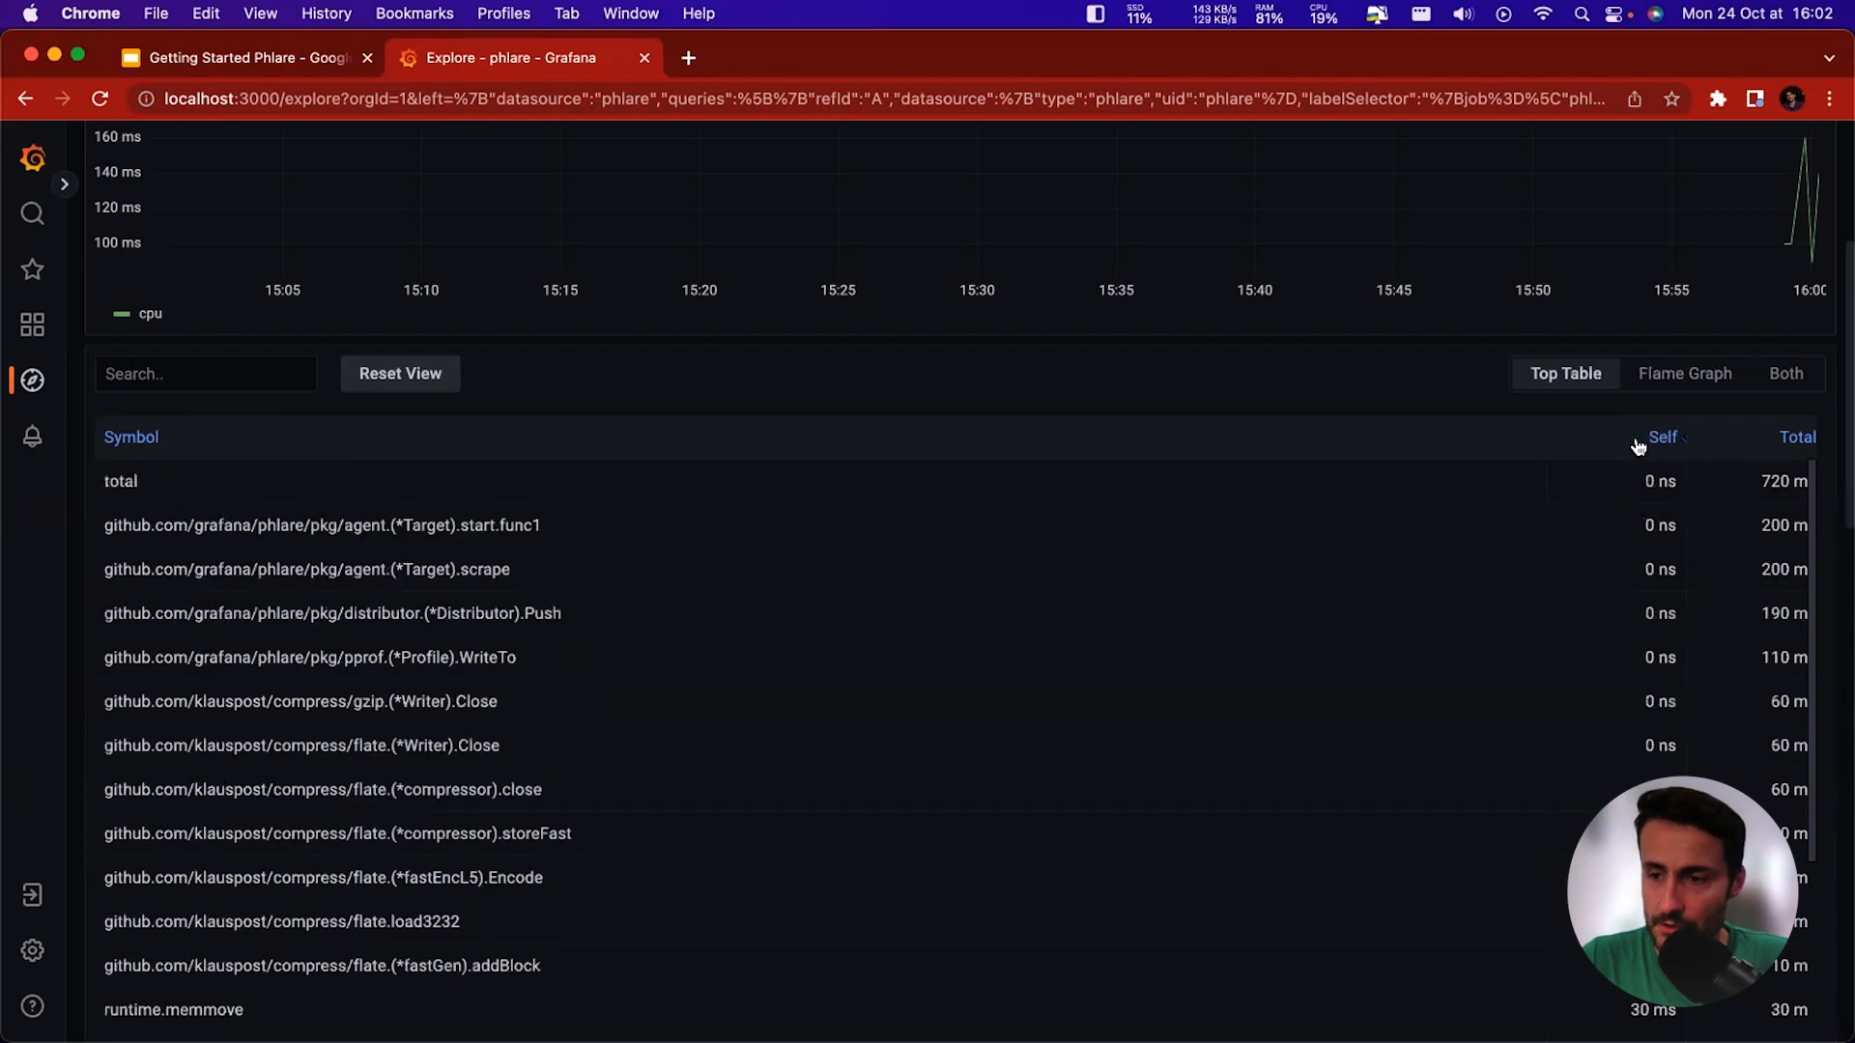
left_click(1661, 437)
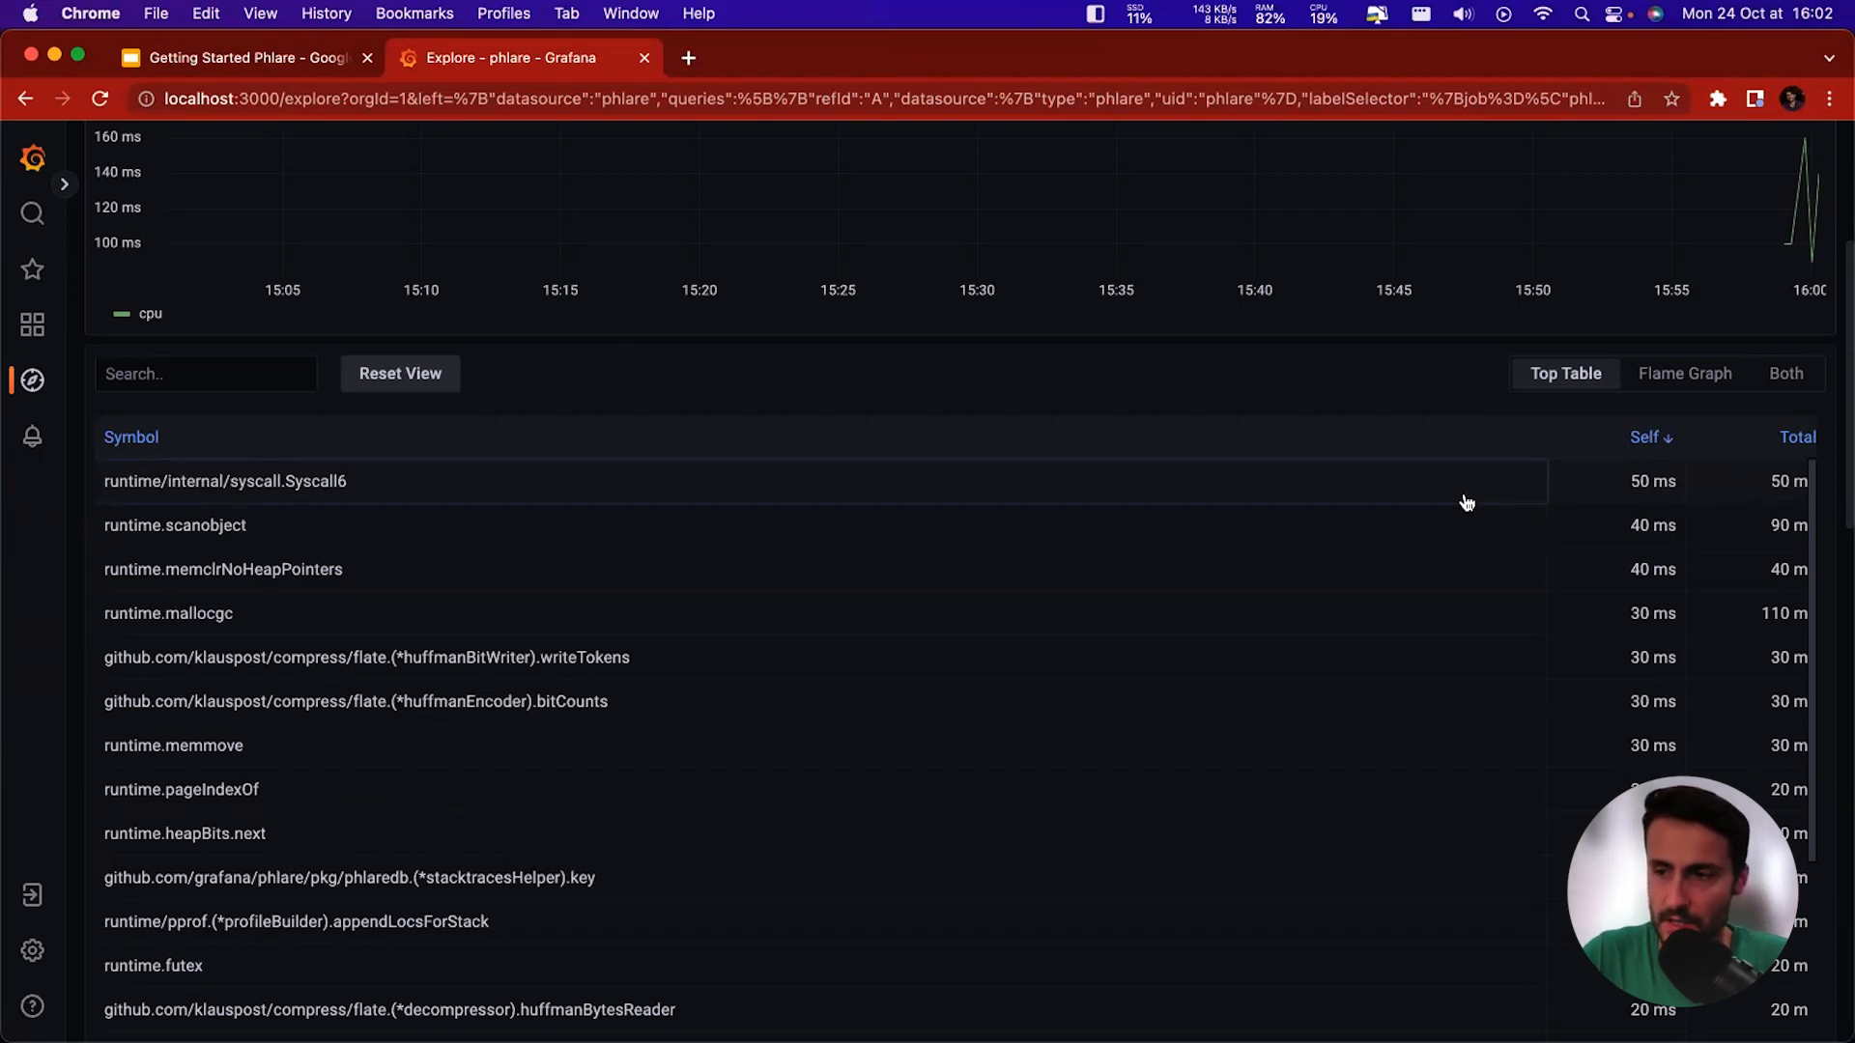
left_click(1796, 436)
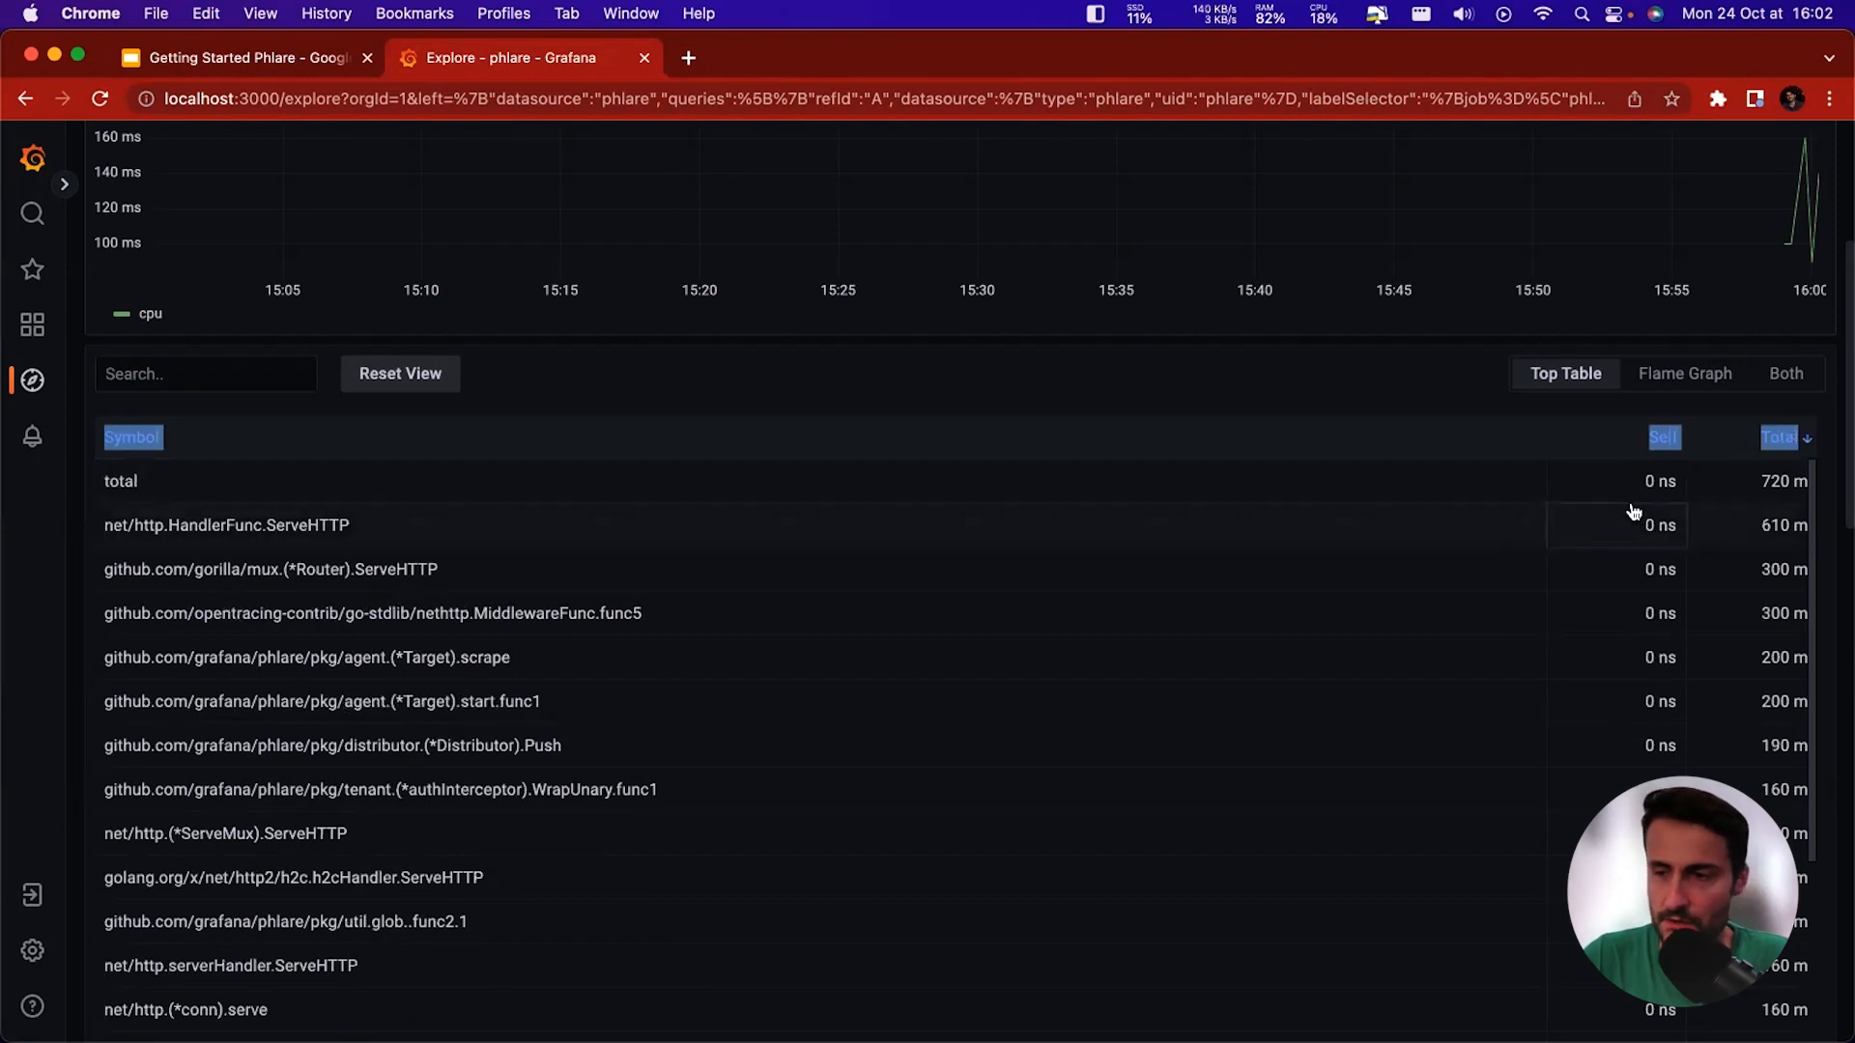
mouse_move(785, 539)
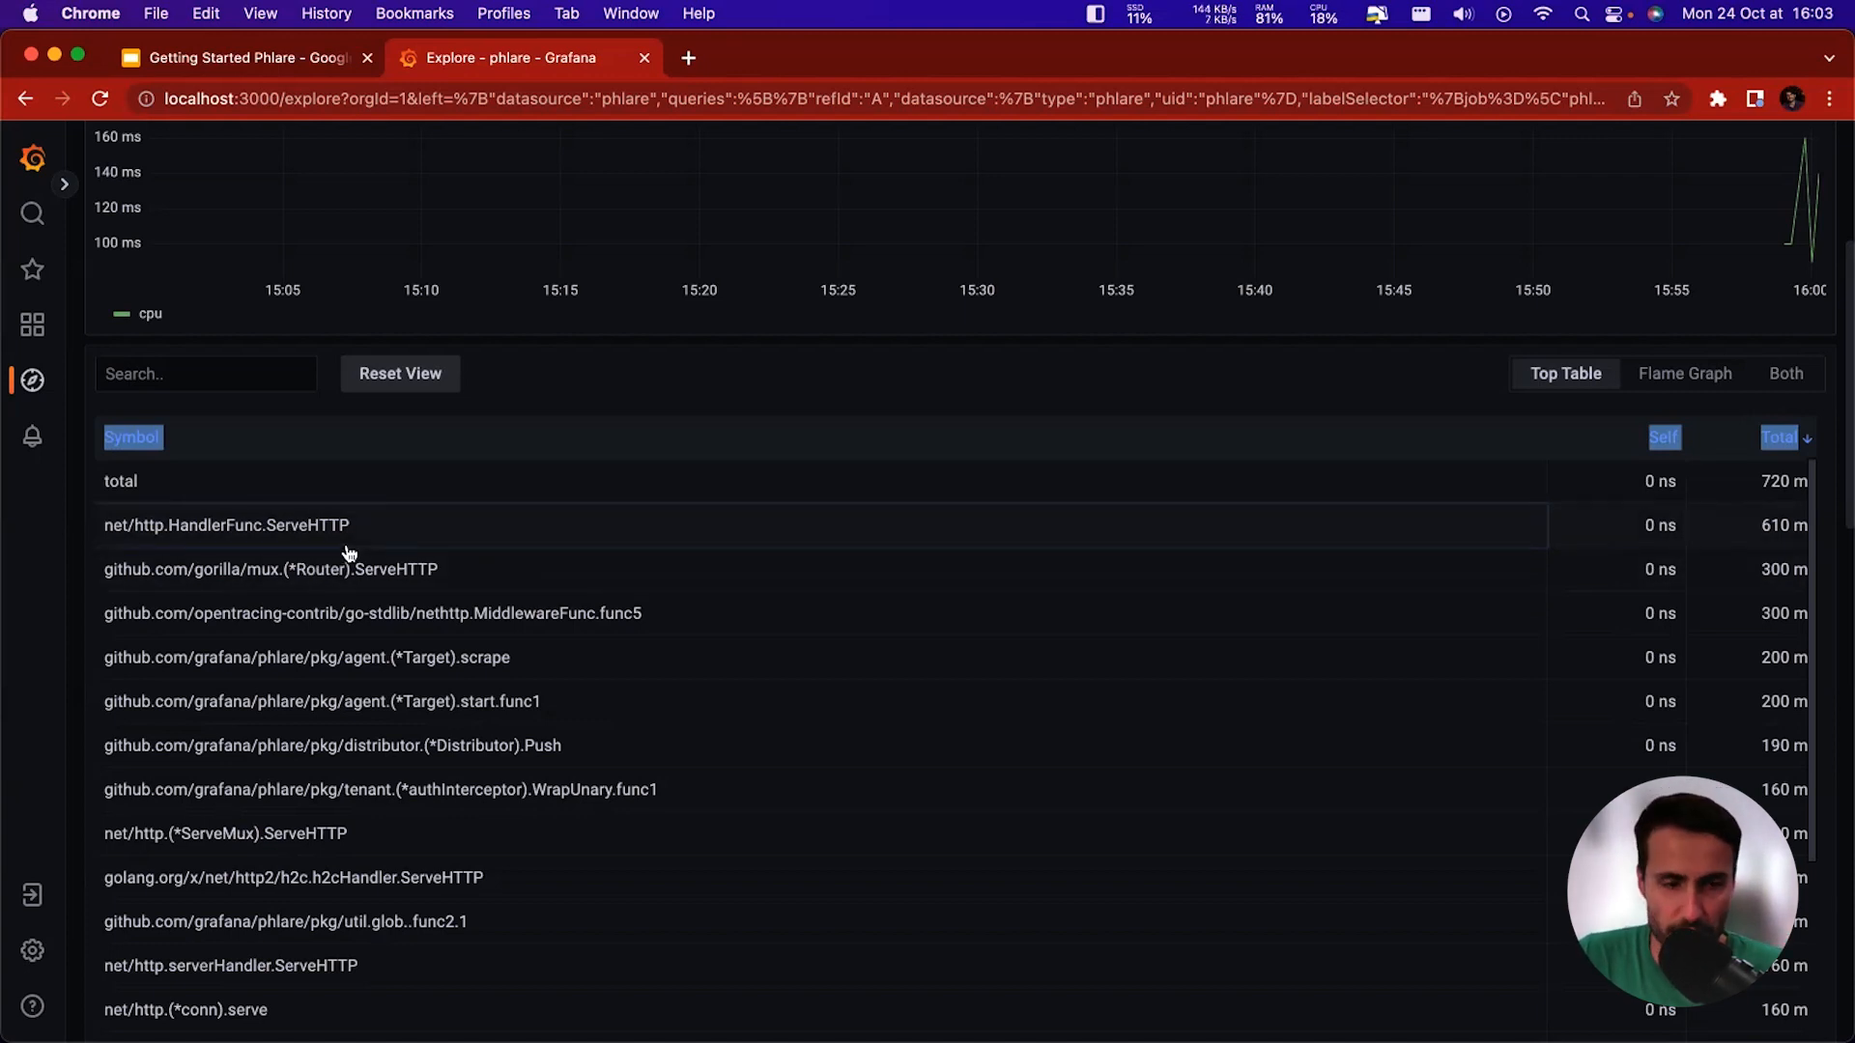
mouse_move(350, 468)
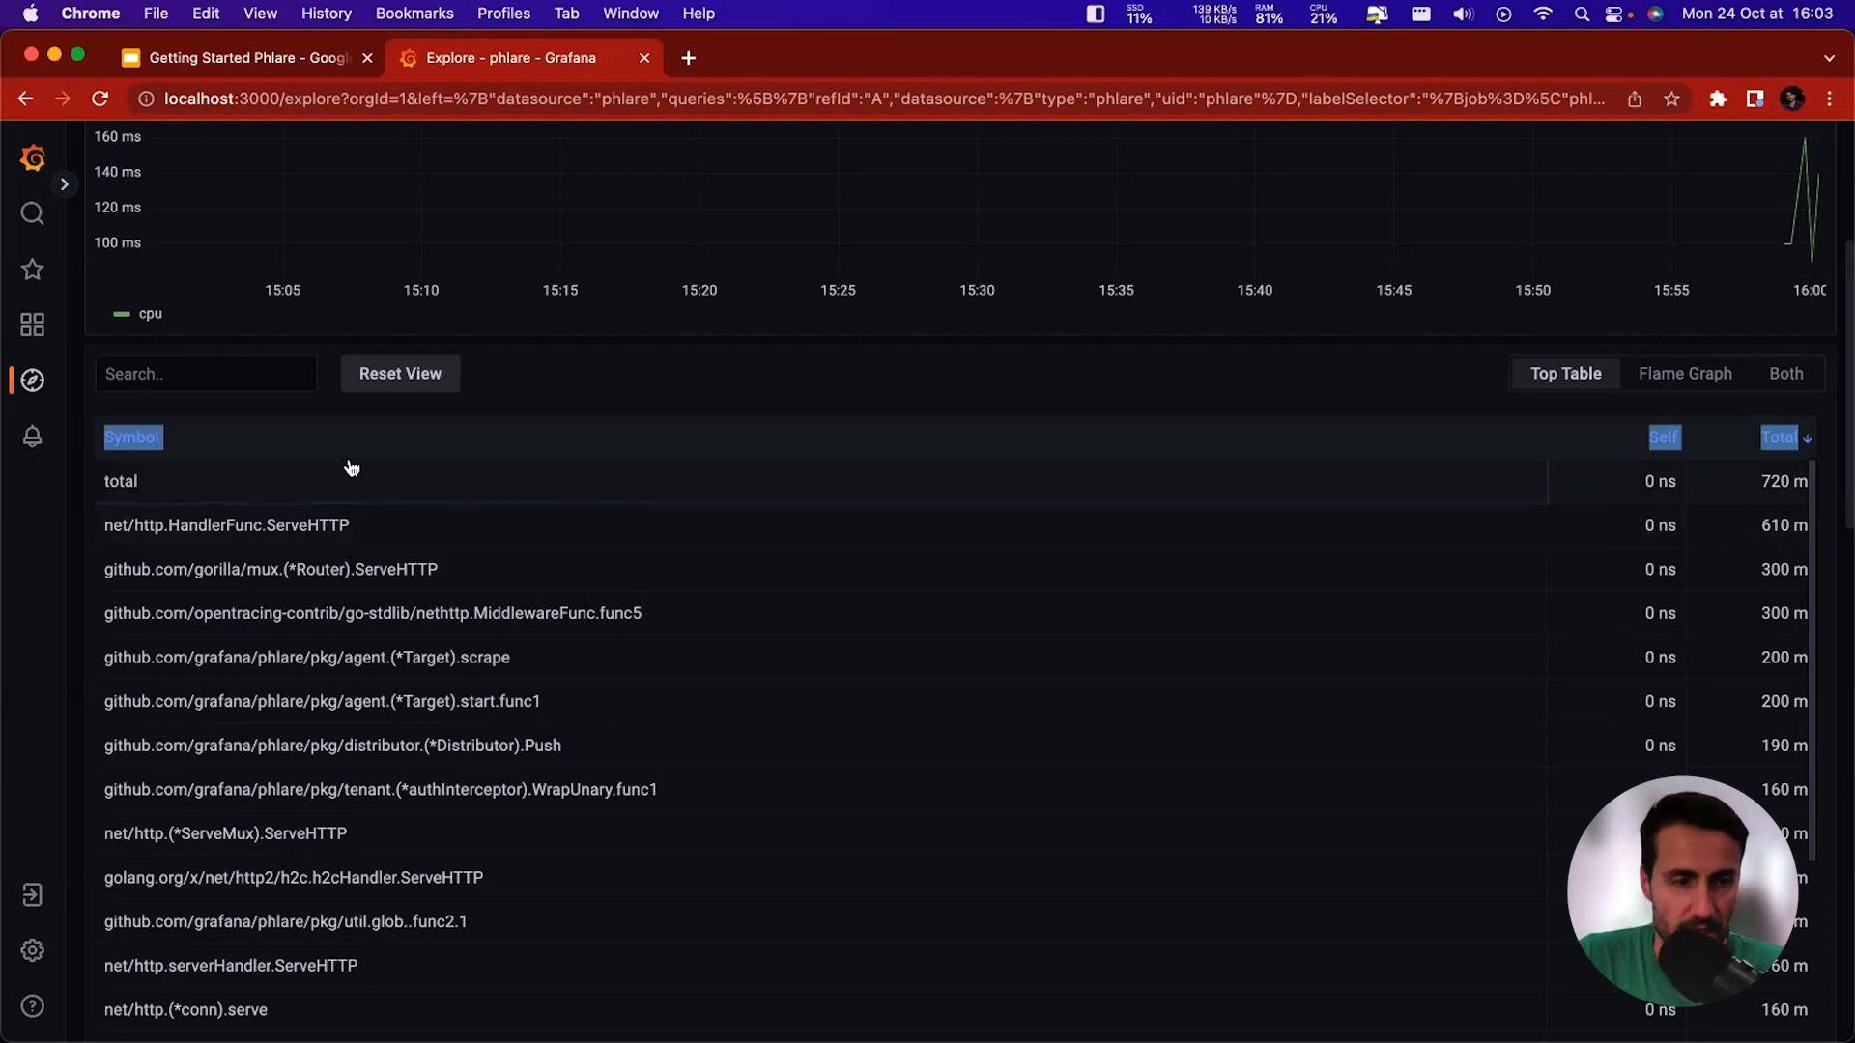
Show Both views and highlight gorilla/mux (*Router).ServeHTTP in the flame graph.
left_click(1786, 374)
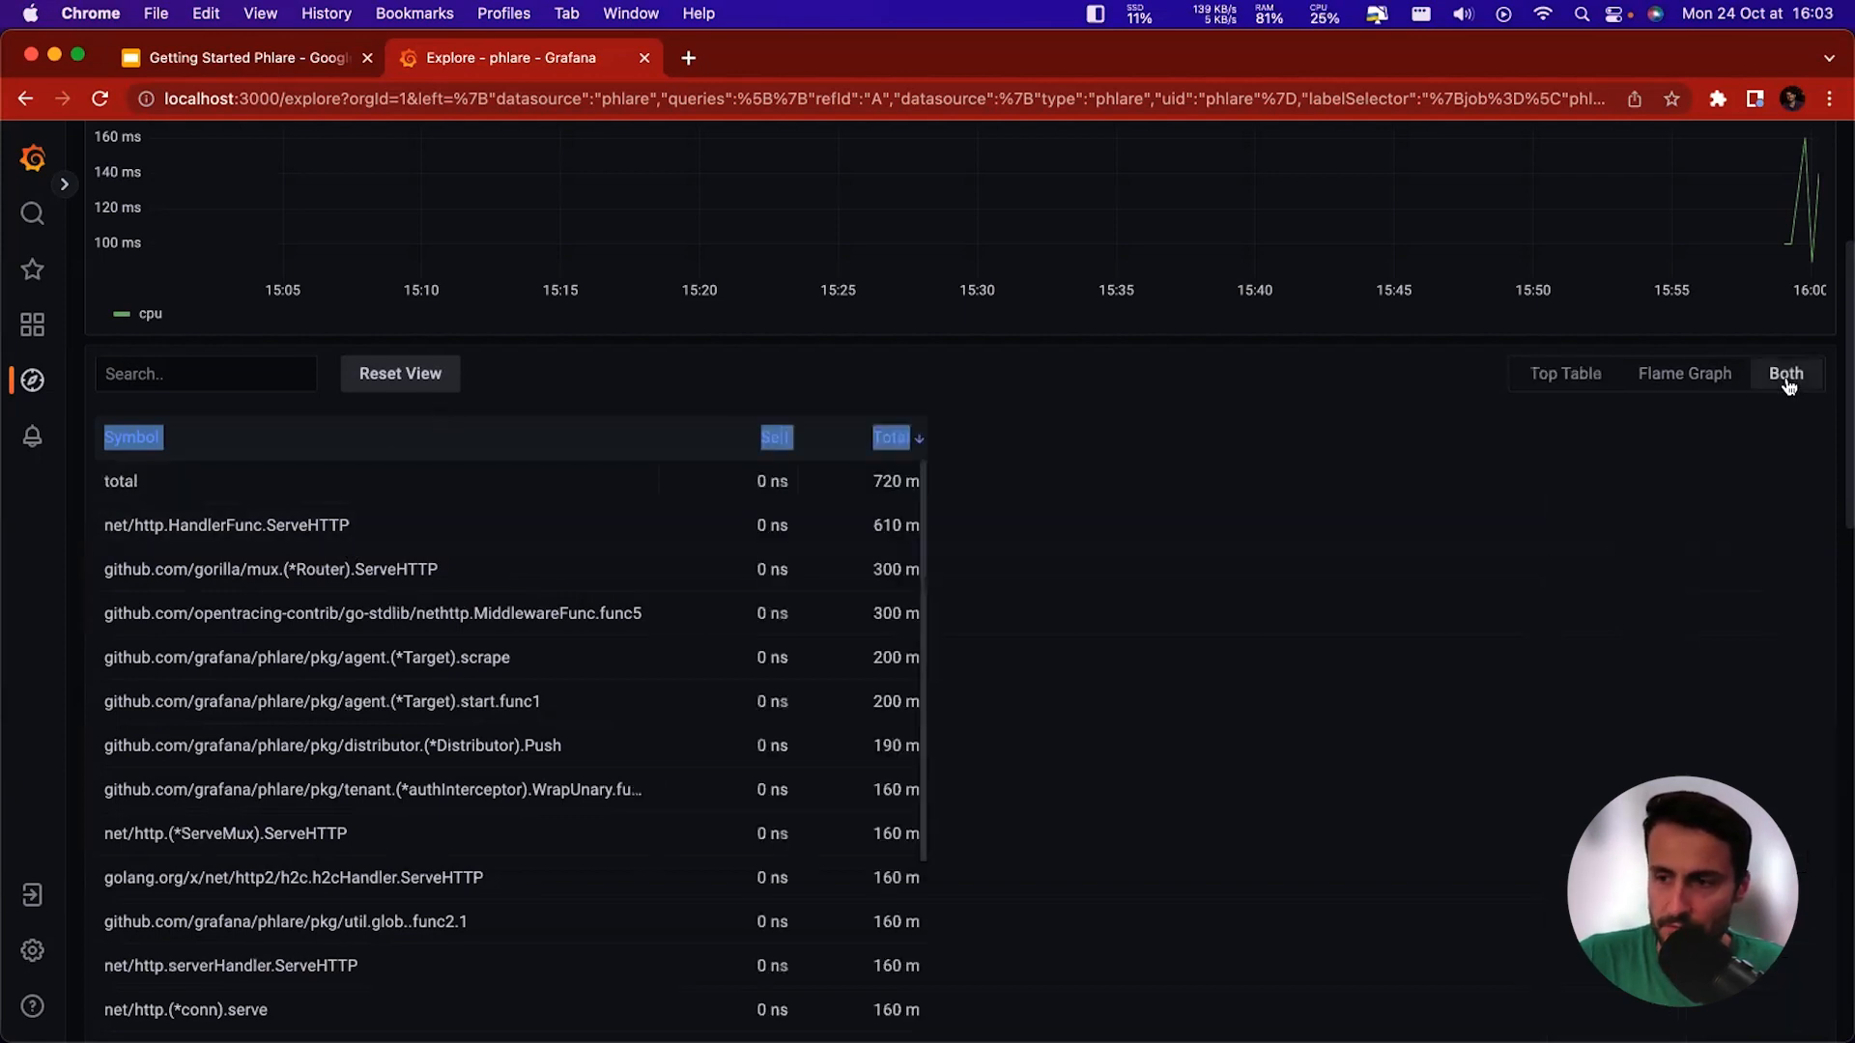
left_click(1786, 373)
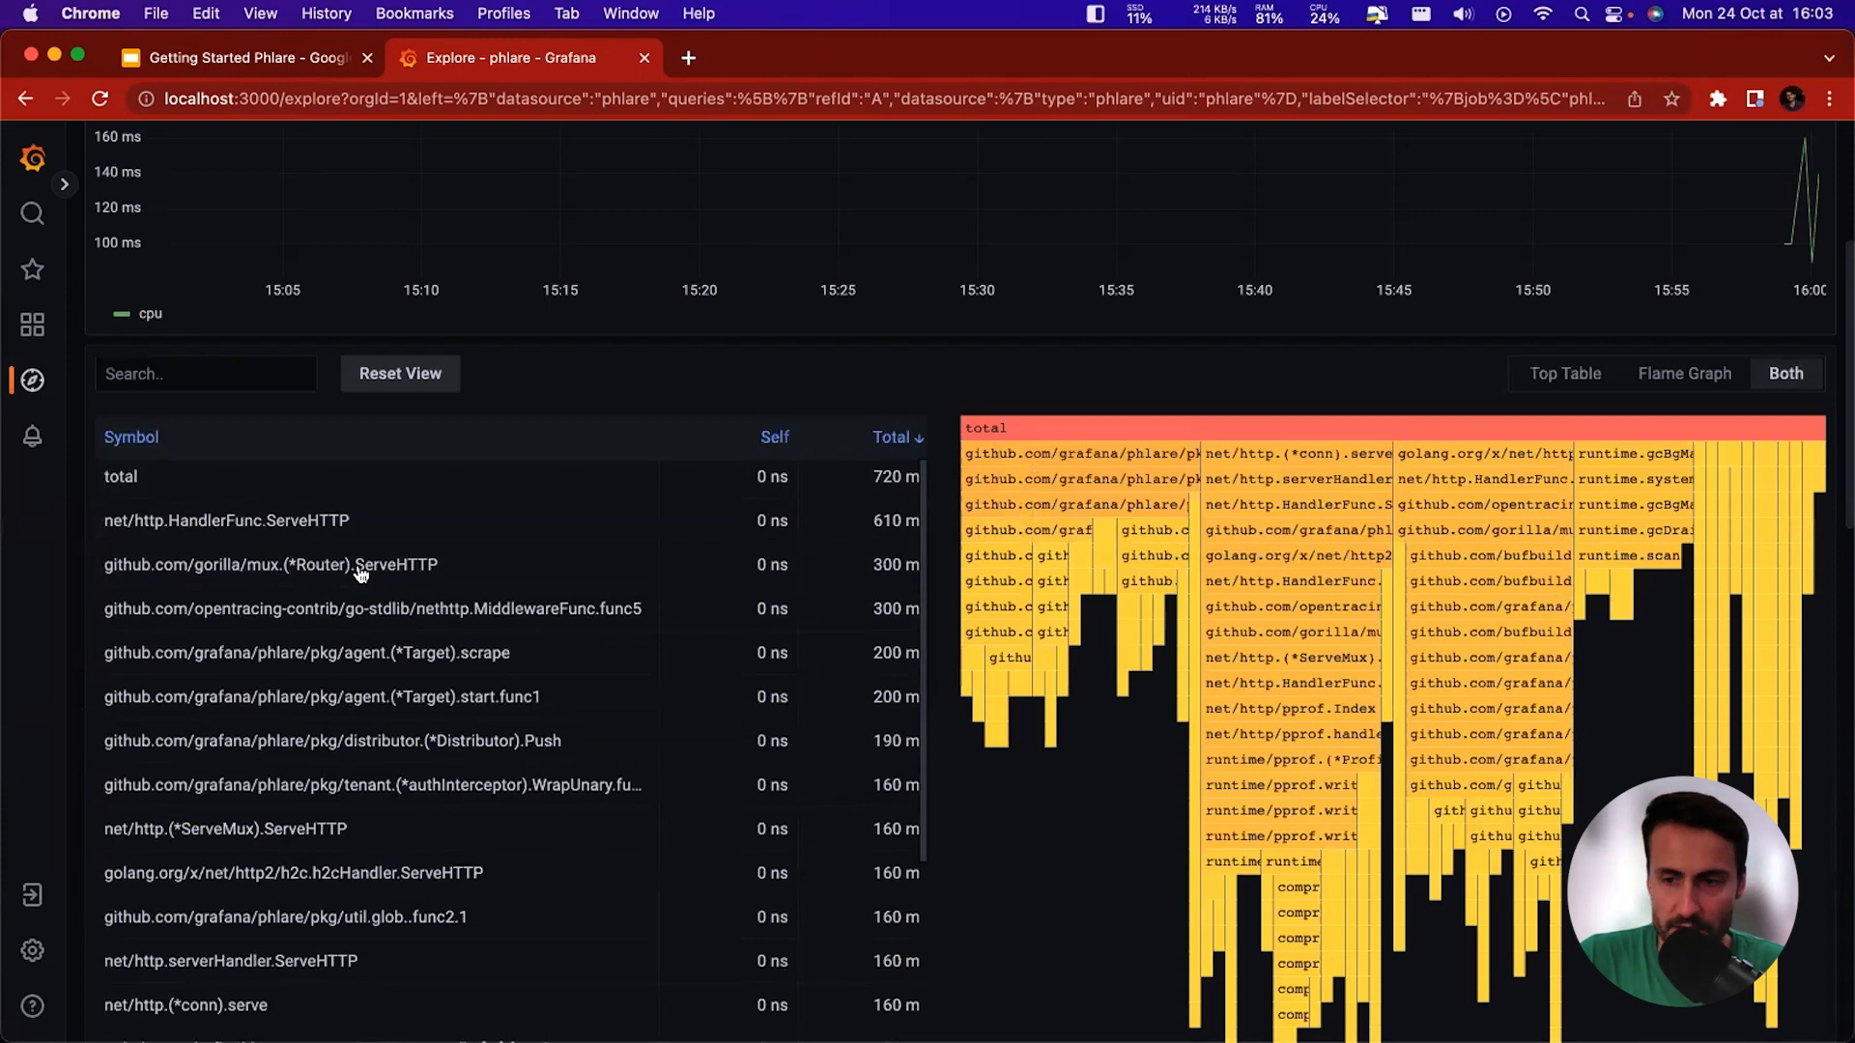
left_click(269, 564)
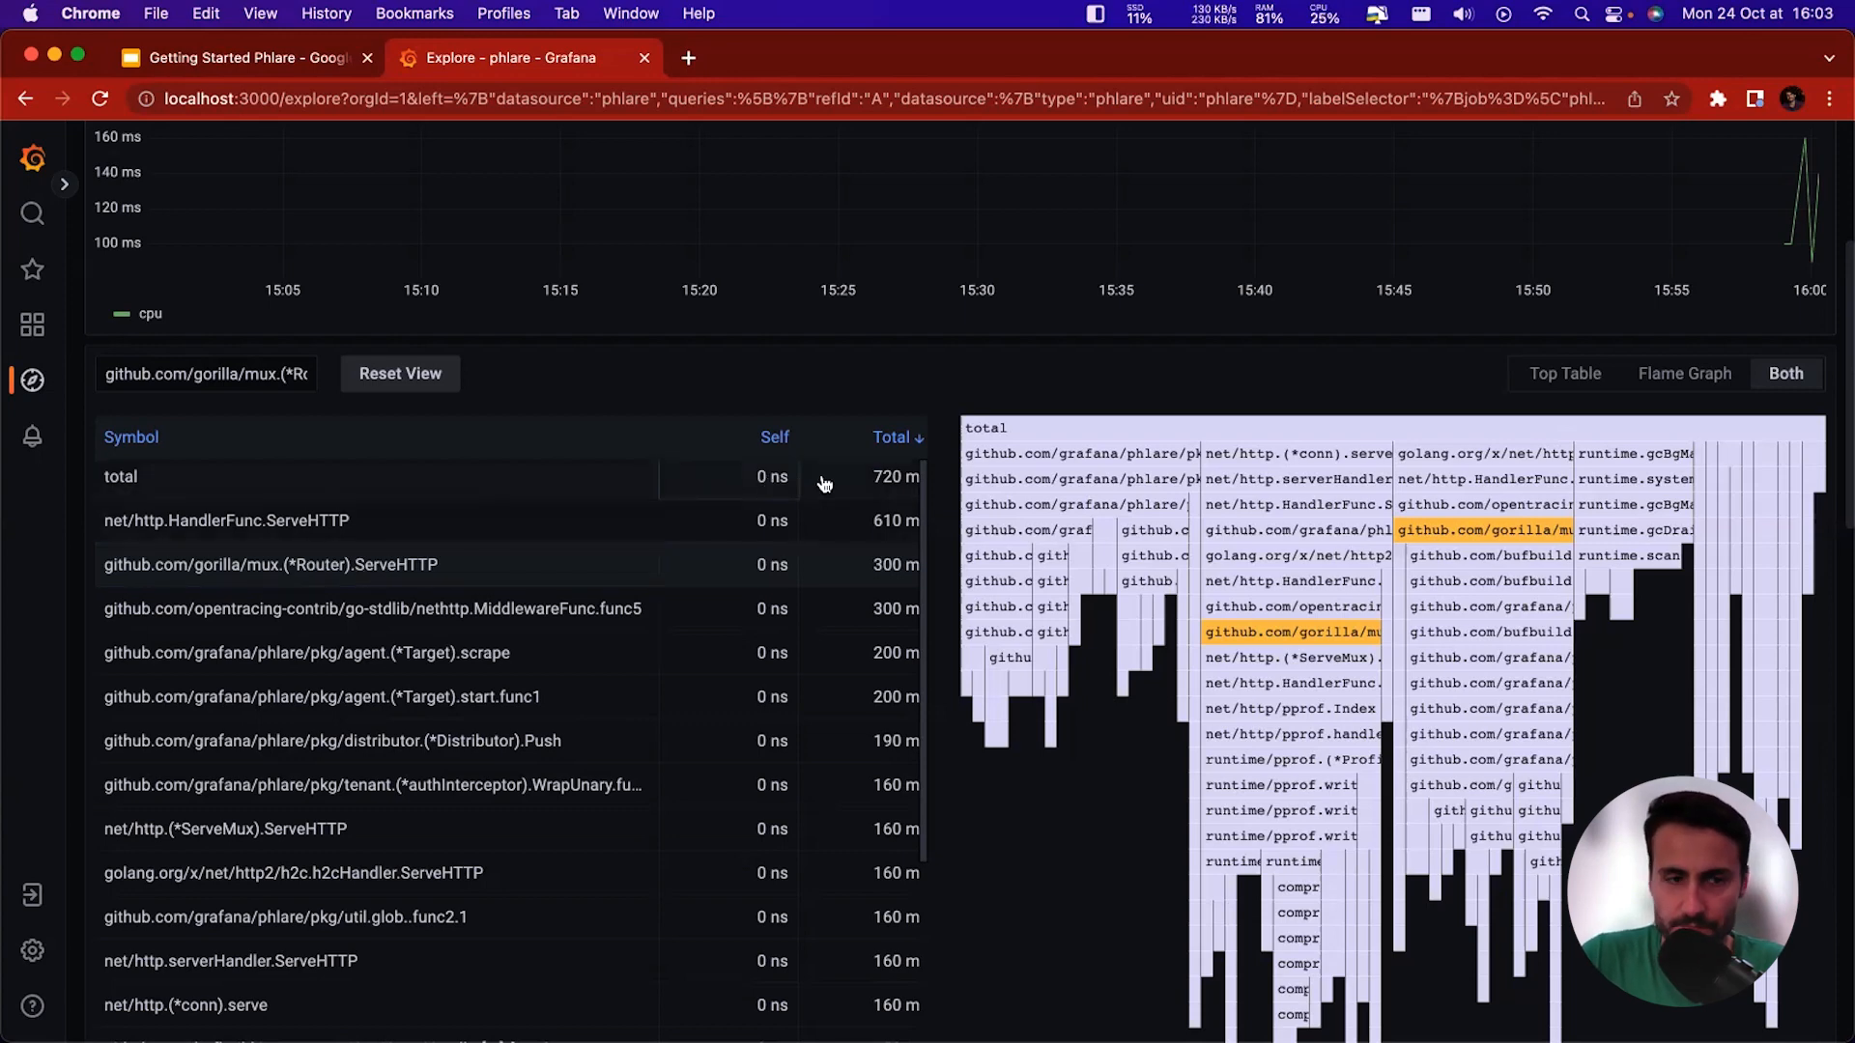
left_click(399, 374)
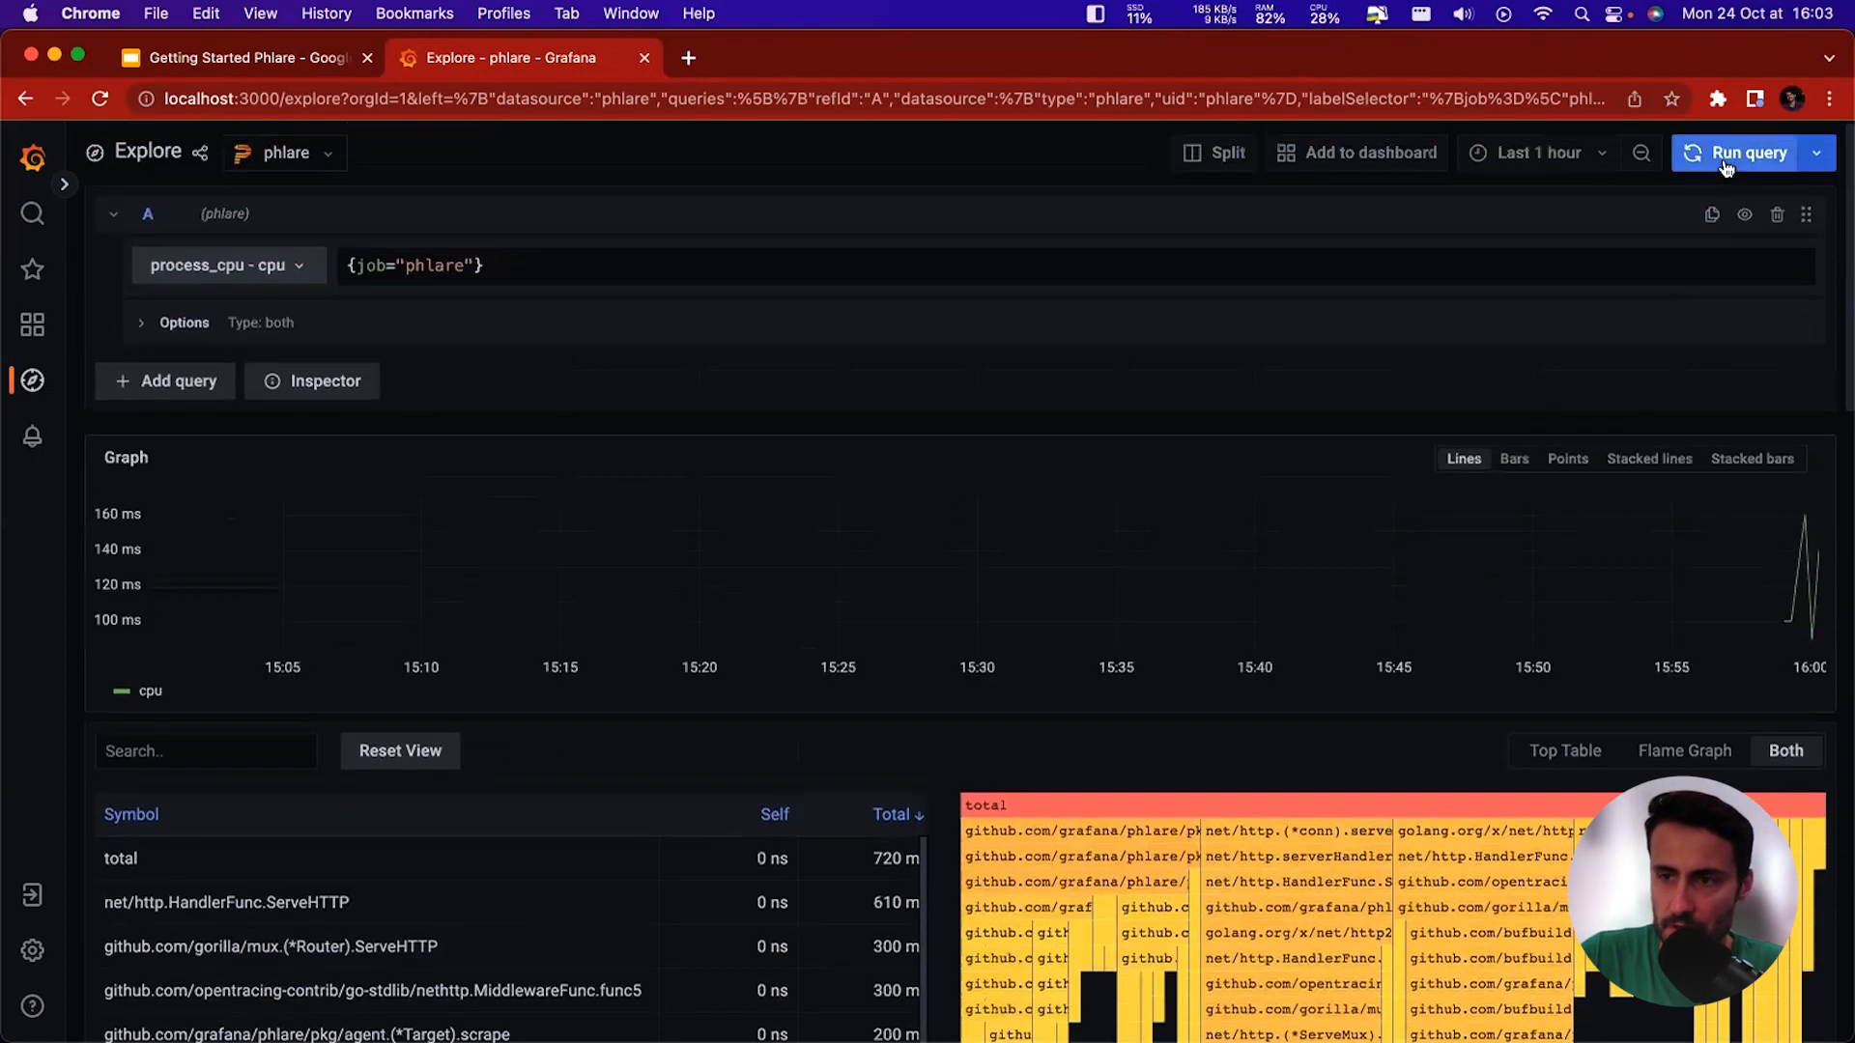
Set the time range to Last 15 minutes and select the job="phlare" filter for removal.
left_click(1532, 152)
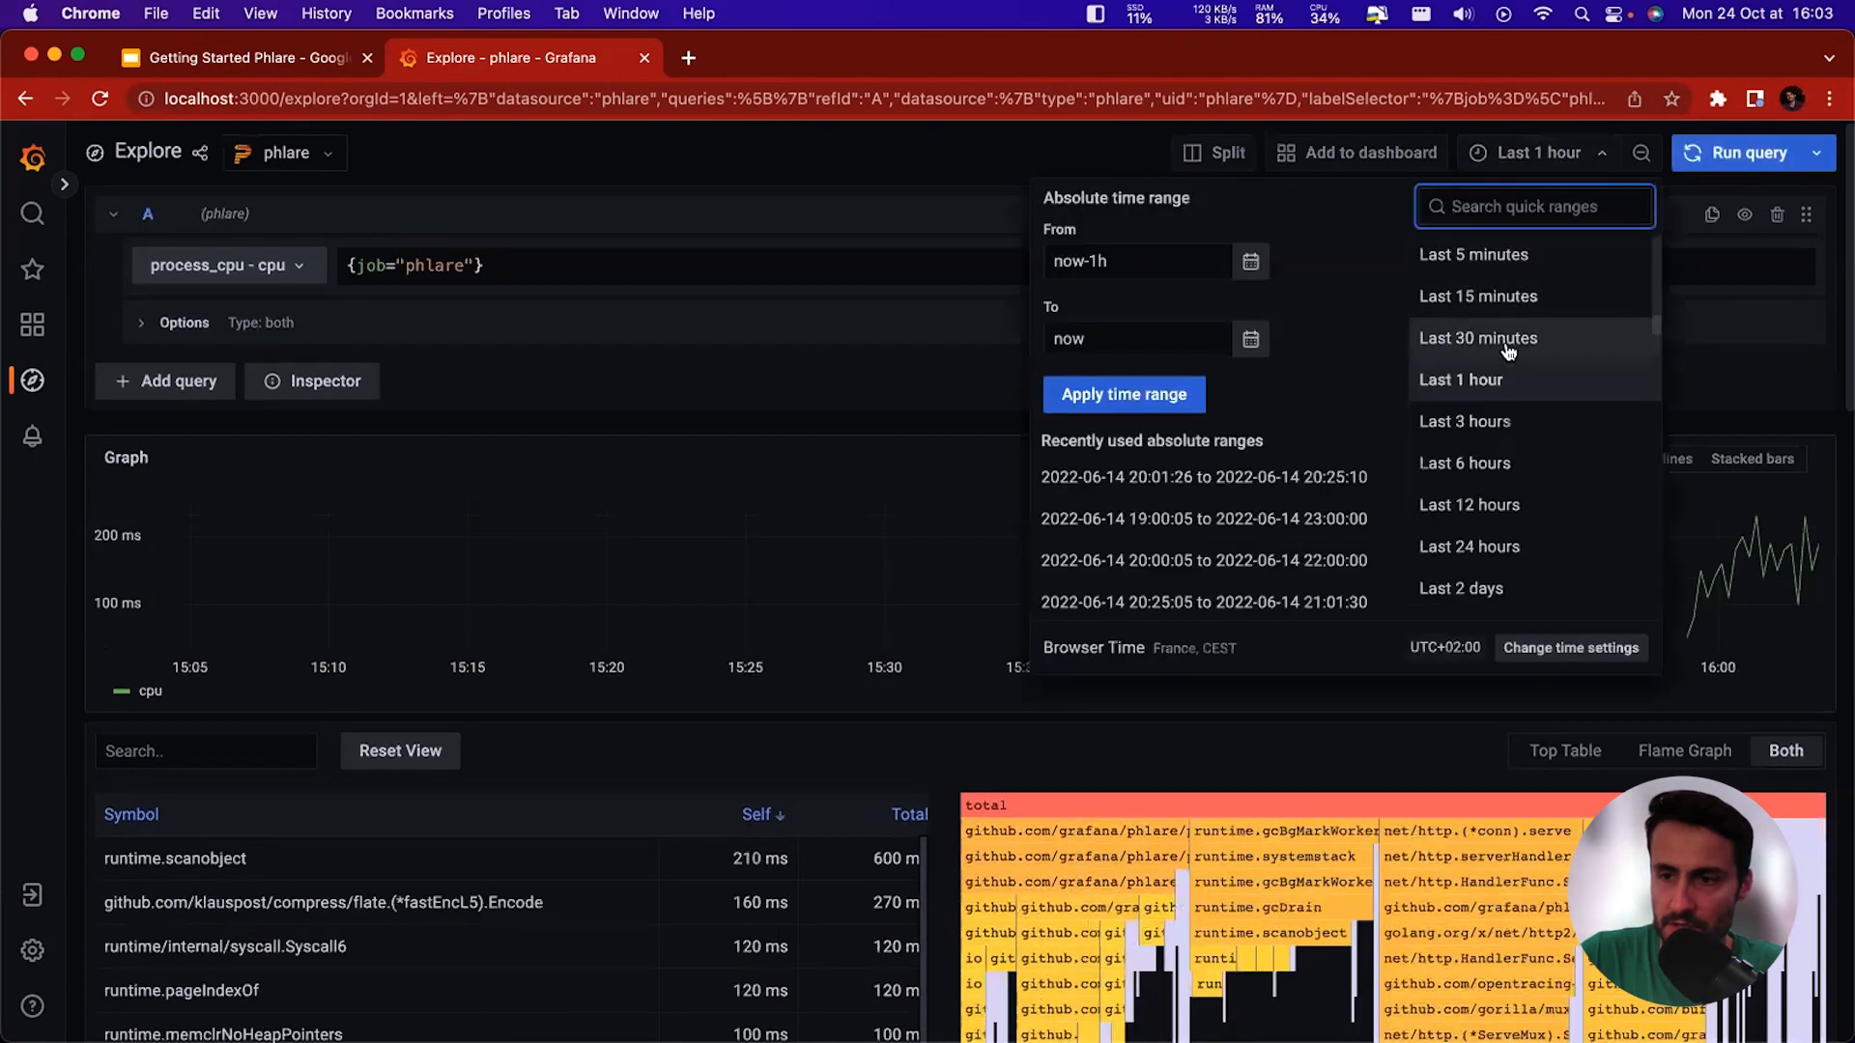
left_click(1478, 296)
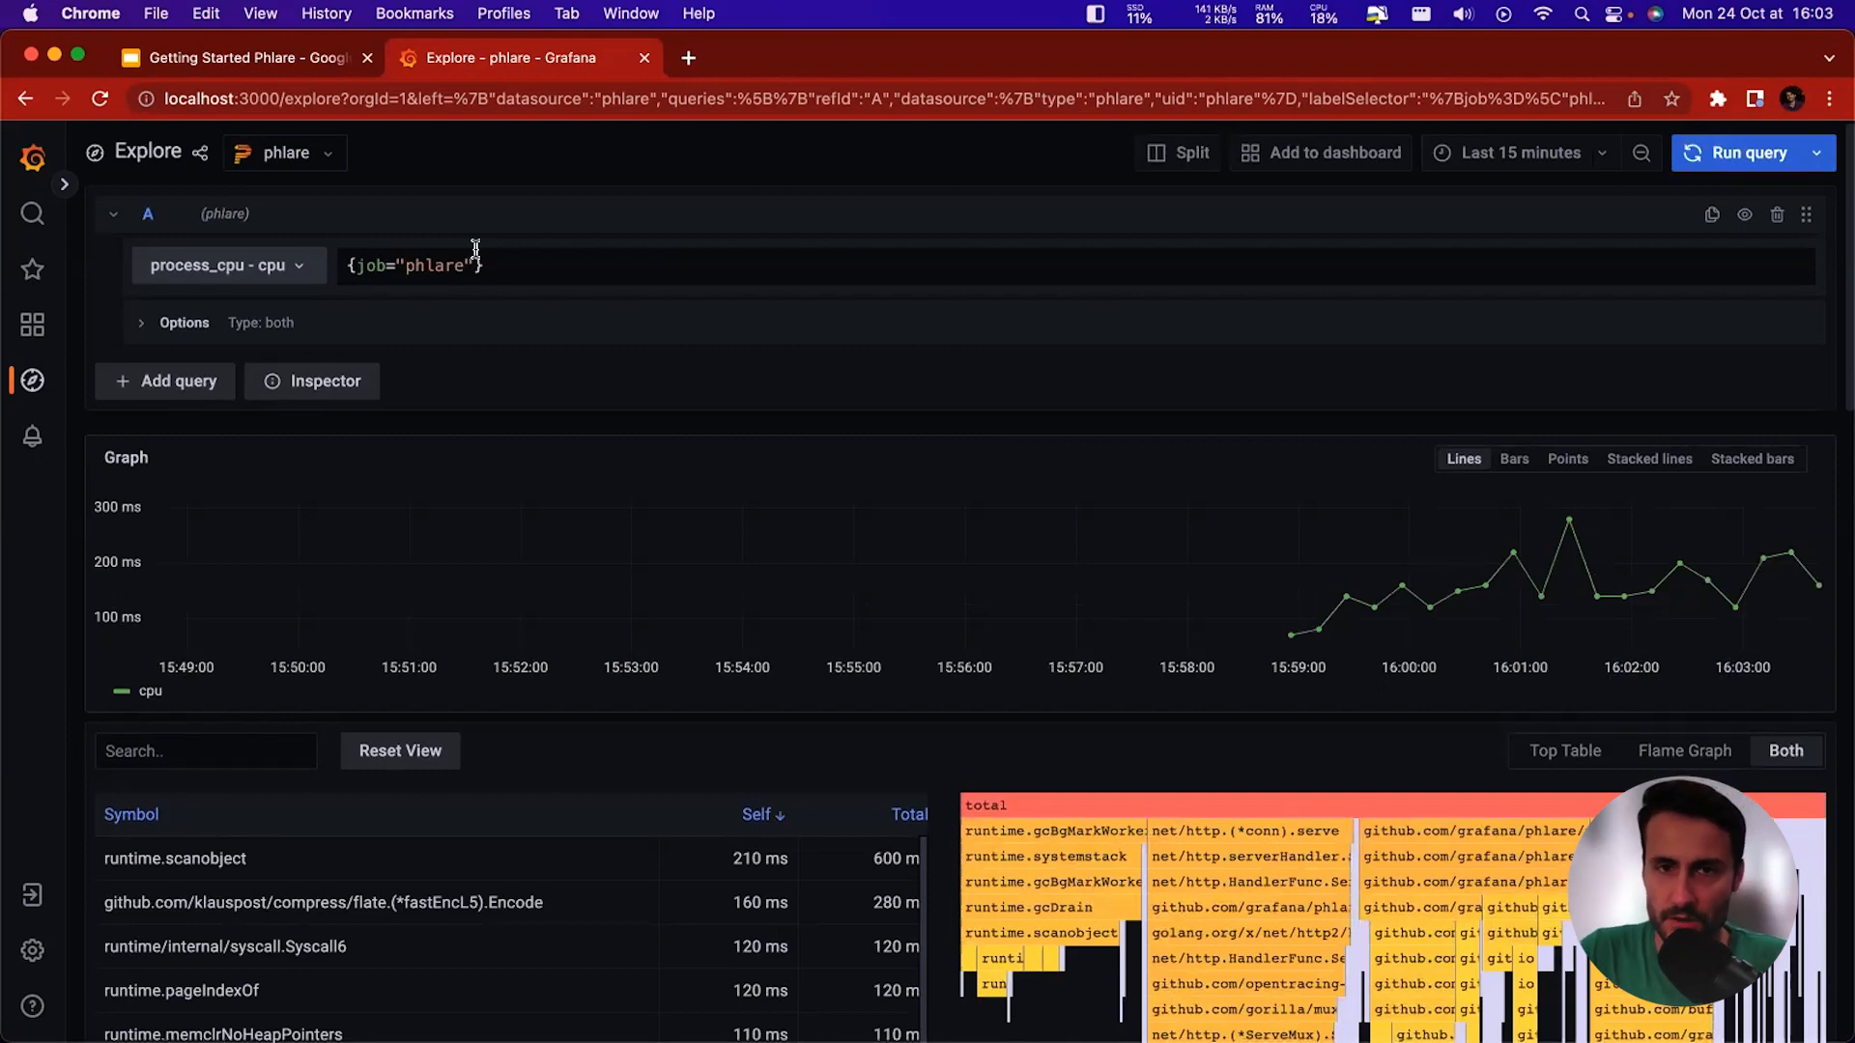
double_click(433, 265)
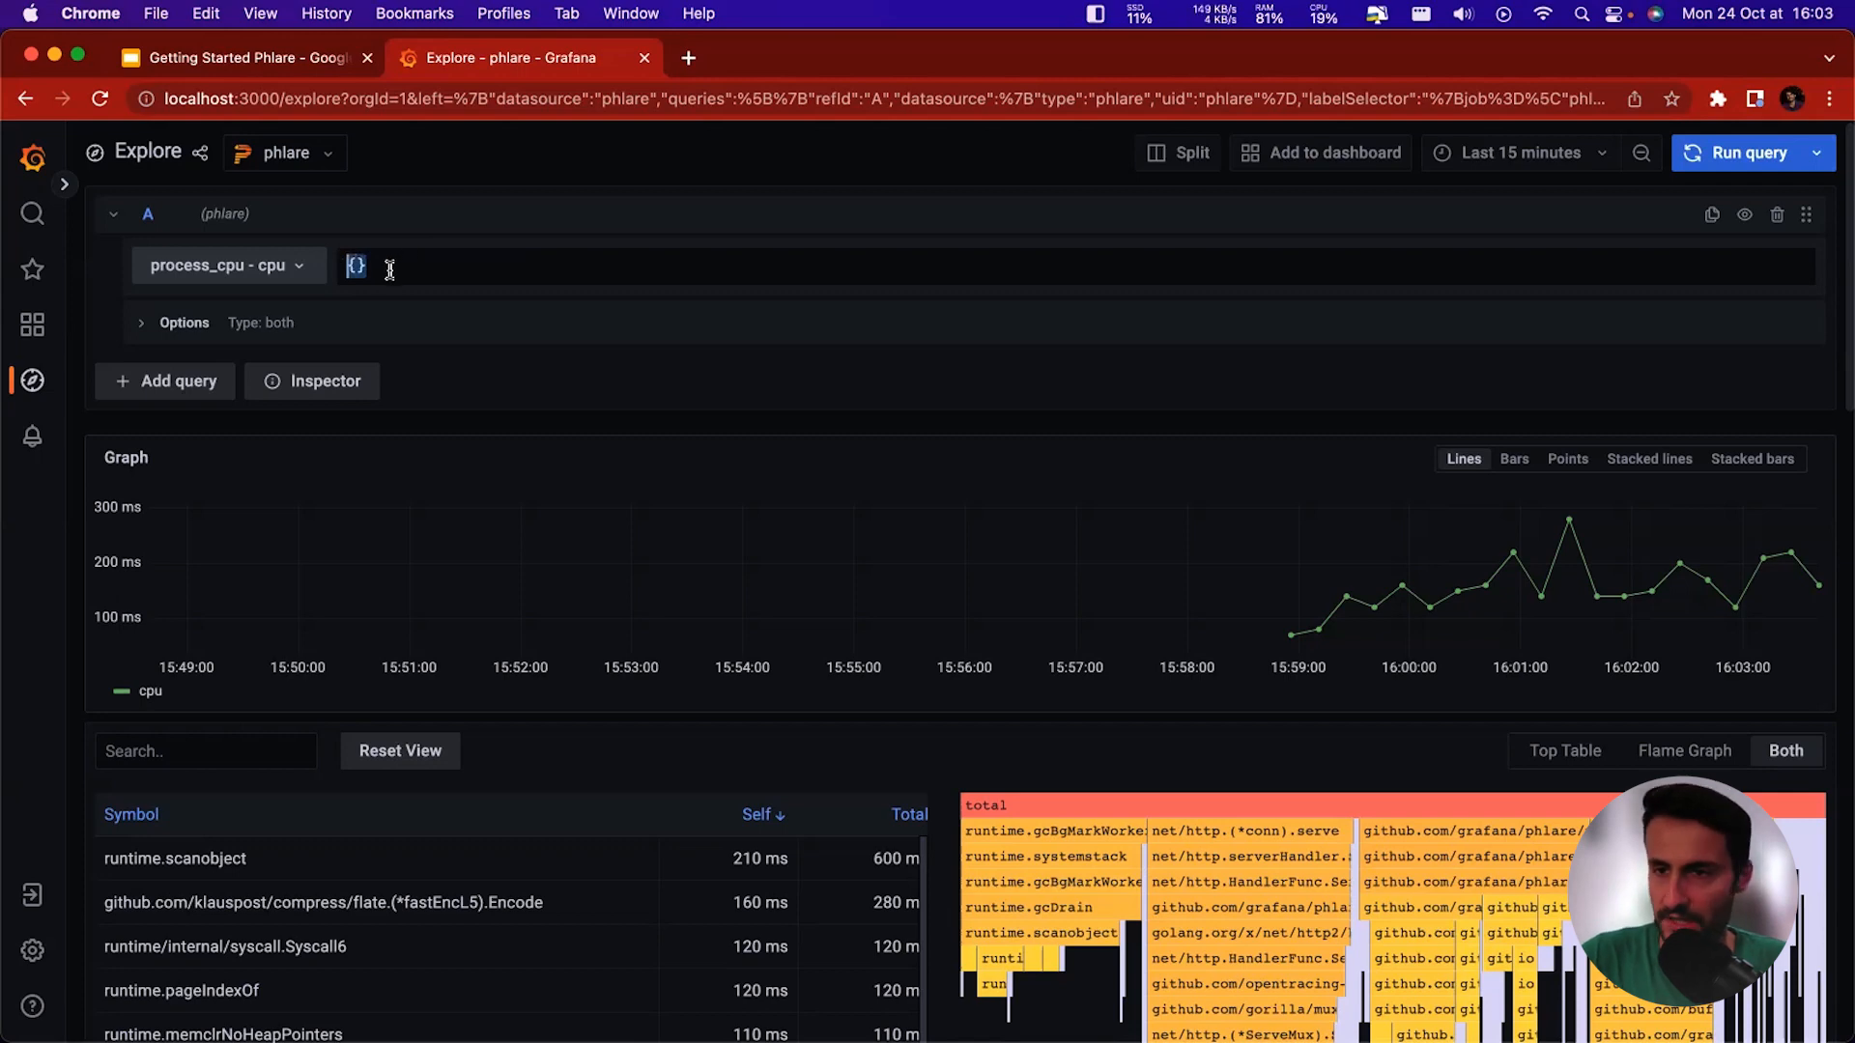
Group the CPU profiles by job and zoom the graph to 16:00:22–16:02:17.
left_click(176, 322)
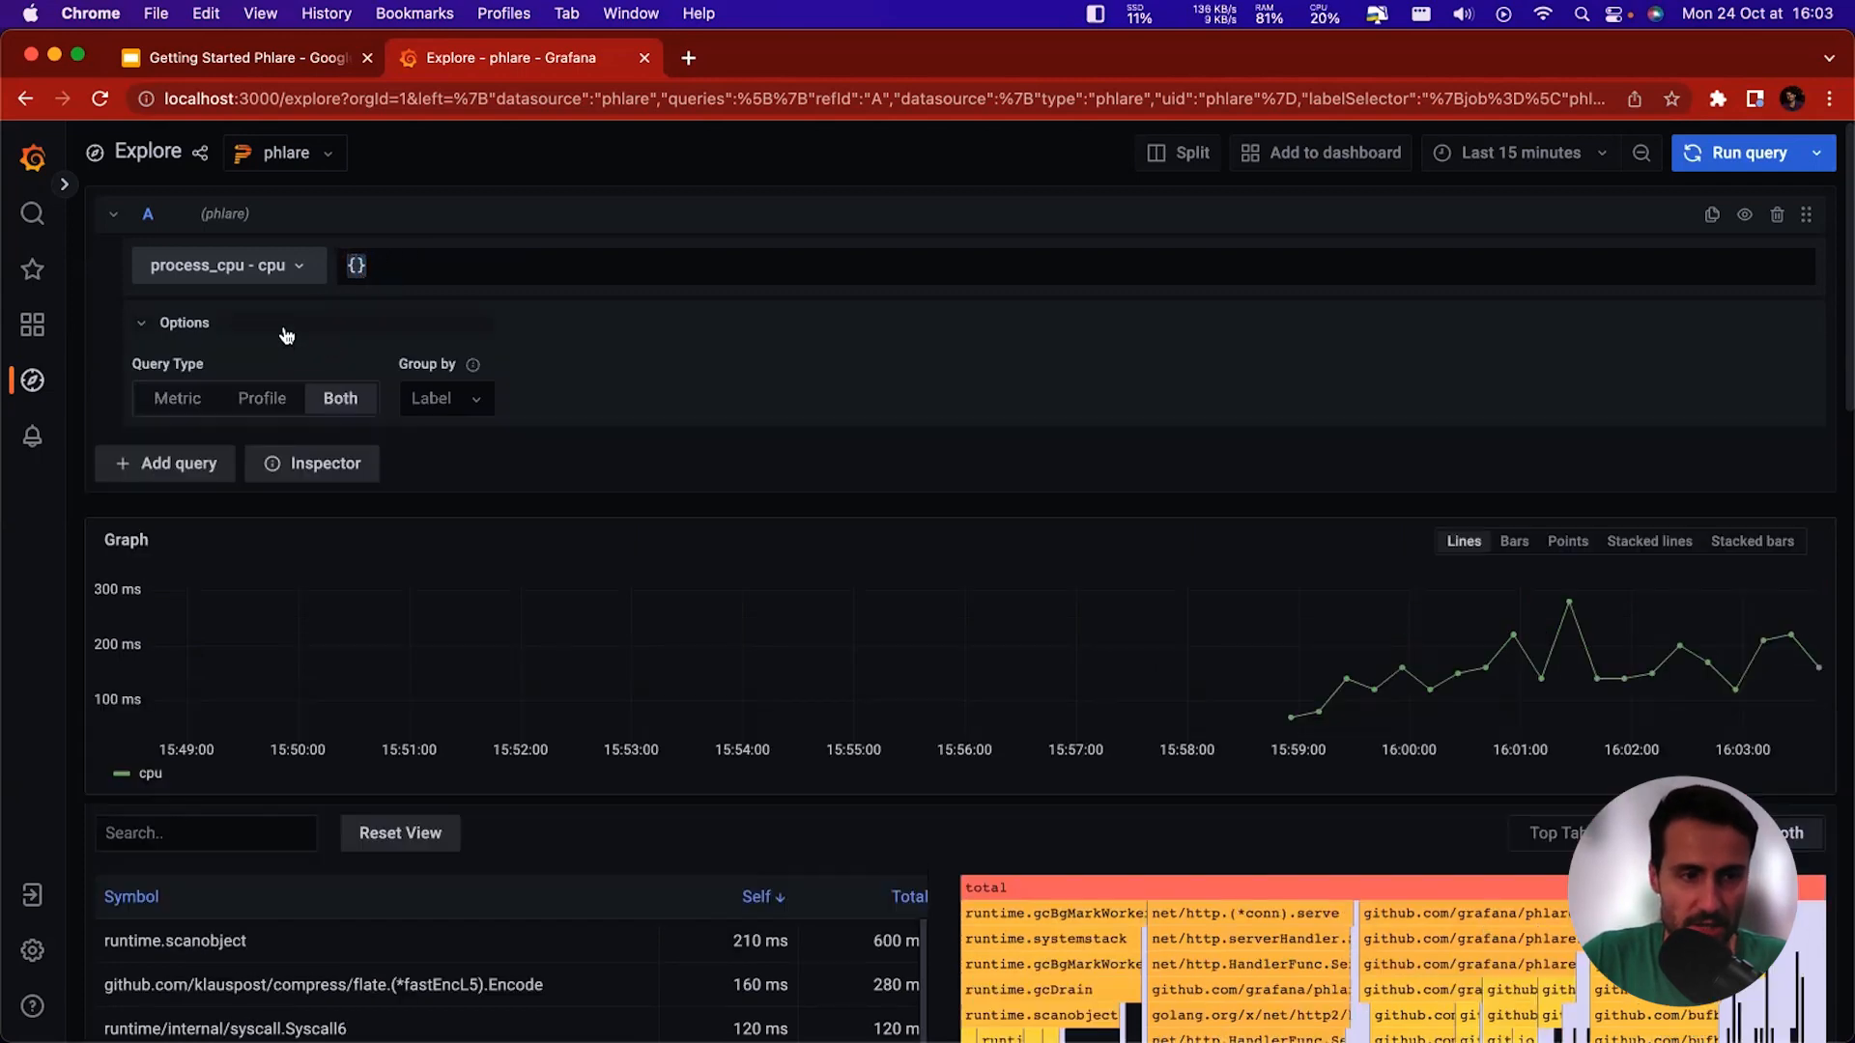
left_click(444, 397)
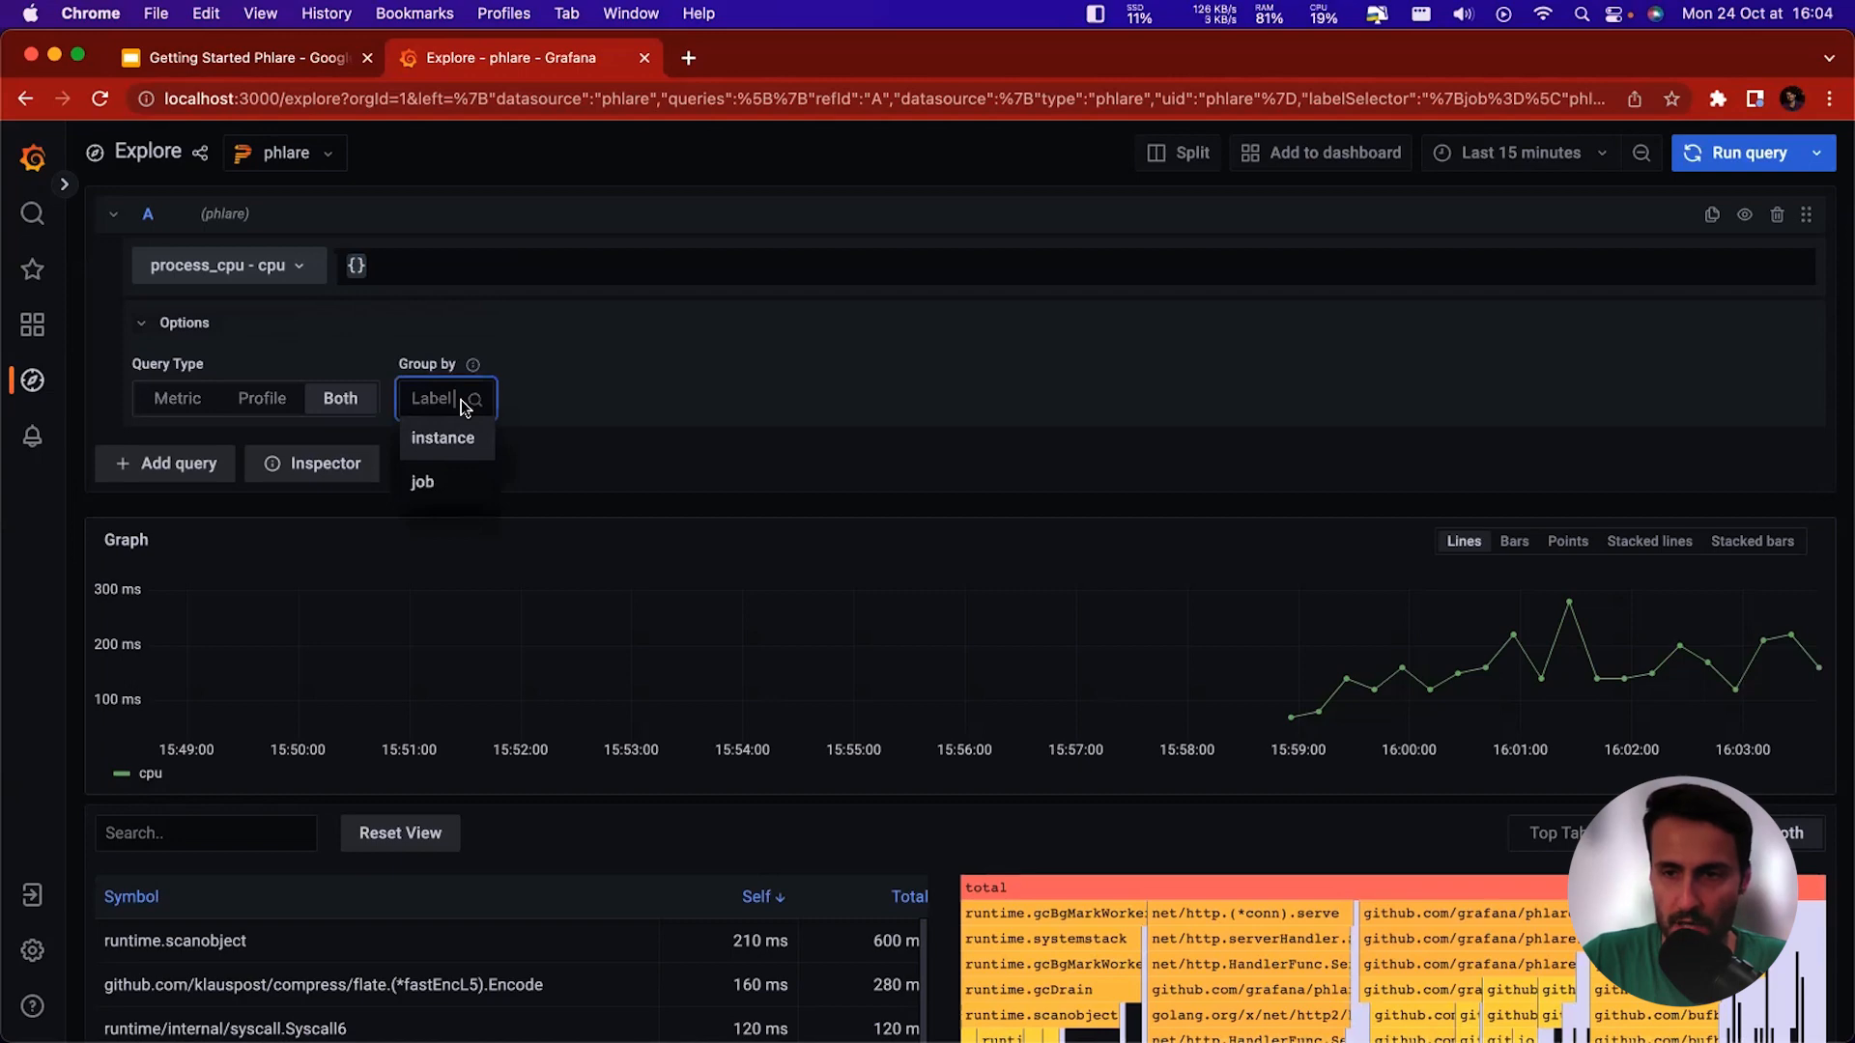
mouse_move(443, 478)
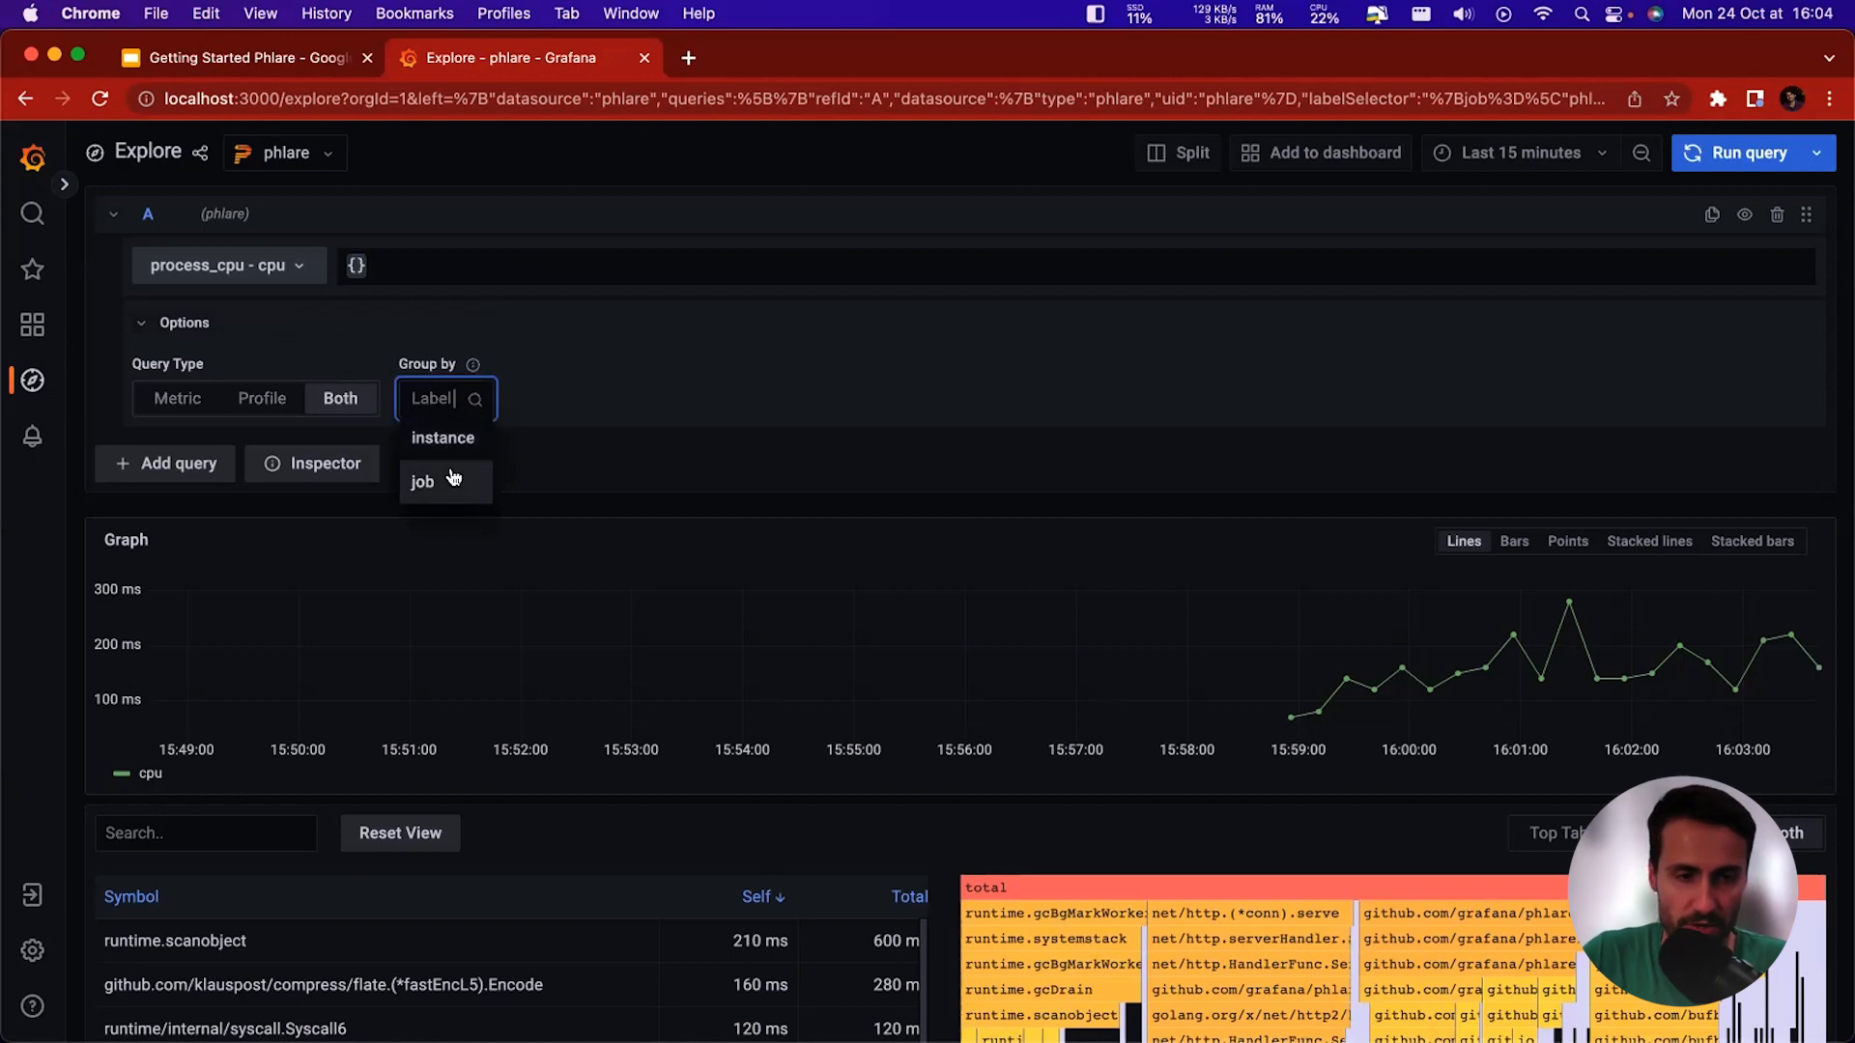
left_click(421, 481)
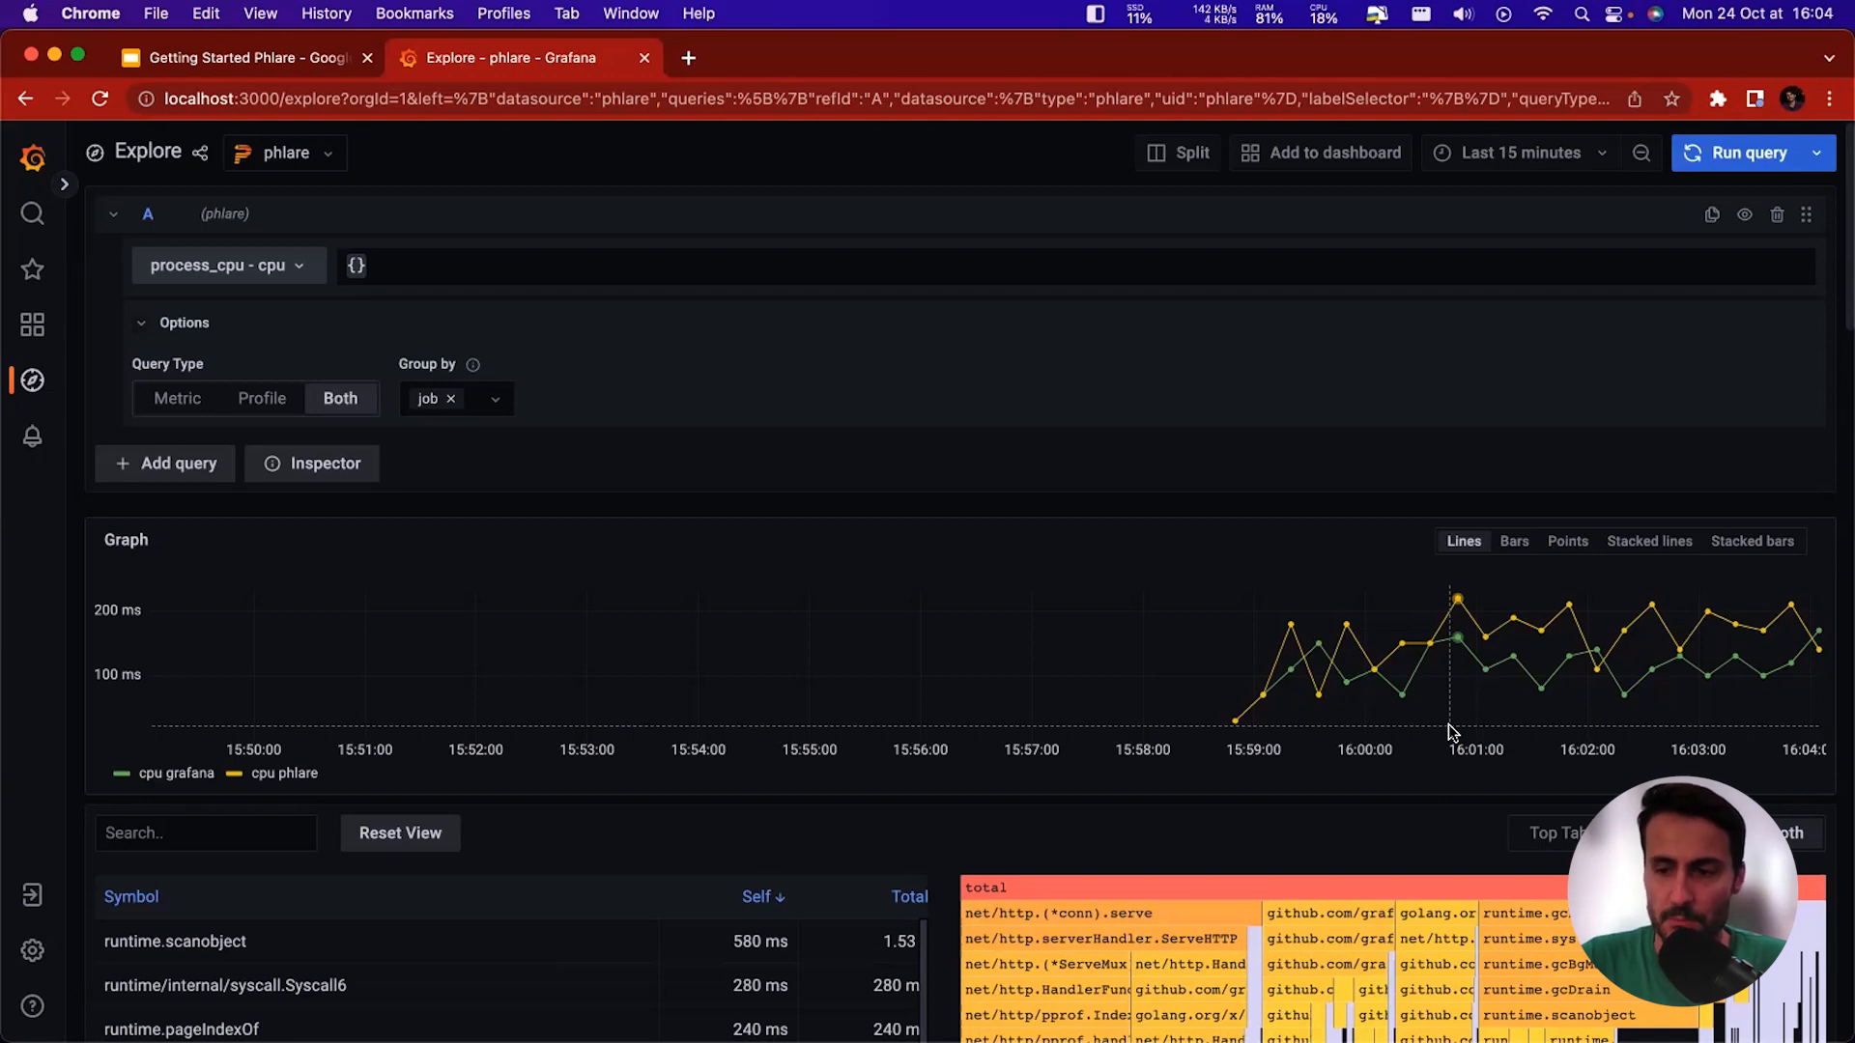
mouse_move(1463, 642)
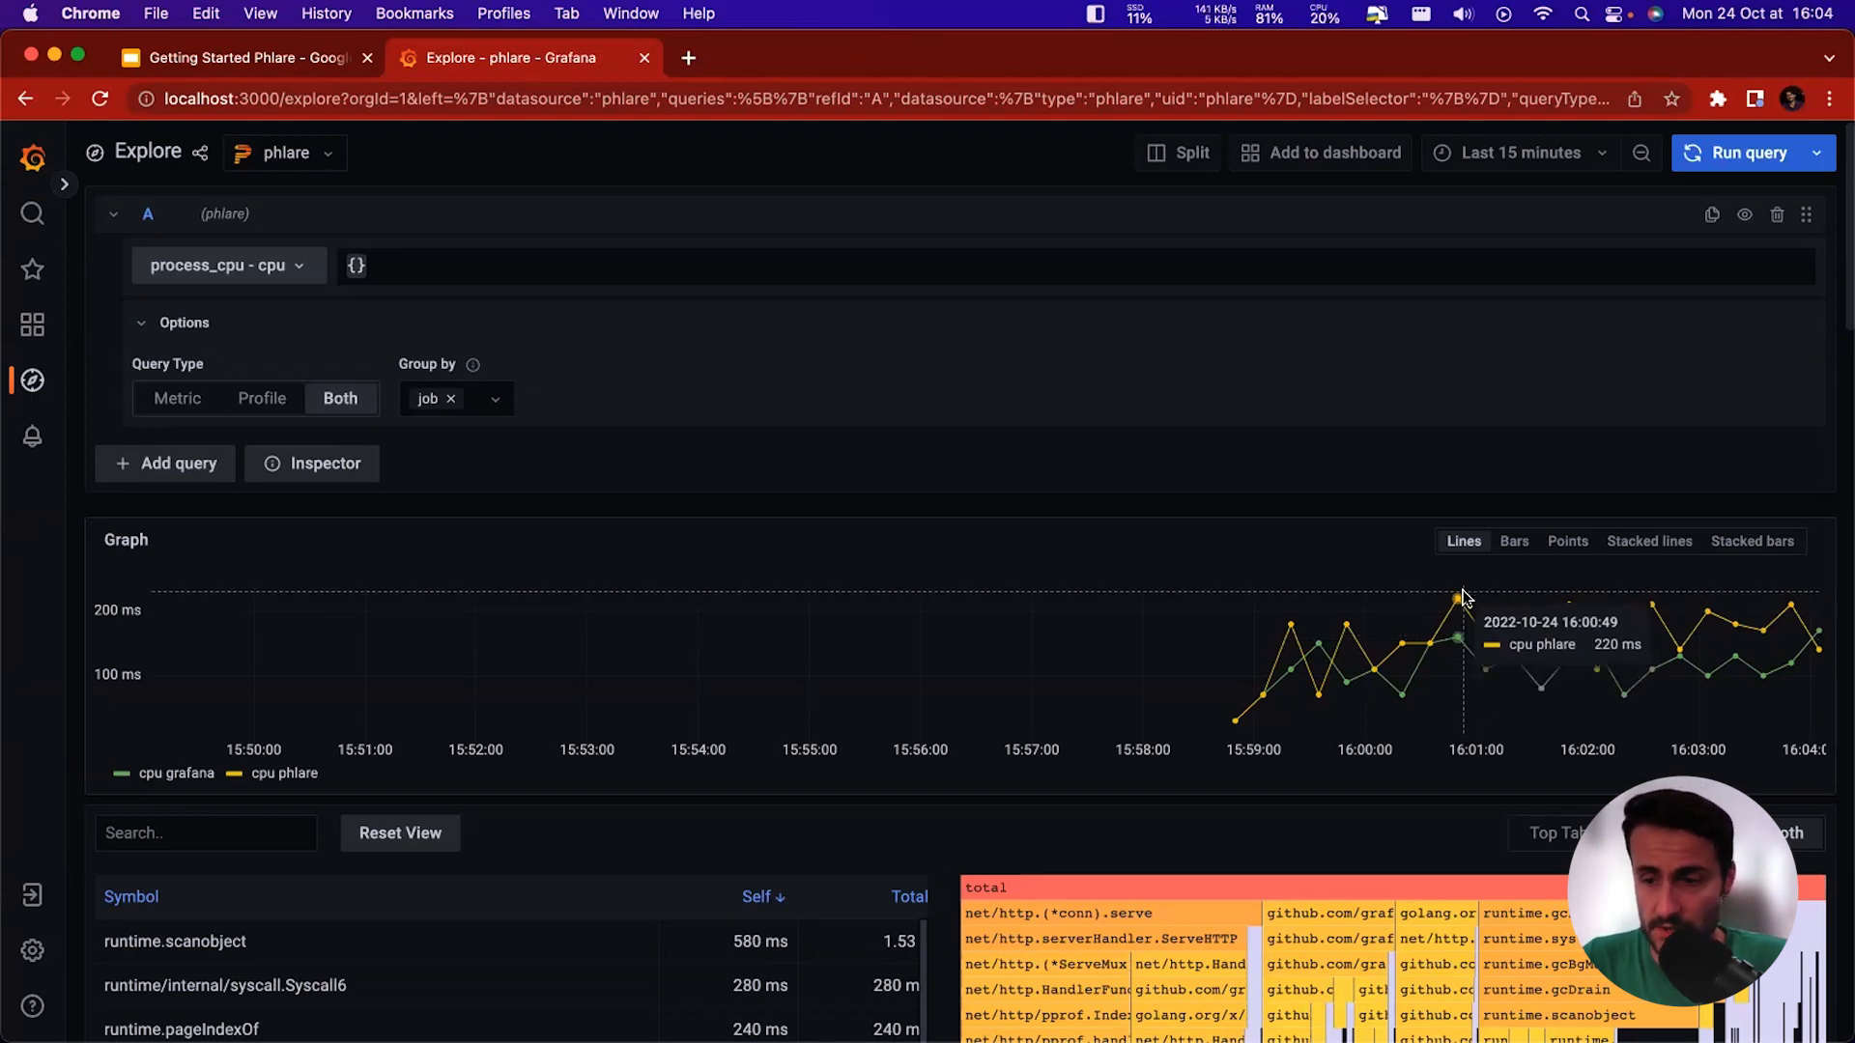
mouse_move(1455, 611)
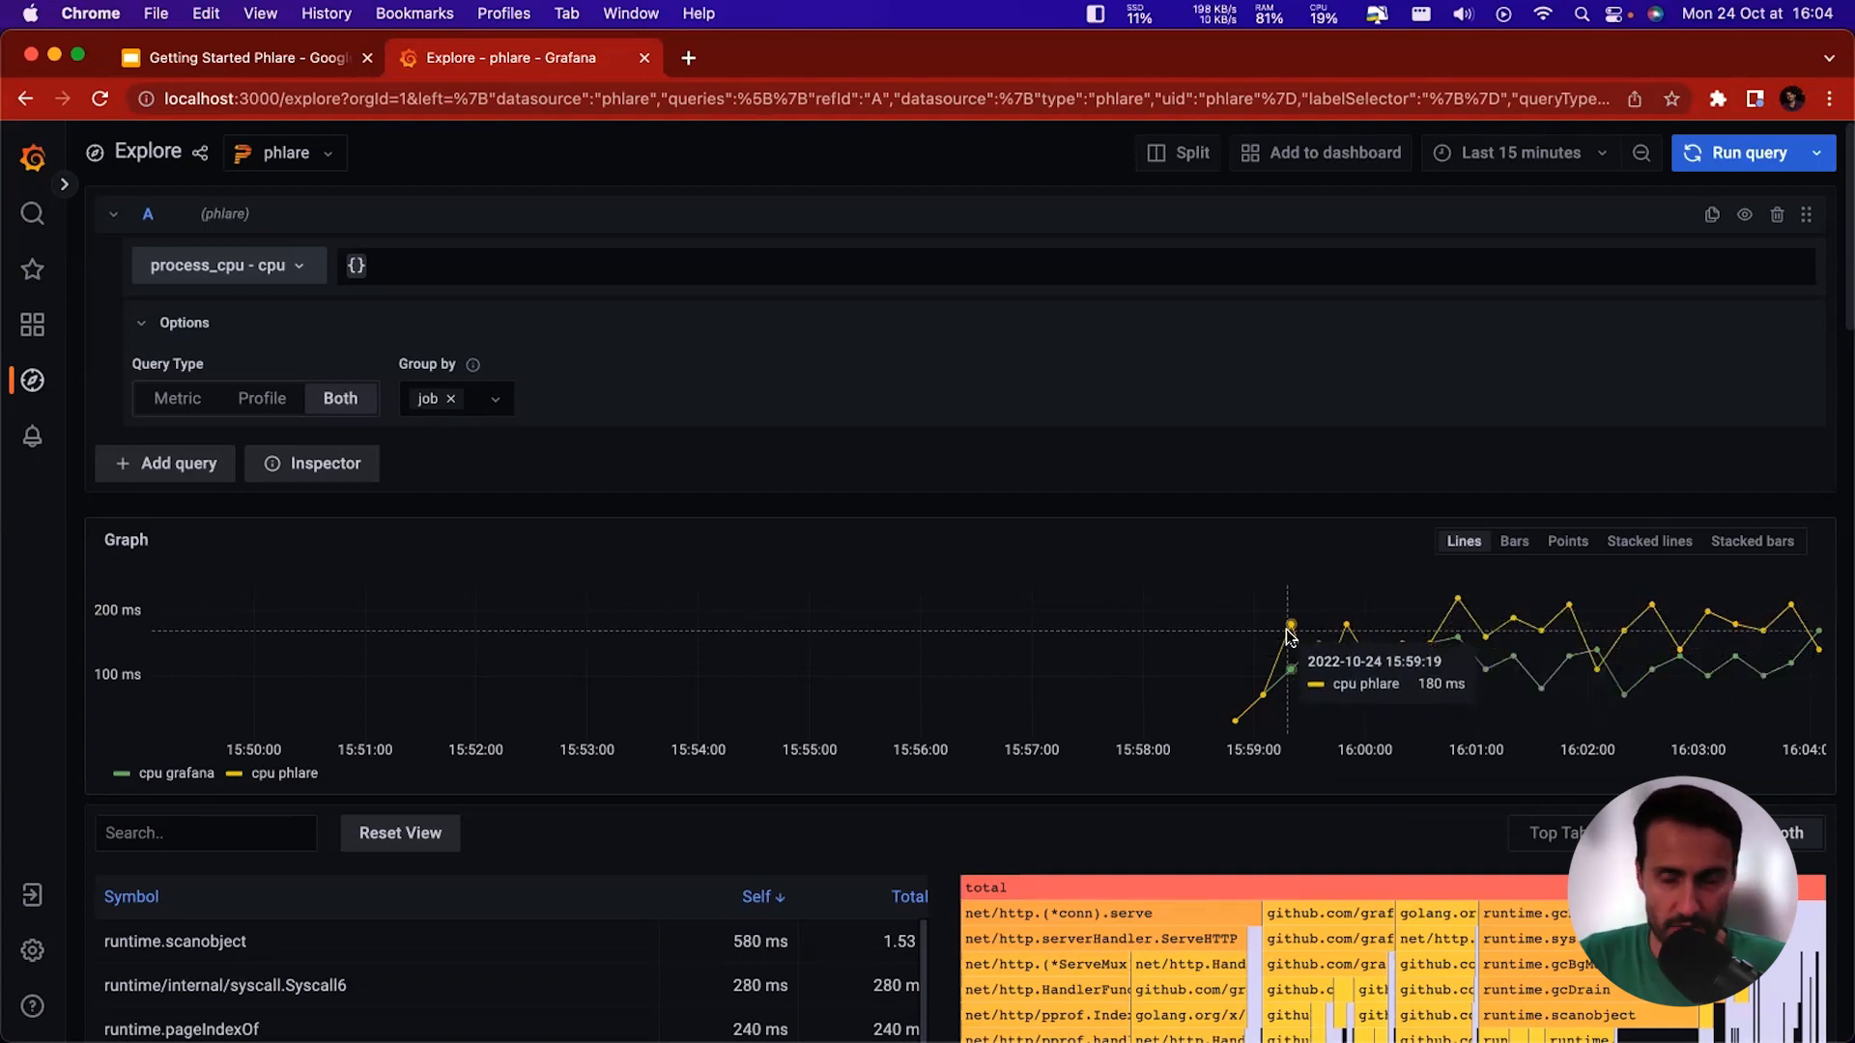
left_click_drag(1287, 637, 1621, 636)
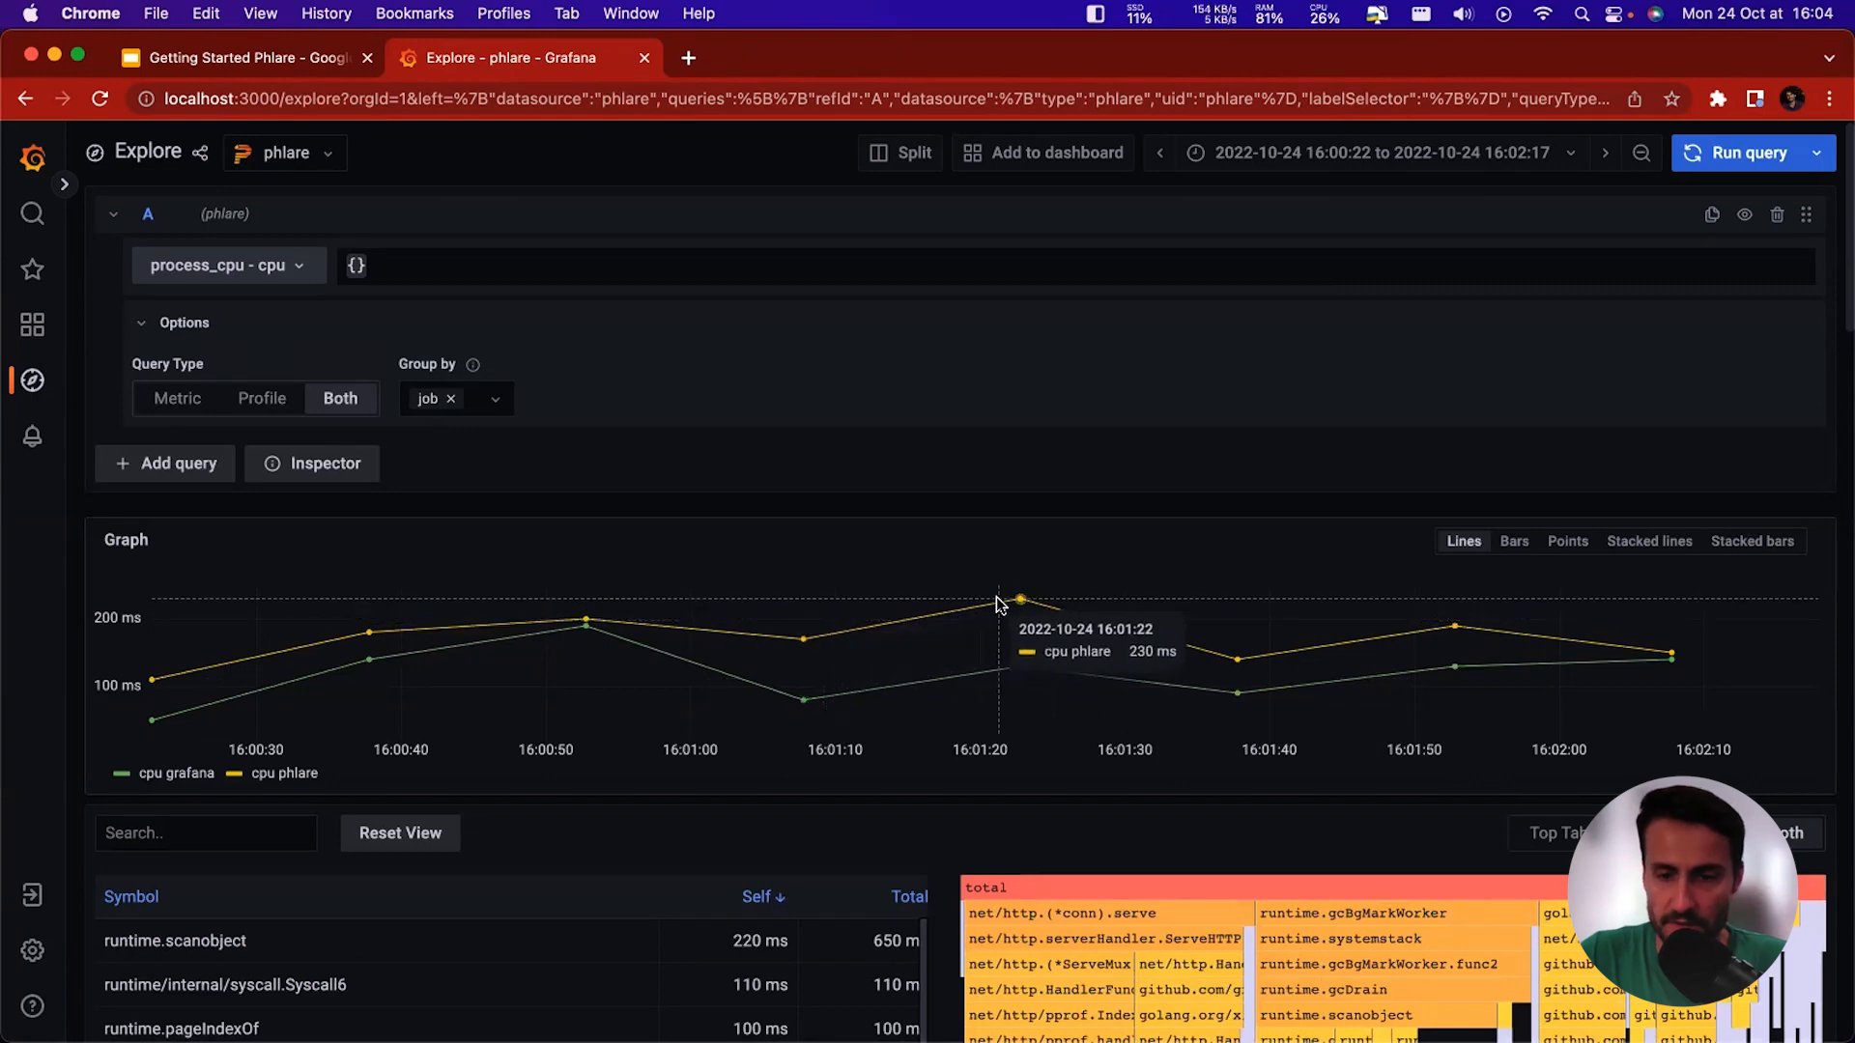
mouse_move(674, 591)
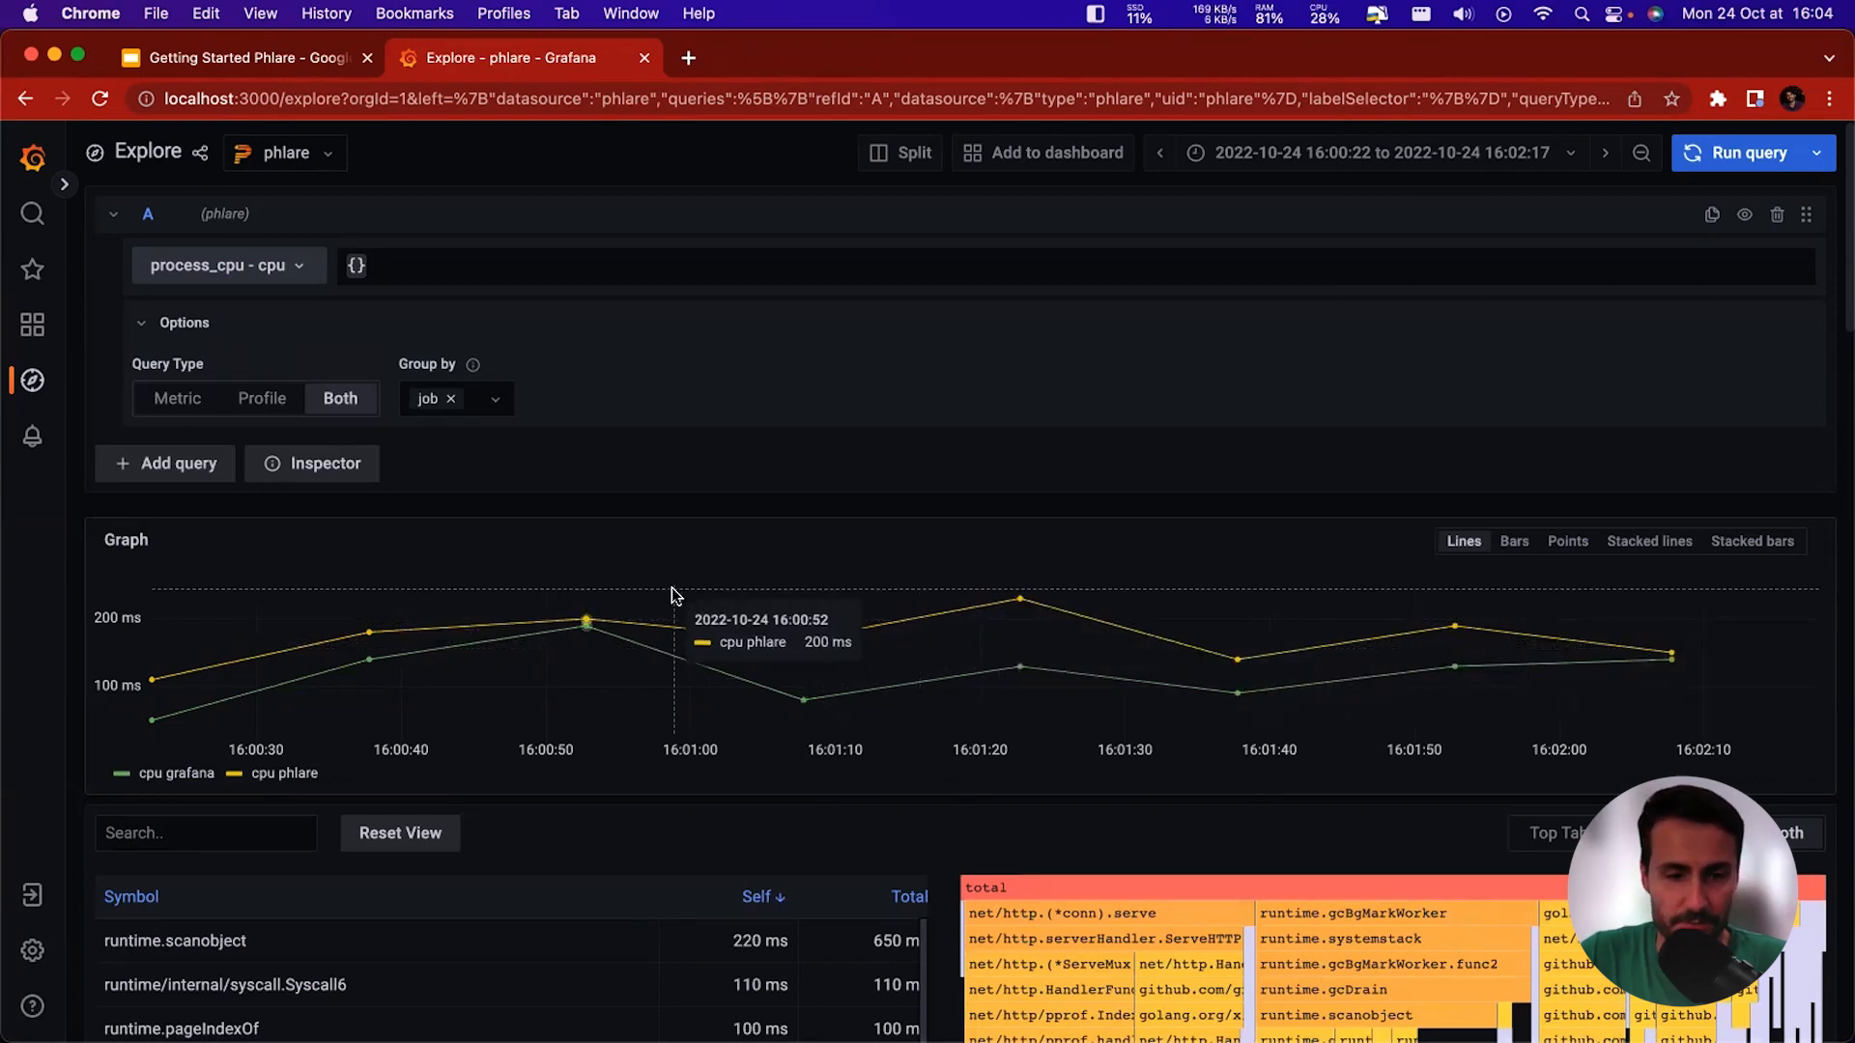